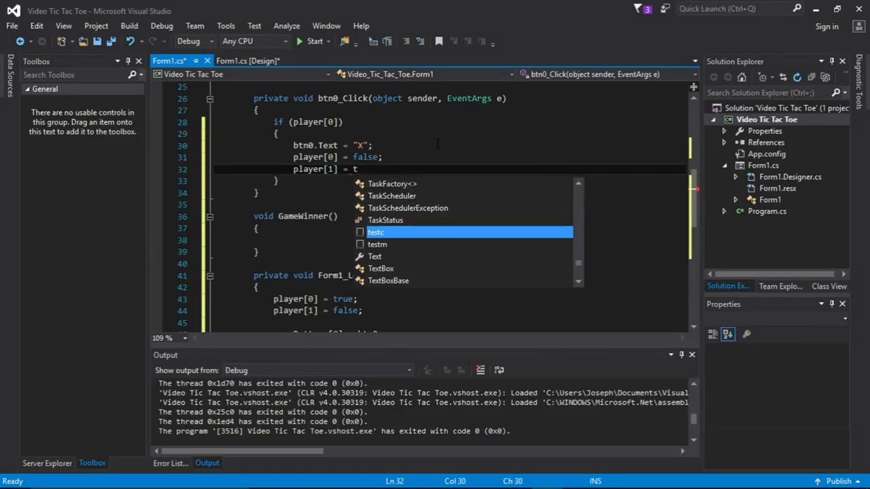
In btn0_Click's X branch set player[1] = true and btn0.Enabled = false
{"action": "type", "text": "rue;"}
{"action": "type", "text": "bt"}
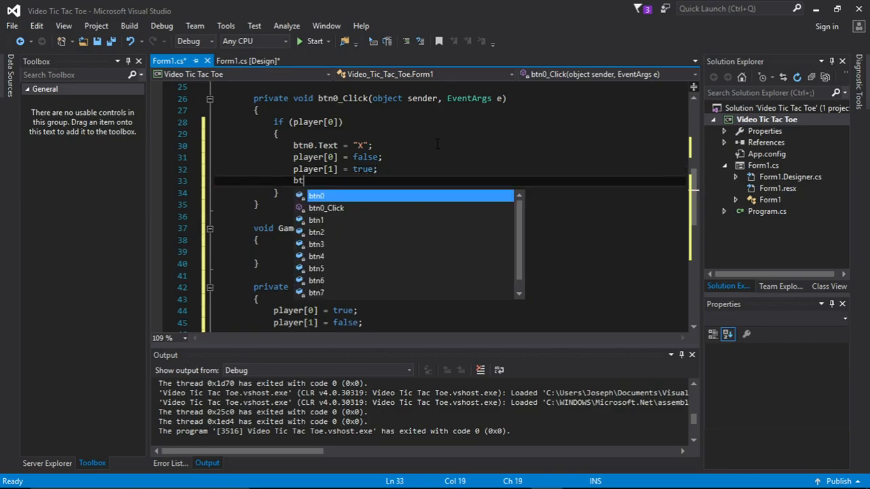
{"action": "key", "text": "Backspace"}
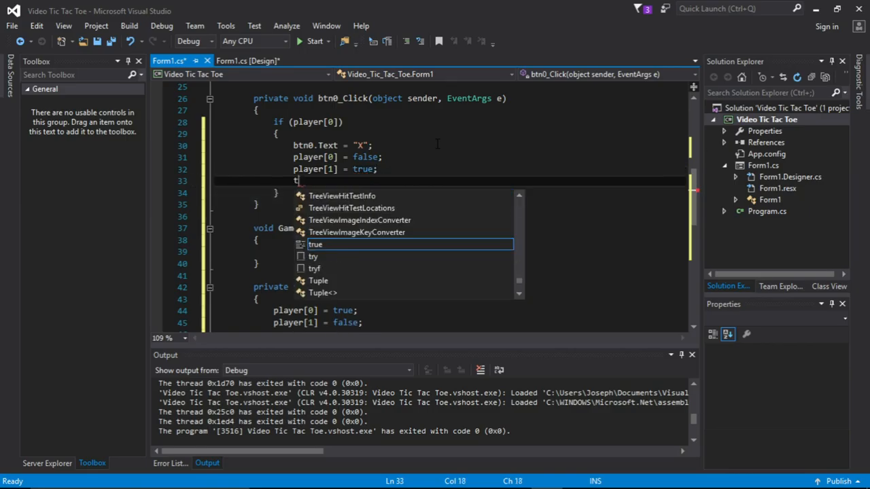
{"action": "type", "text": "his."}
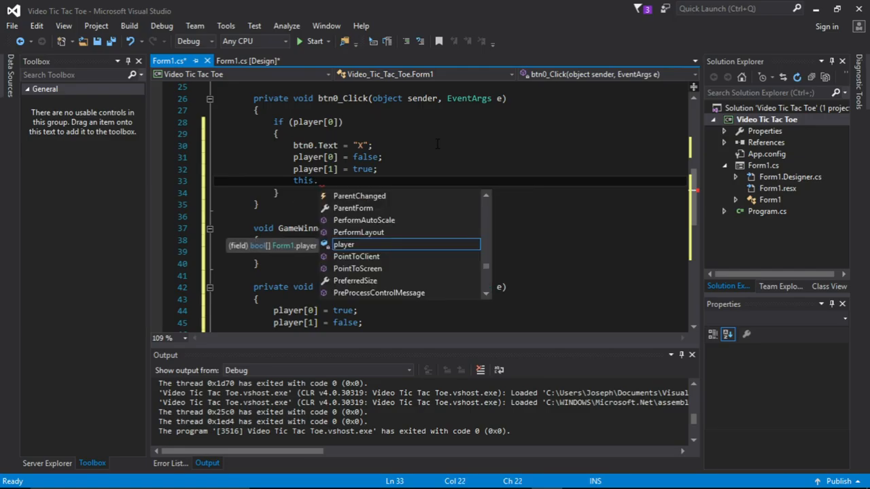
{"action": "type", "text": "ena"}
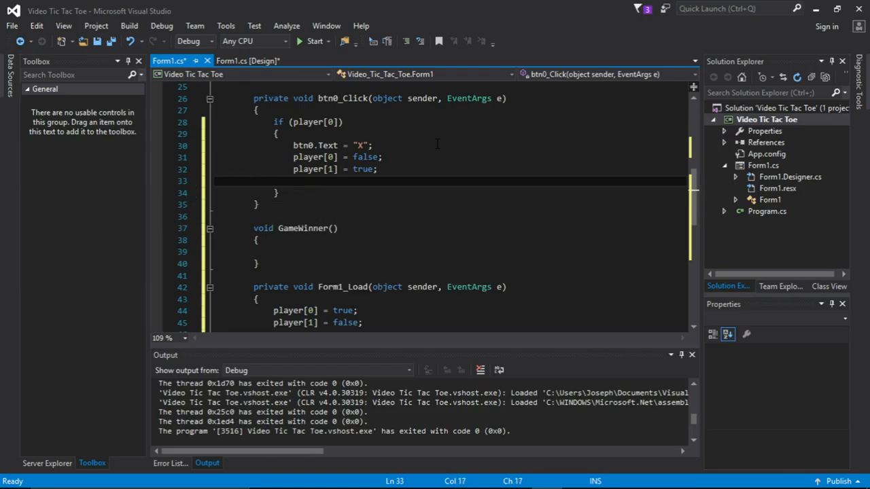
{"action": "type", "text": "btn0"}
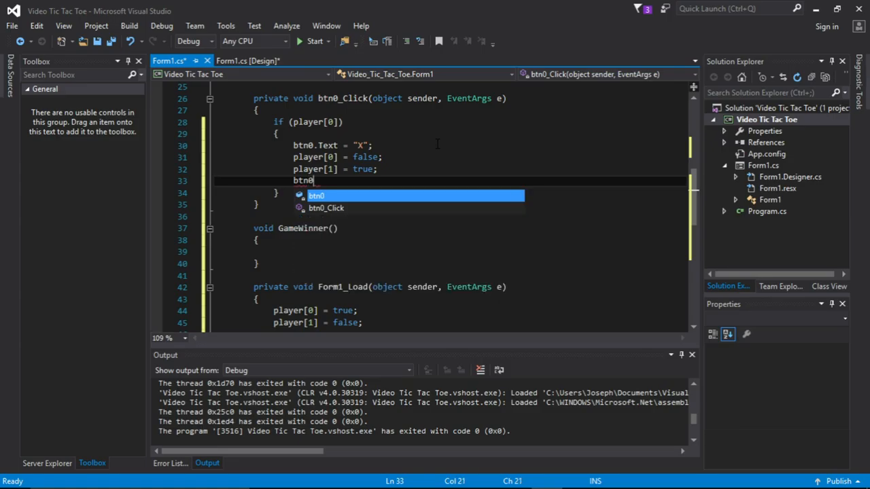
{"action": "type", "text": "."}
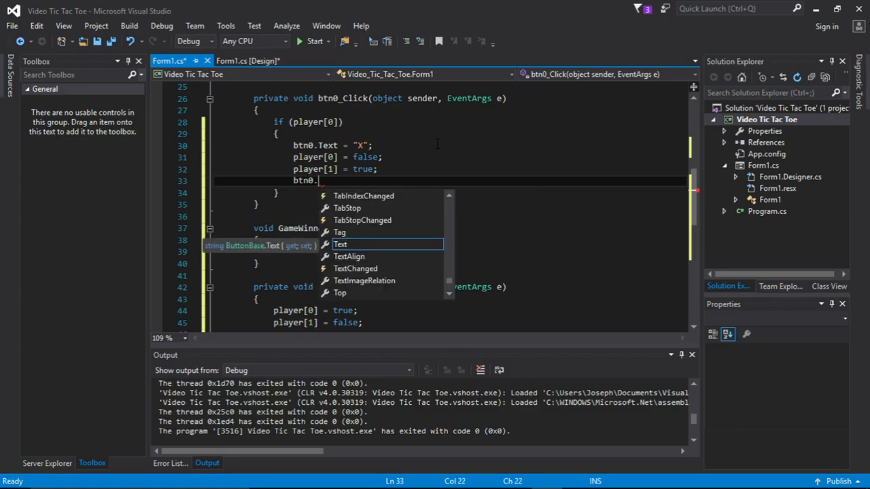
{"action": "type", "text": "enabled = f"}
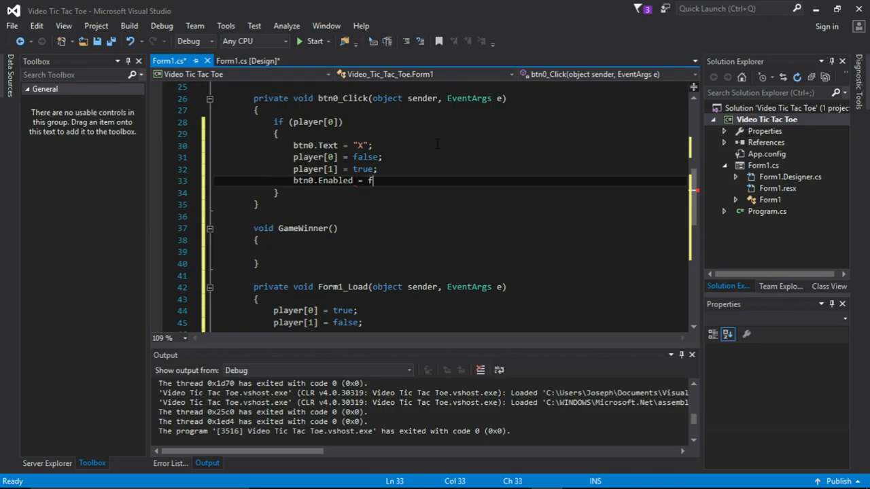
{"action": "type", "text": "alse;"}
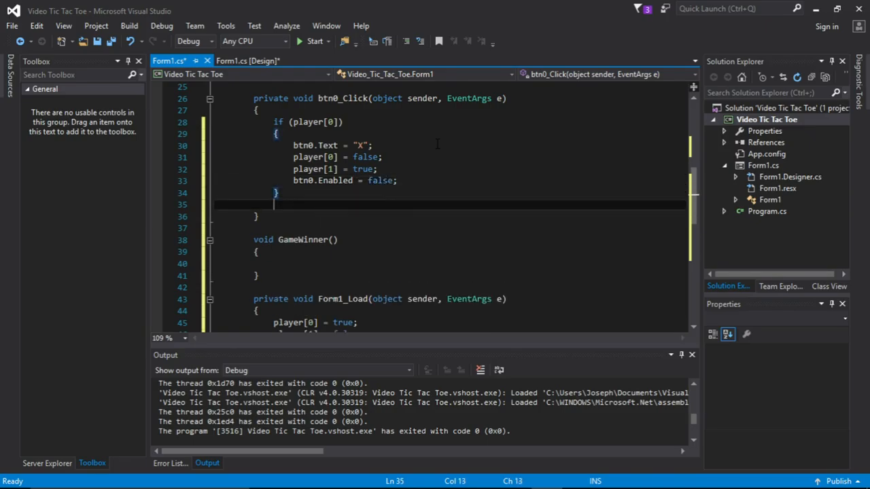
Add an else if(player[1]) branch setting btn0's Text to "O" and disabling it
{"action": "type", "text": "el"}
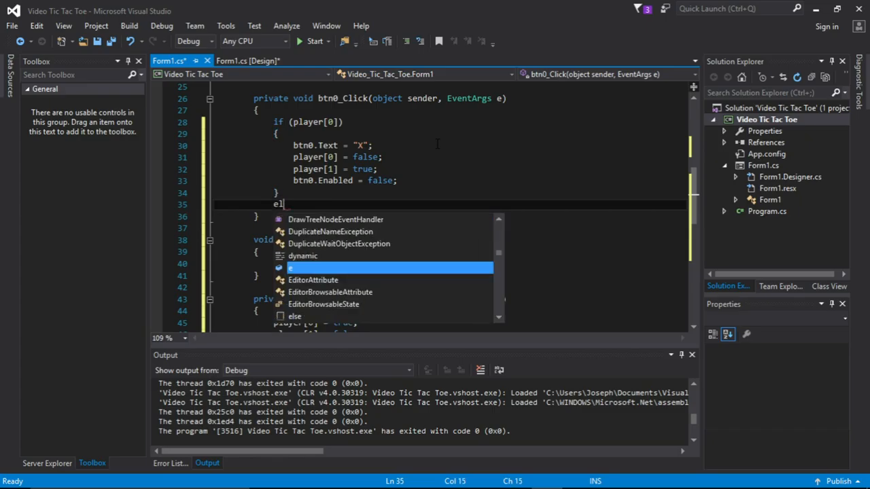
{"action": "type", "text": "se if("}
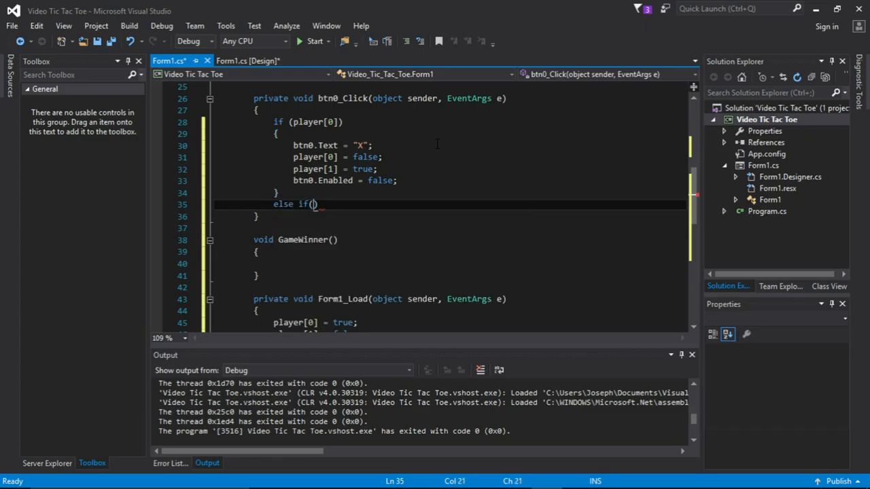
{"action": "type", "text": "player[]"}
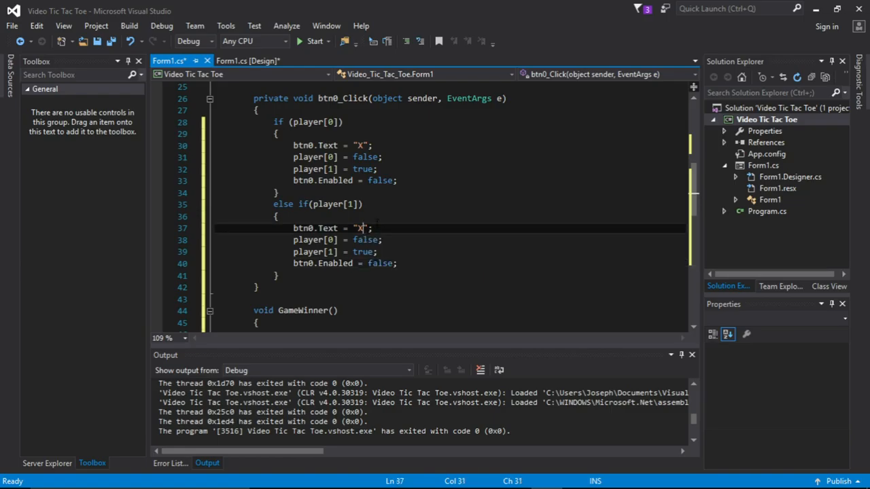
{"action": "type", "text": "O"}
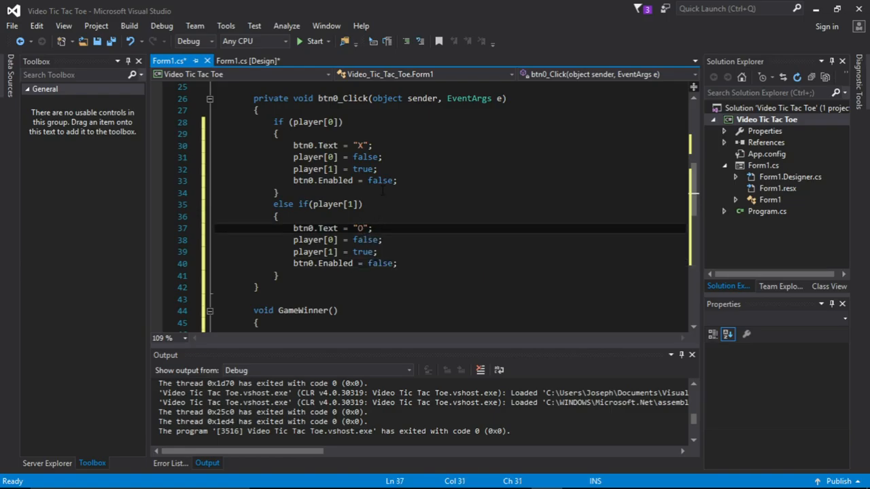
{"action": "mouse_move", "coordinate": [324, 252]}
{"action": "type", "text": "1"}
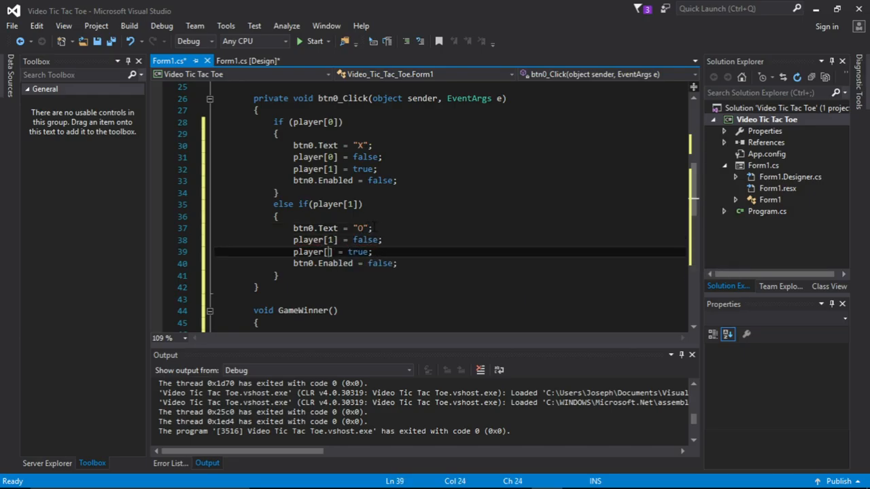
{"action": "type", "text": "0"}
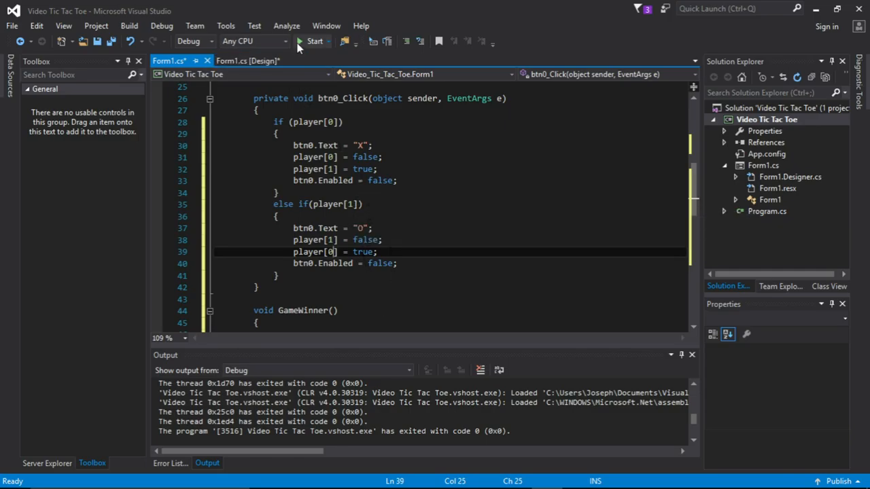
Build and run the game to try the first square, then return to Form1.cs code
{"action": "left_click", "coordinate": [304, 41]}
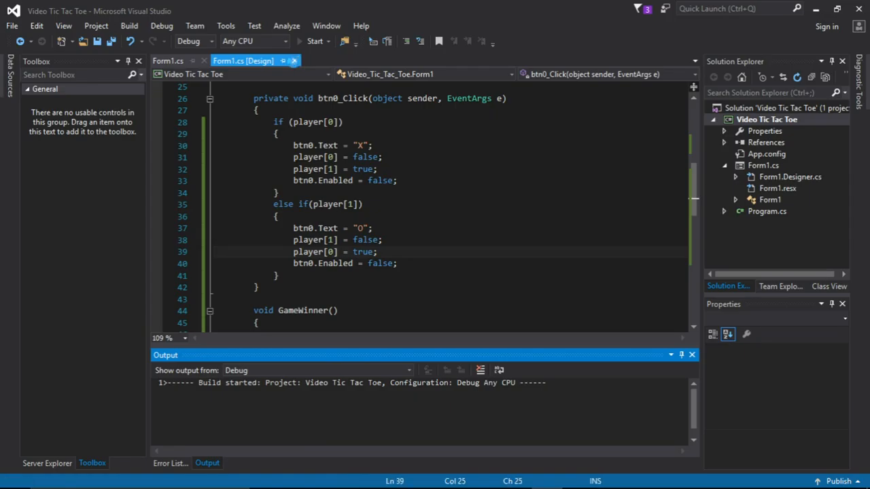
{"action": "left_click", "coordinate": [310, 41]}
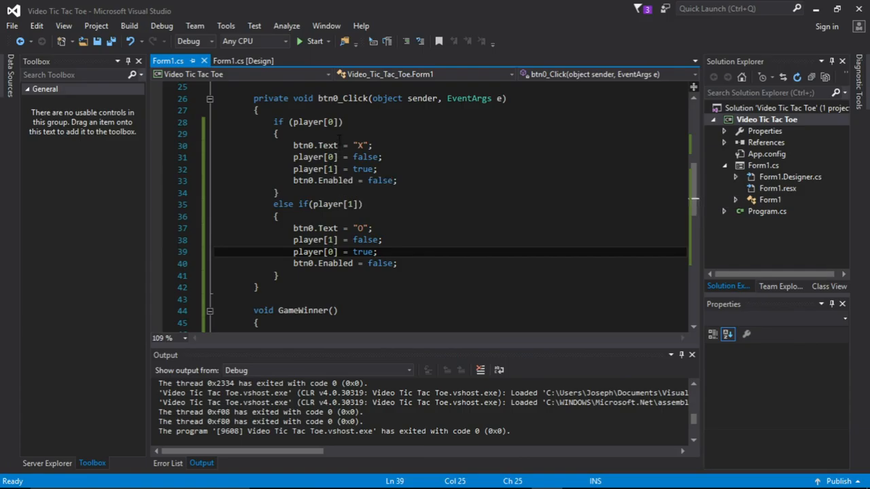
{"action": "left_click", "coordinate": [244, 60]}
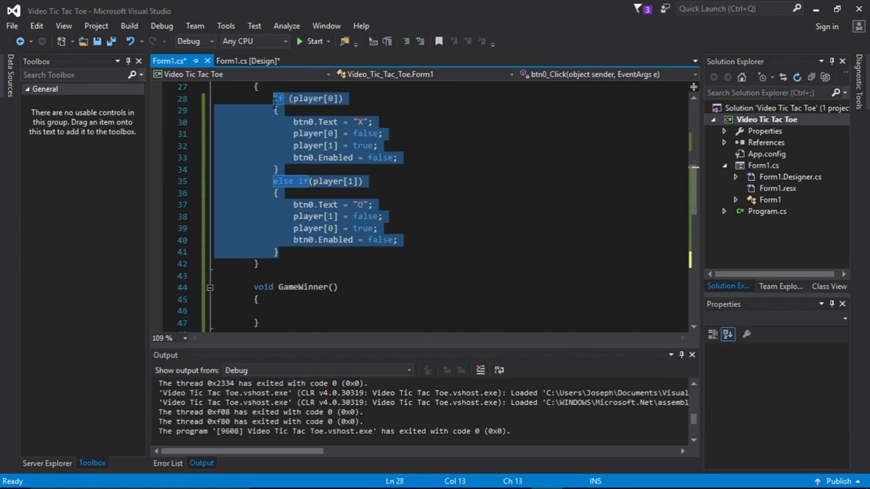
Rewrite btn1_Click's X branch to set Text = "X" and Enabled = false via this
{"action": "scroll", "scroll_direction": "down", "scroll_amount": 3}
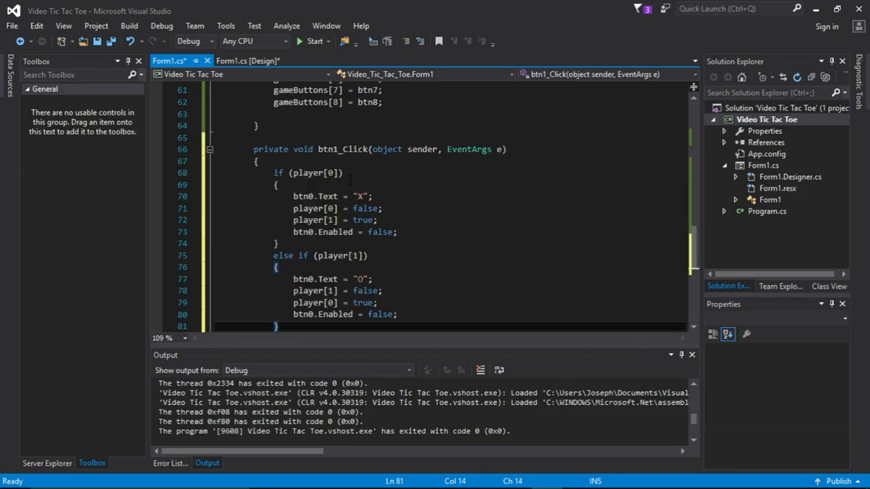
{"action": "left_click", "coordinate": [312, 196]}
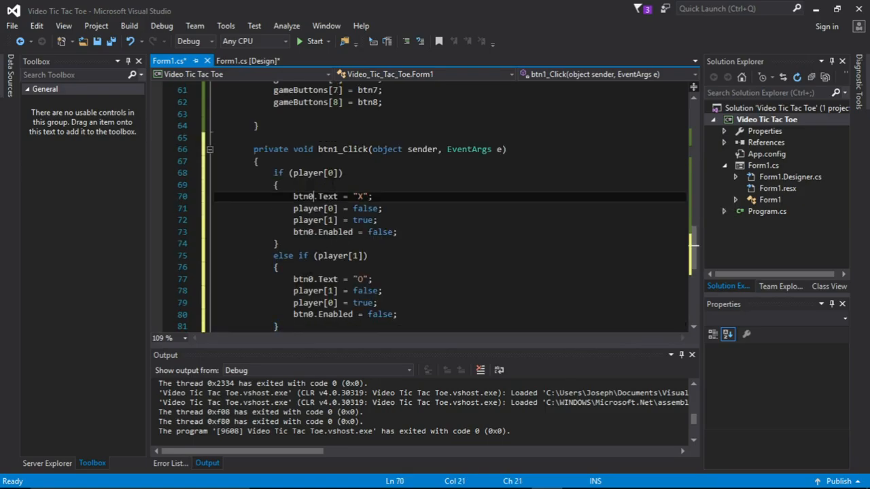
{"action": "key", "text": "Backspace"}
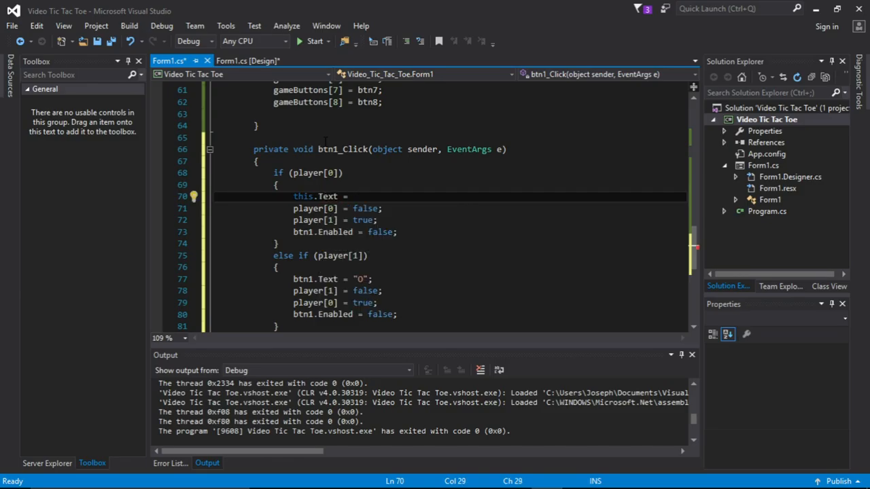
{"action": "type", "text": "\"X\";"}
{"action": "left_click", "coordinate": [450, 231]}
{"action": "type", "text": "this."}
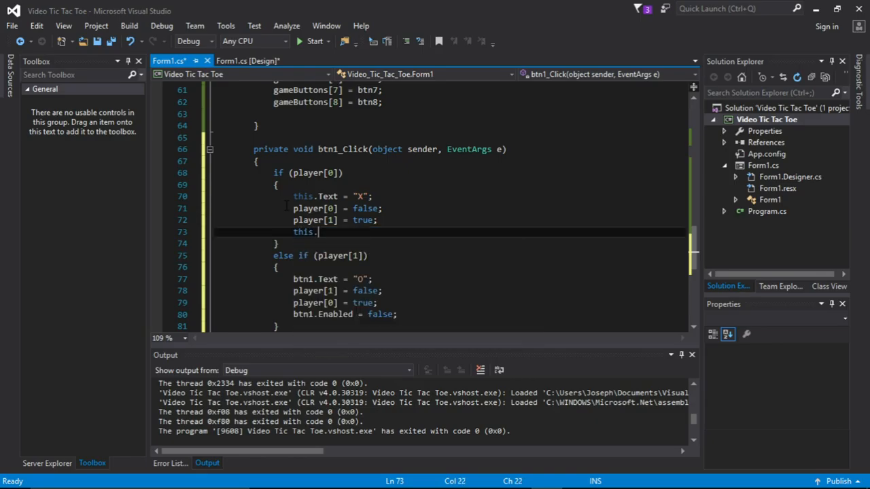
{"action": "type", "text": "Enabled ="}
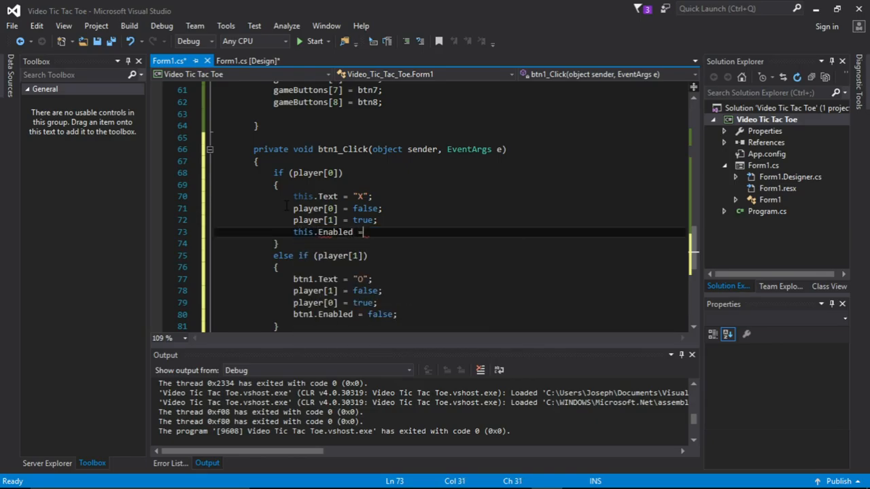
{"action": "type", "text": "false;"}
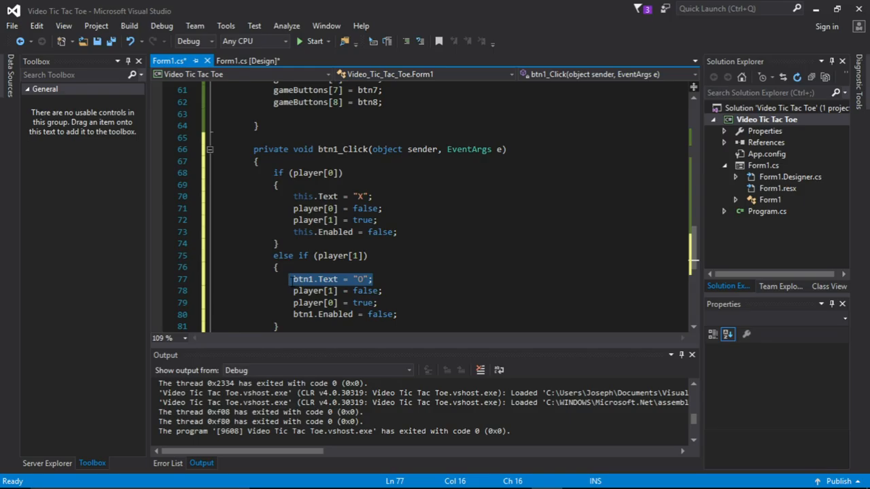
Rewrite the O branch to set this.Text = "O" for the clicked button
{"action": "type", "text": "this."}
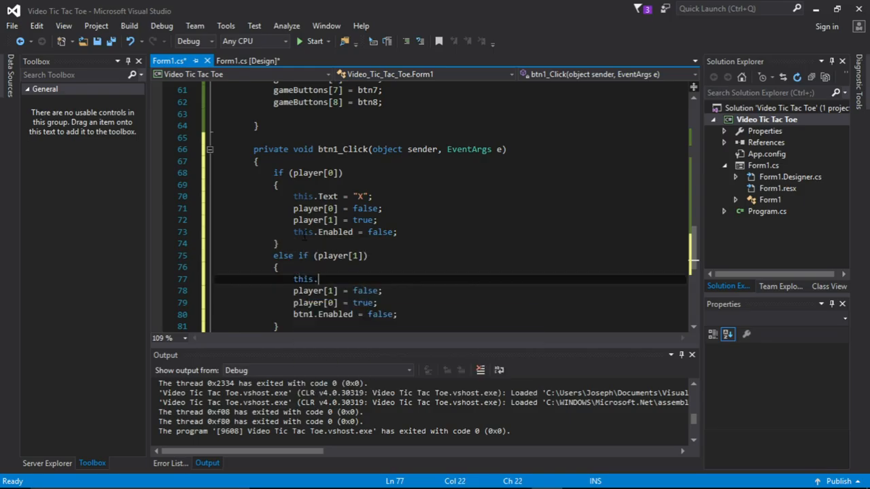
{"action": "type", "text": "Text"}
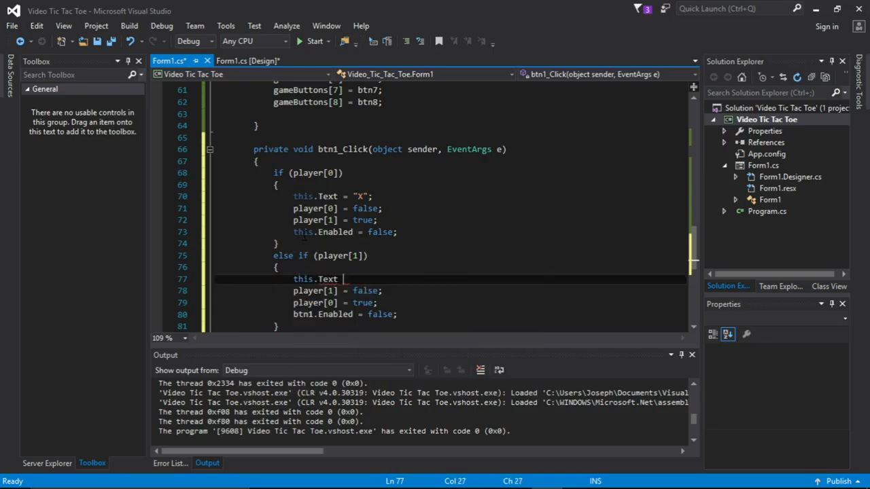
{"action": "type", "text": "="}
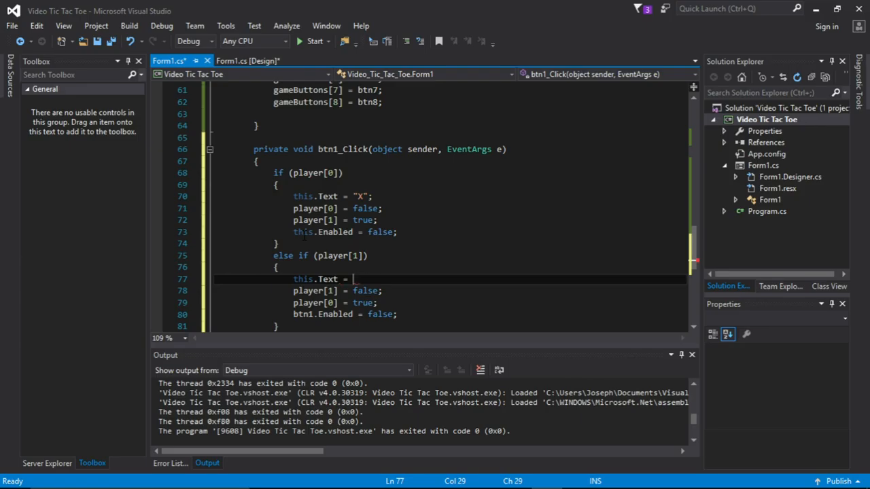
{"action": "type", "text": "\"O\""}
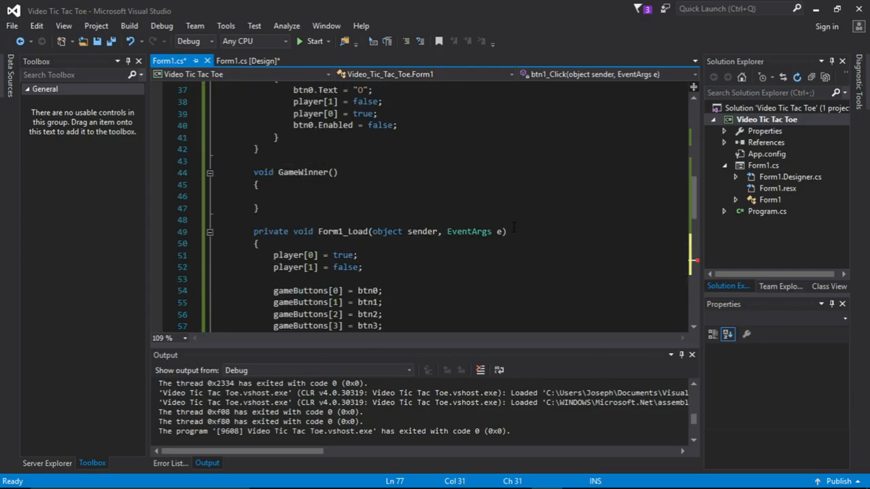
{"action": "scroll", "scroll_direction": "down", "scroll_amount": 3}
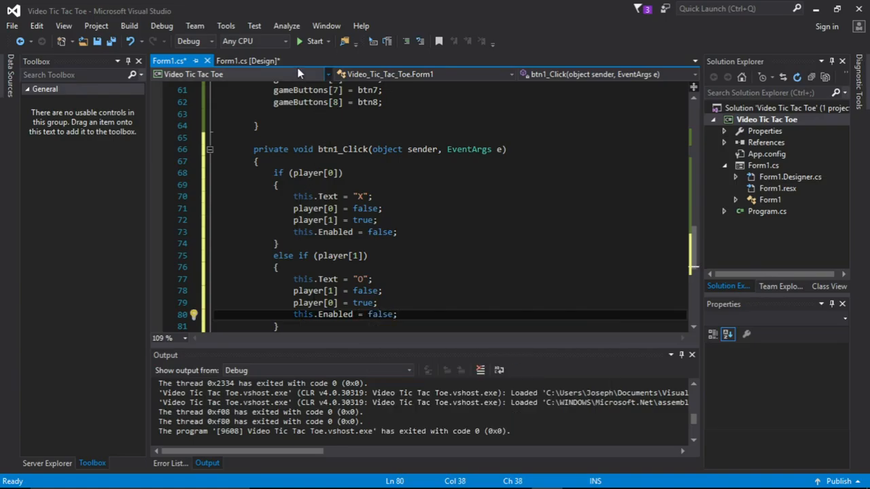
{"action": "left_click", "coordinate": [309, 40]}
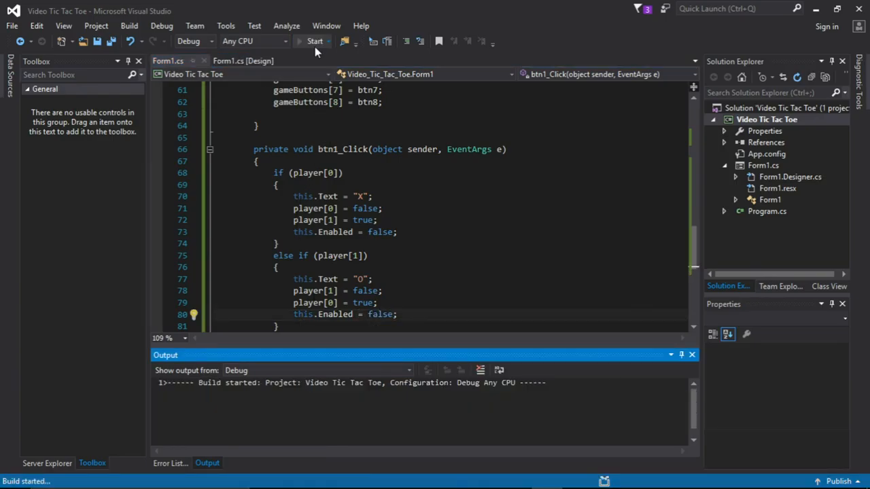
{"action": "left_click", "coordinate": [306, 40]}
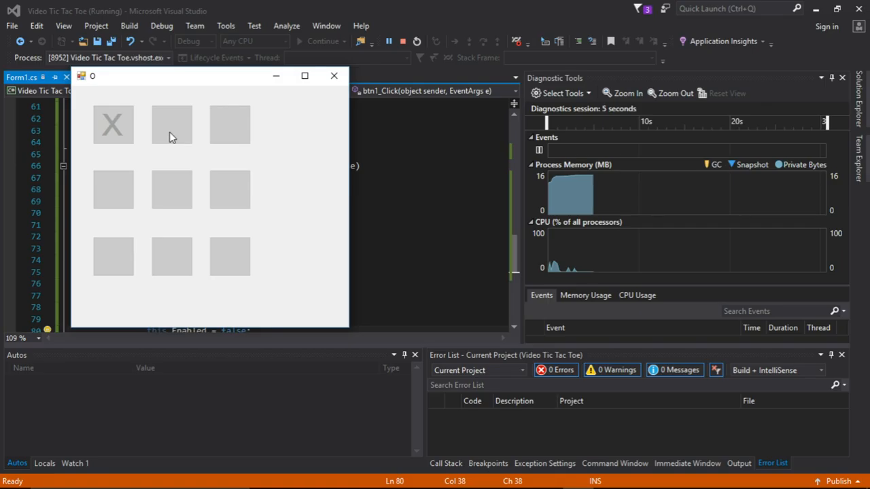
{"action": "mouse_move", "coordinate": [224, 128]}
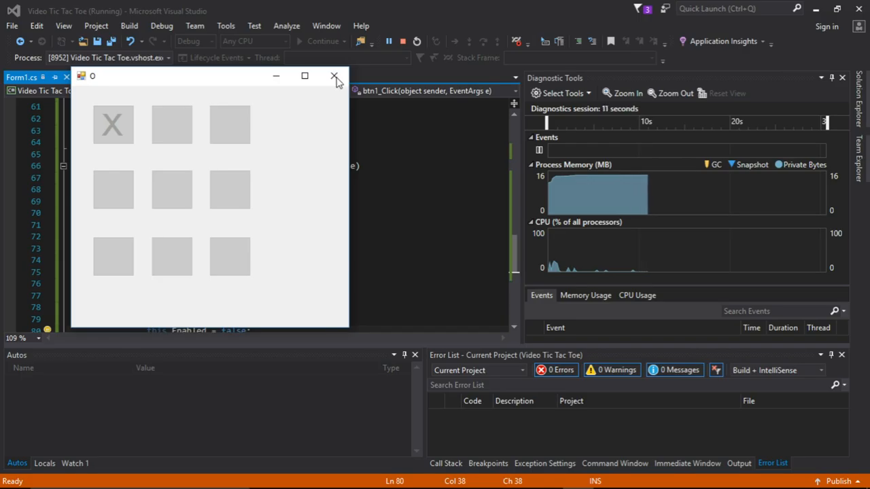
{"action": "left_click", "coordinate": [332, 76]}
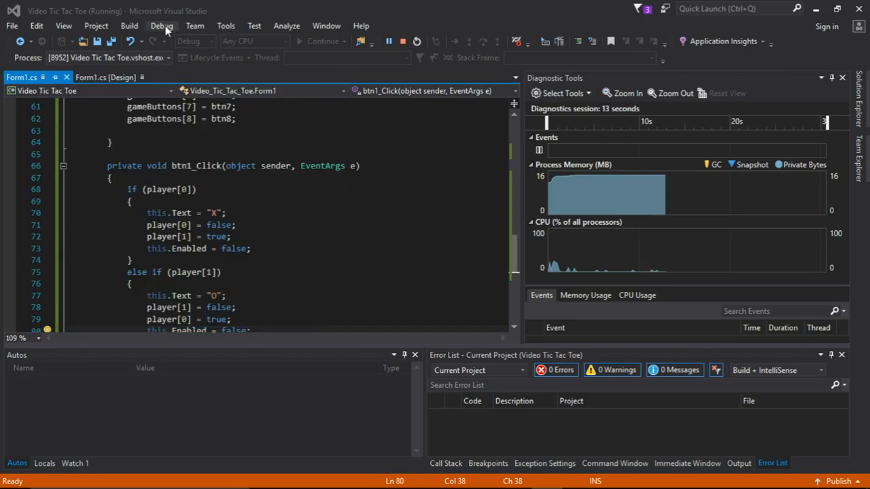
{"action": "left_click", "coordinate": [162, 26]}
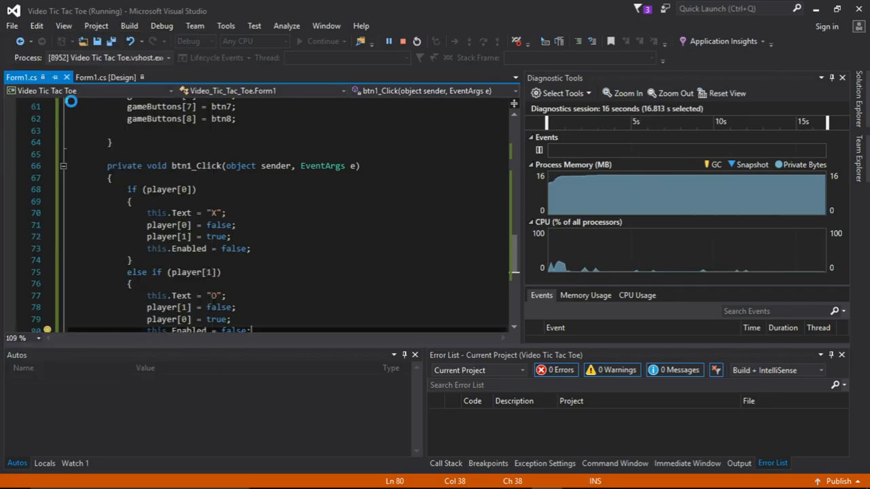
{"action": "left_click", "coordinate": [392, 41]}
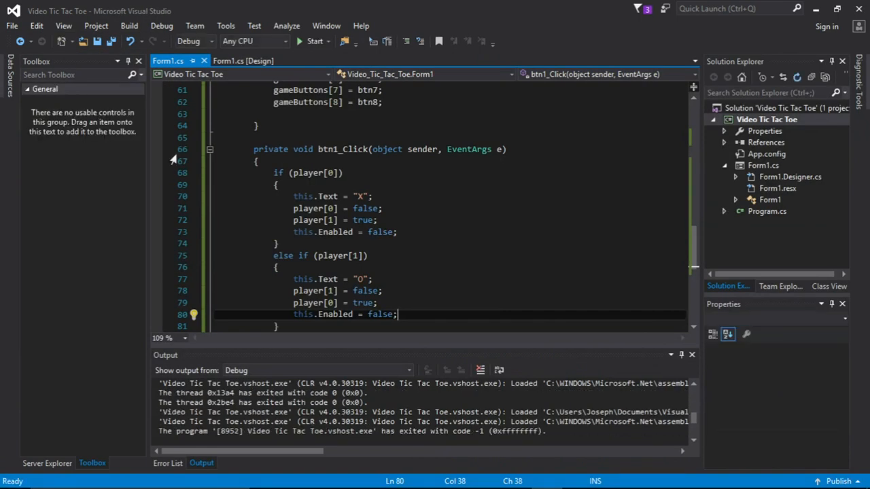
{"action": "mouse_move", "coordinate": [316, 208]}
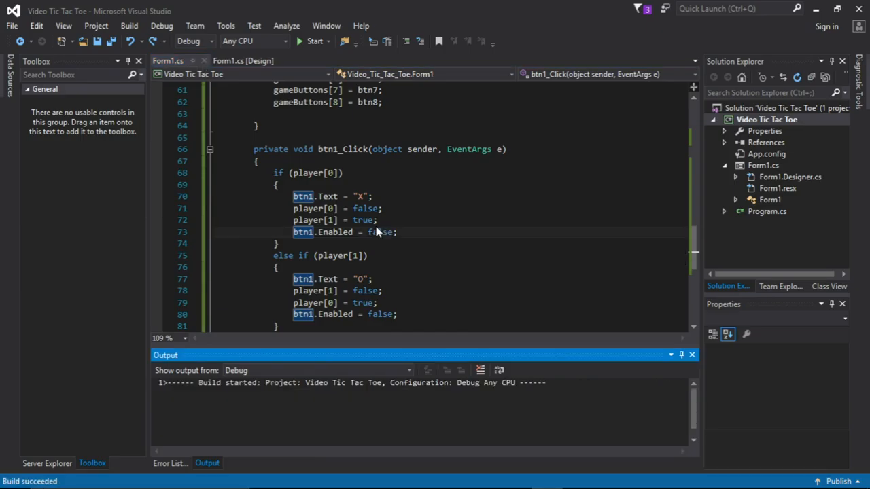
{"action": "left_click", "coordinate": [309, 41]}
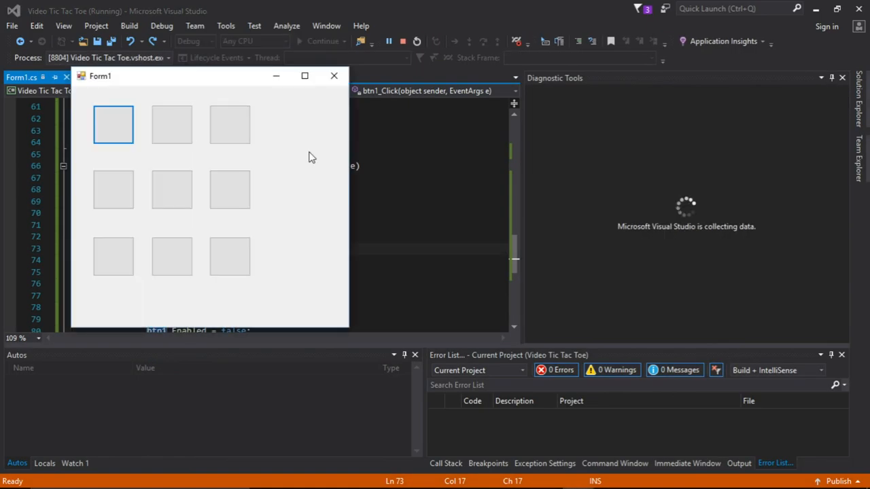
{"action": "left_click", "coordinate": [171, 125]}
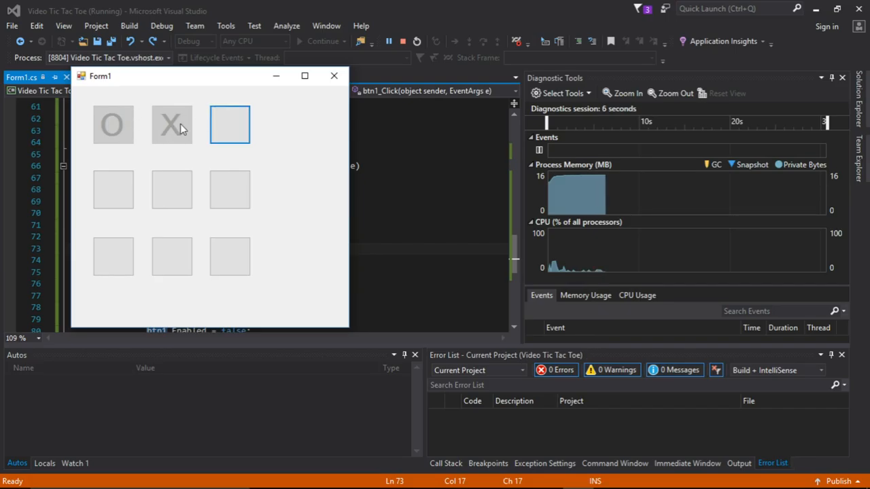
{"action": "mouse_move", "coordinate": [334, 76]}
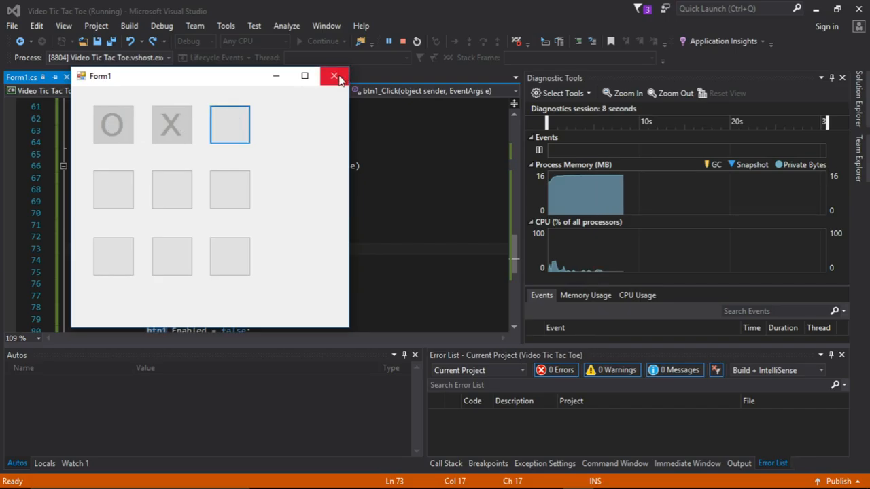
{"action": "left_click", "coordinate": [332, 76]}
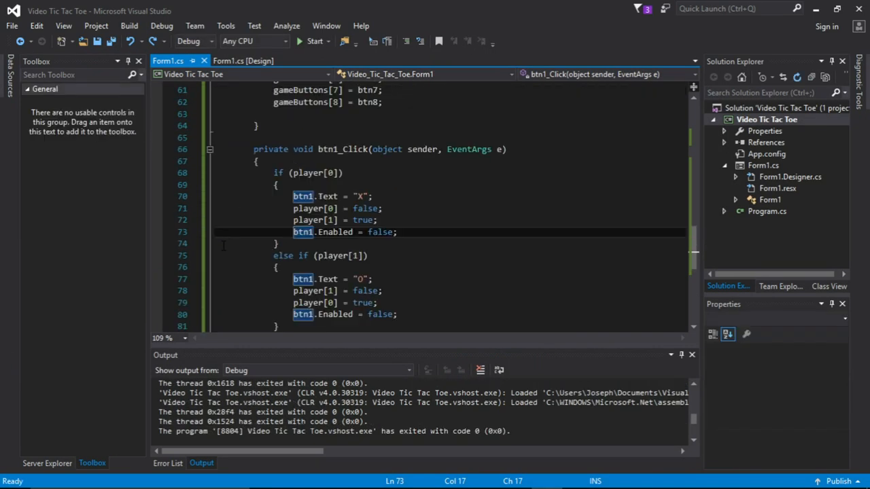
Create btn2_Click and btn3_Click from the designer with the same X/O turn logic
{"action": "left_click", "coordinate": [244, 59]}
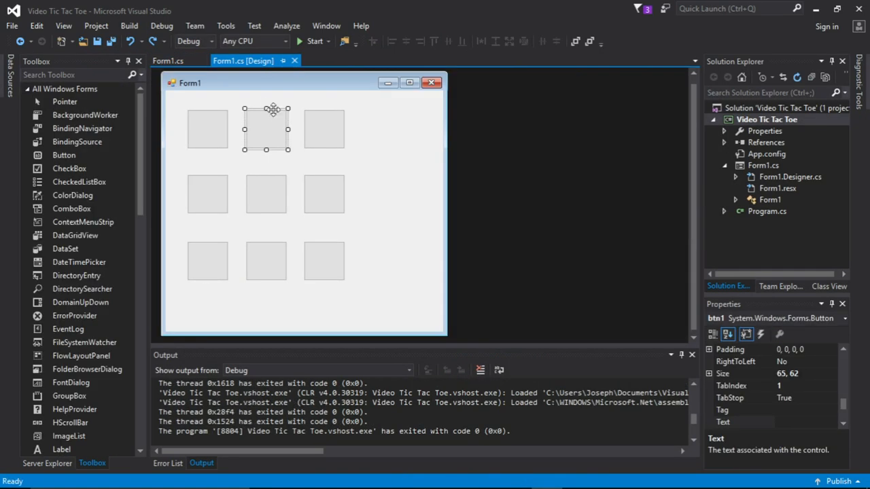
{"action": "left_click", "coordinate": [165, 60]}
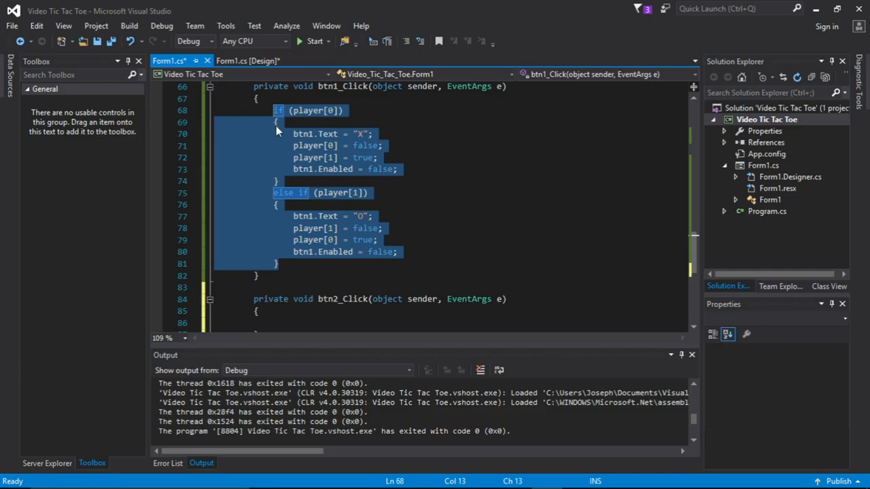
{"action": "scroll", "scroll_direction": "down", "scroll_amount": 3}
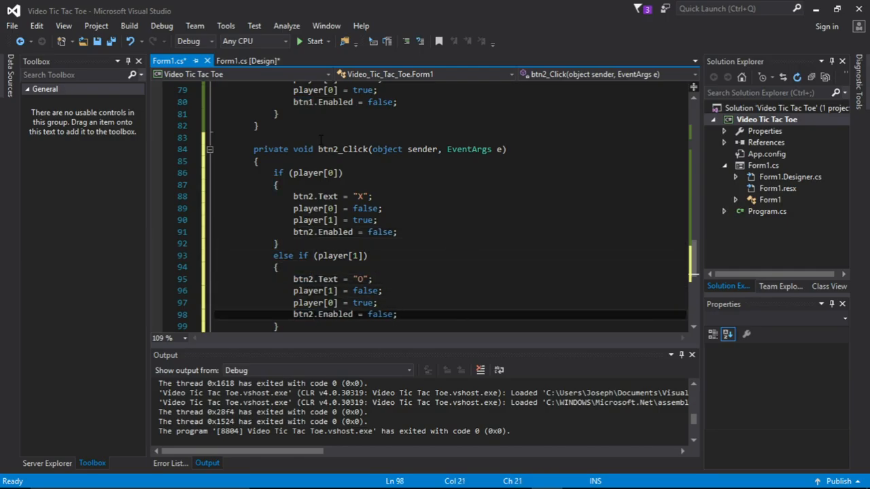
{"action": "left_click", "coordinate": [248, 60]}
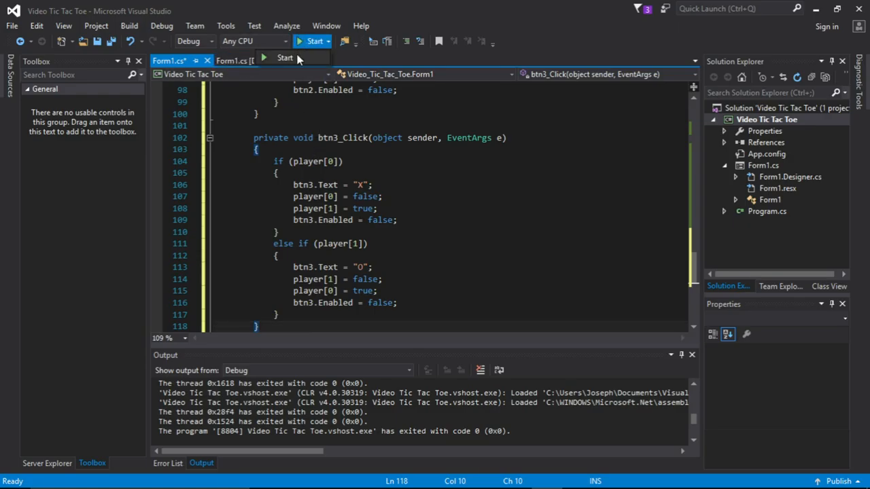
{"action": "left_click", "coordinate": [310, 41]}
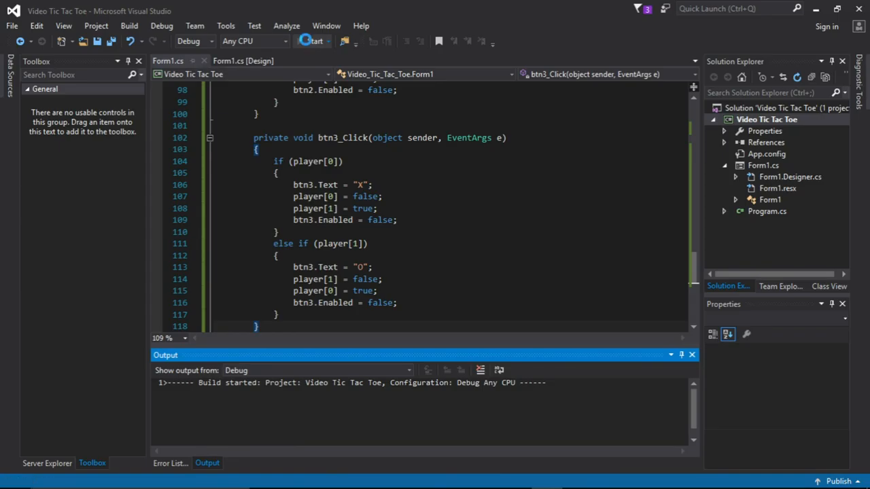
{"action": "left_click", "coordinate": [310, 41]}
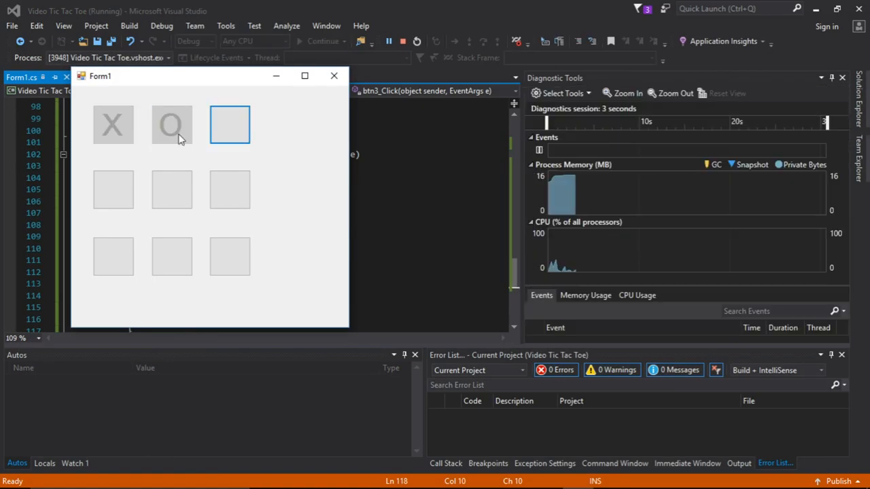
{"action": "left_click", "coordinate": [112, 189]}
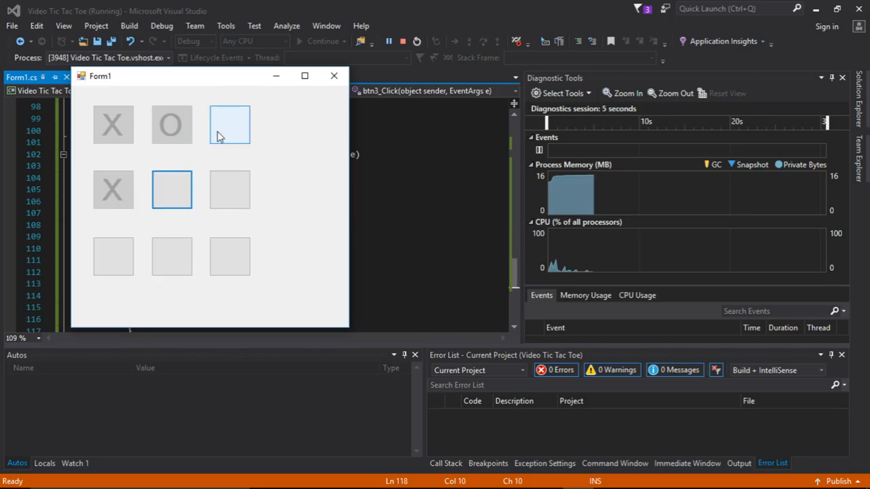
{"action": "left_click", "coordinate": [230, 125]}
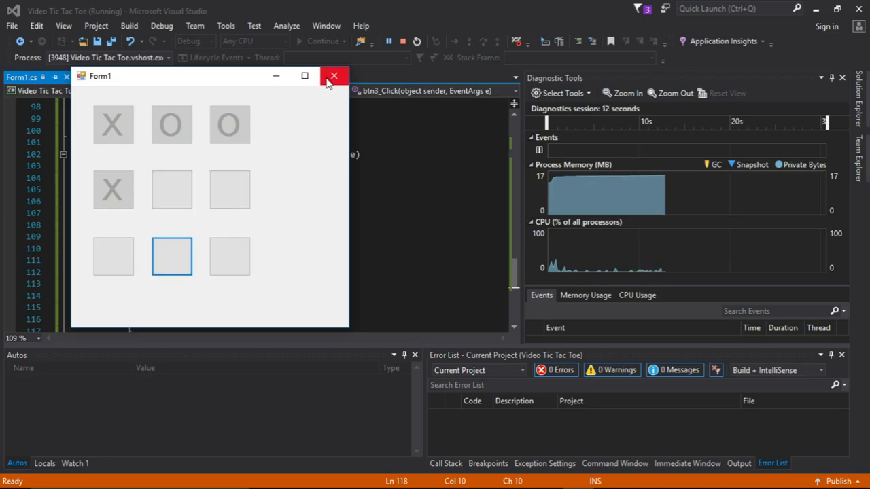
{"action": "left_click", "coordinate": [333, 76]}
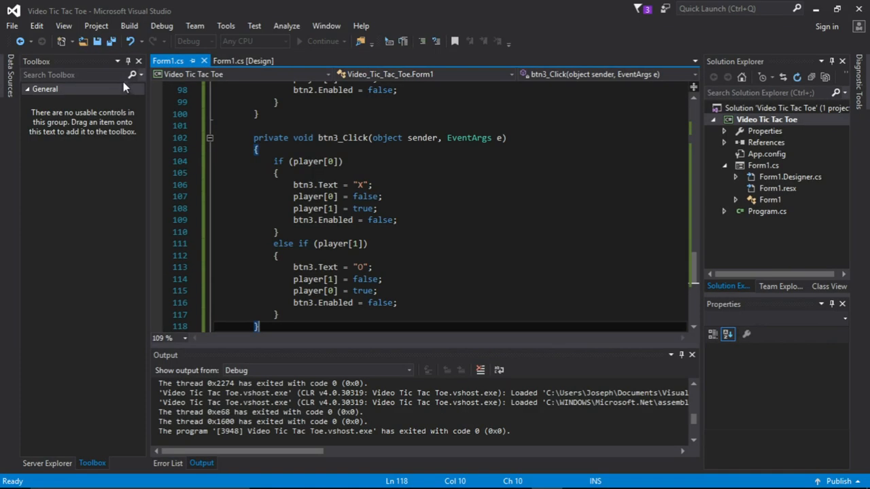
Select all nine square buttons in the designer and change their TabStop value
{"action": "left_click", "coordinate": [245, 60]}
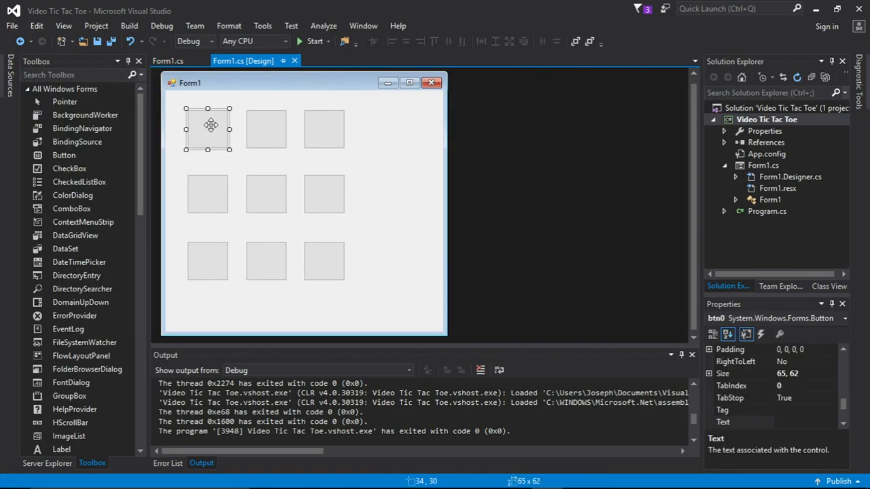
{"action": "left_click", "coordinate": [323, 128]}
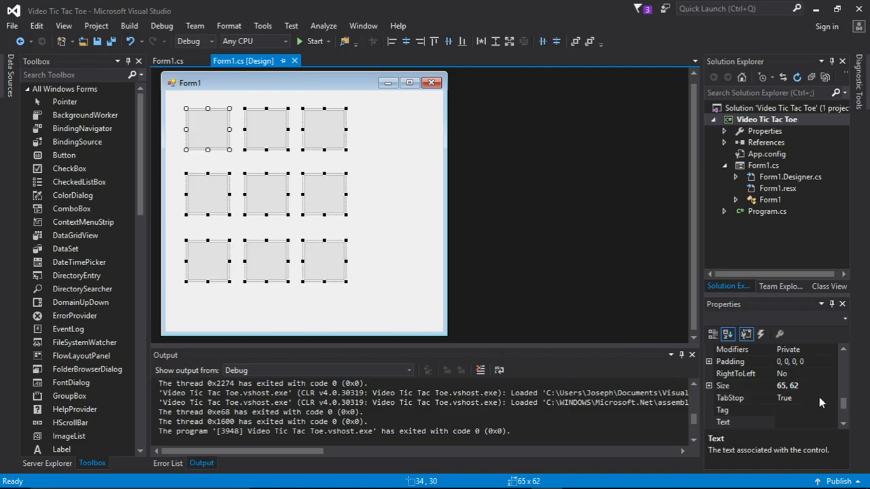
{"action": "left_click", "coordinate": [737, 397]}
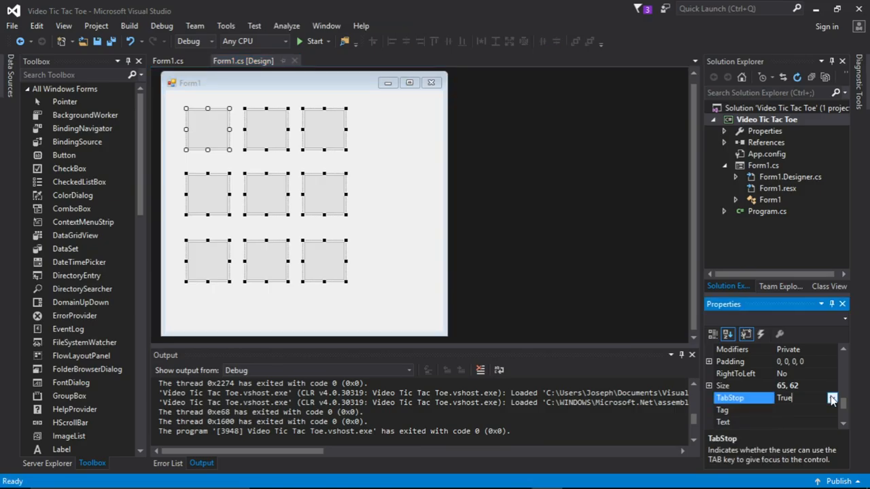
{"action": "left_click", "coordinate": [830, 400]}
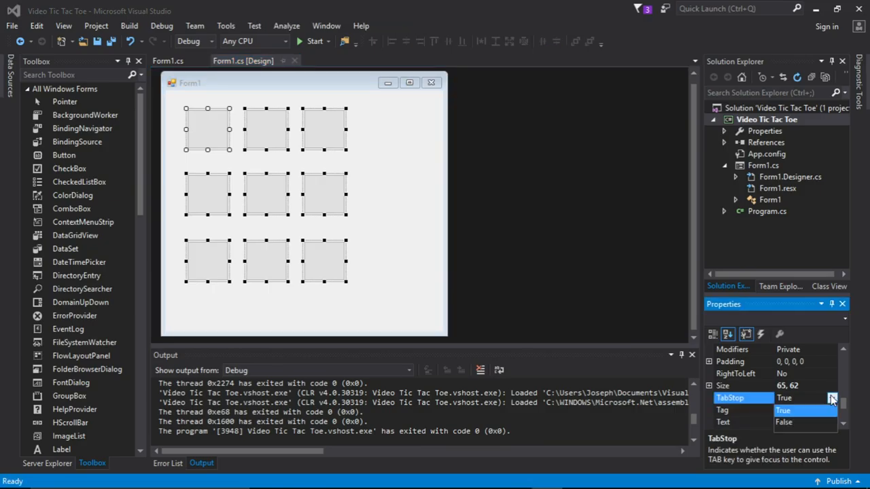
{"action": "left_click", "coordinate": [787, 423]}
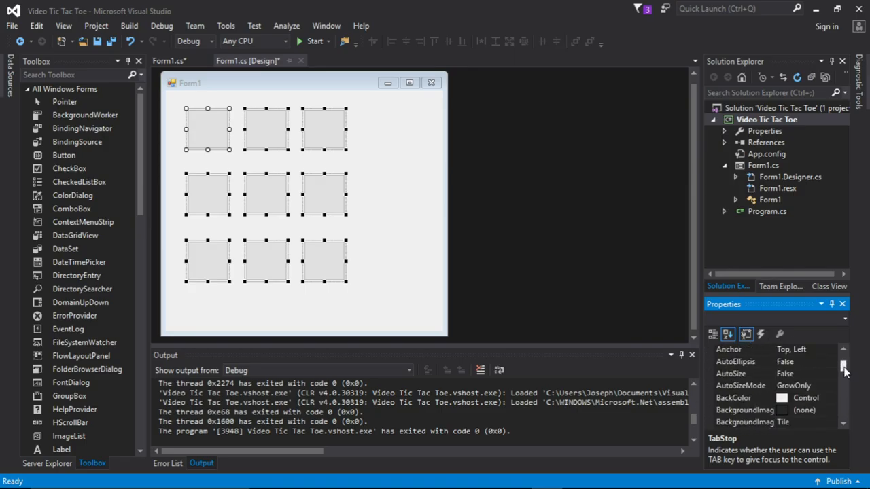
{"action": "scroll", "scroll_direction": "down", "scroll_amount": 3}
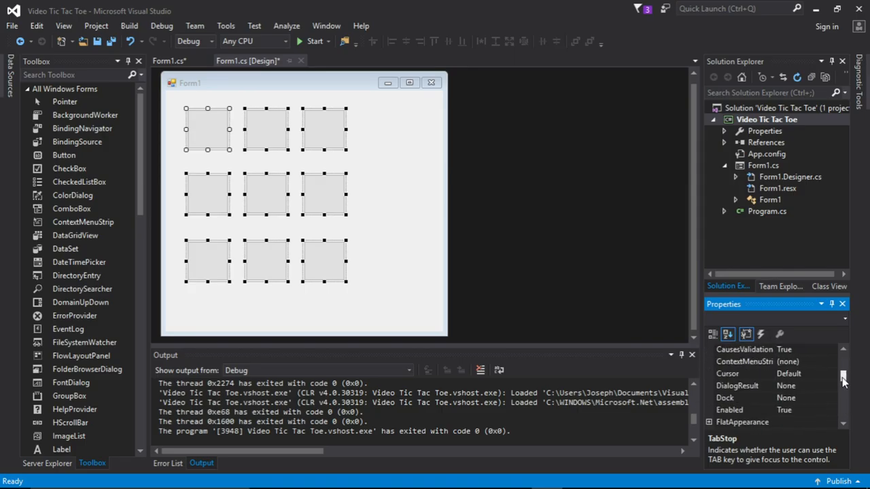
{"action": "scroll", "scroll_direction": "down", "scroll_amount": 3}
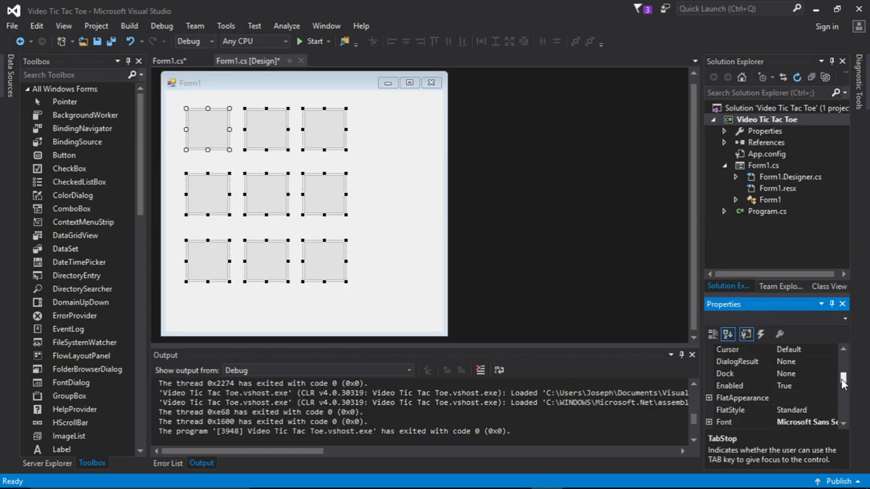
{"action": "scroll", "scroll_direction": "down", "scroll_amount": 3}
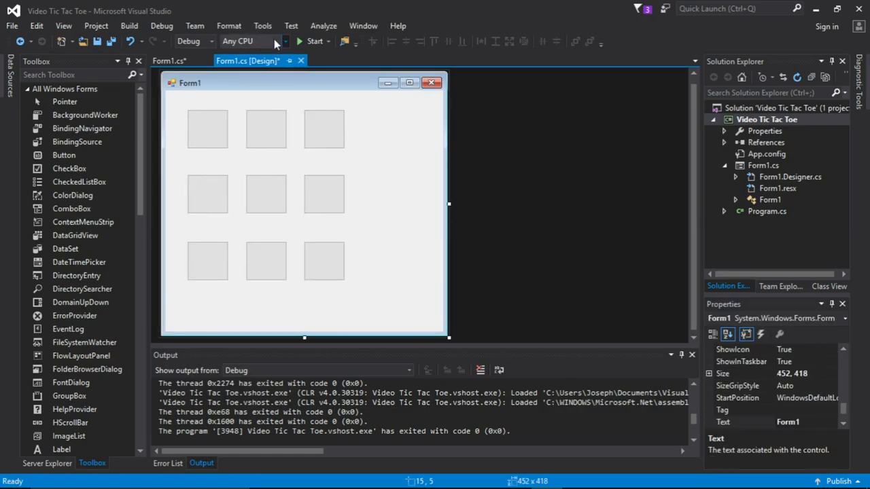
Run the game, try a square, stop it and generate an empty btn4_Click handler
{"action": "left_click", "coordinate": [307, 41]}
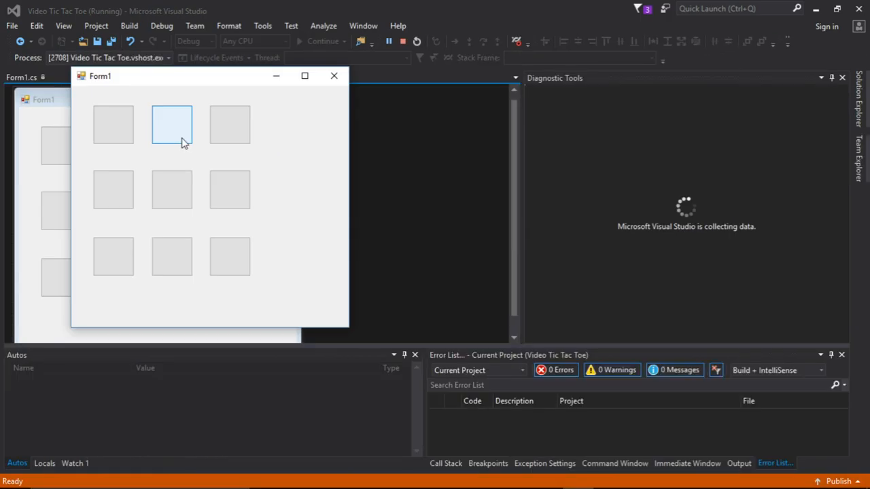
{"action": "left_click", "coordinate": [172, 125]}
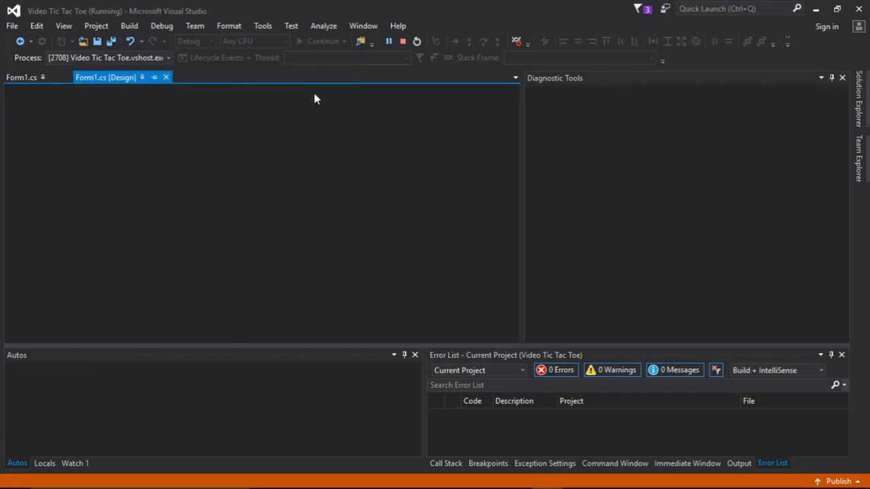
{"action": "left_click", "coordinate": [413, 41]}
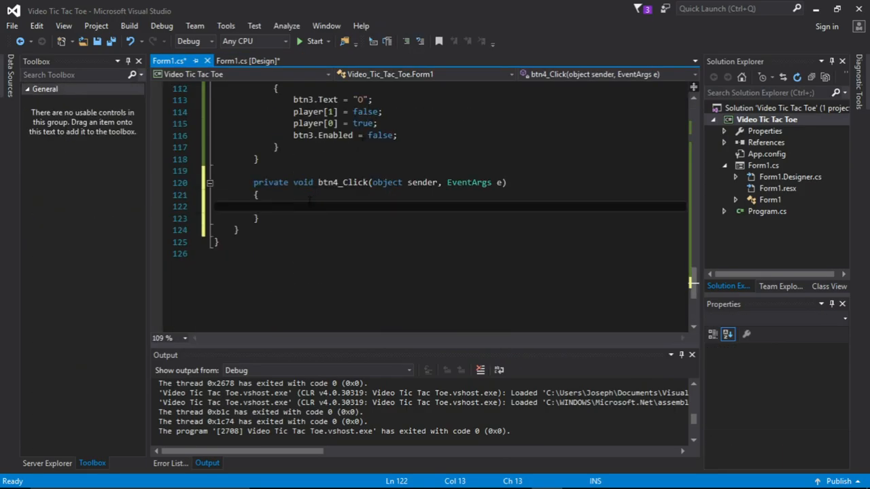
Fill btn4_Click with the if(player[0]) logic and create btn5_Click with renamed button references
{"action": "type", "text": "if (player[0])"}
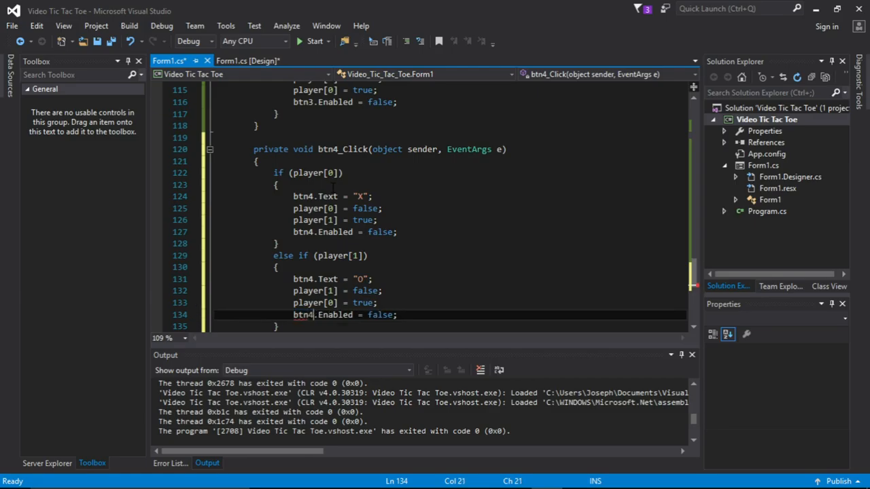
{"action": "double_click", "coordinate": [302, 315]}
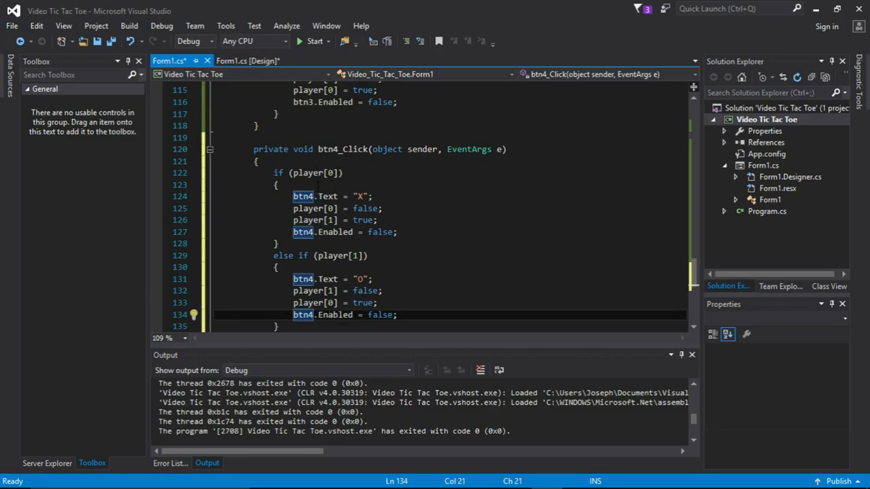
{"action": "left_click", "coordinate": [242, 60]}
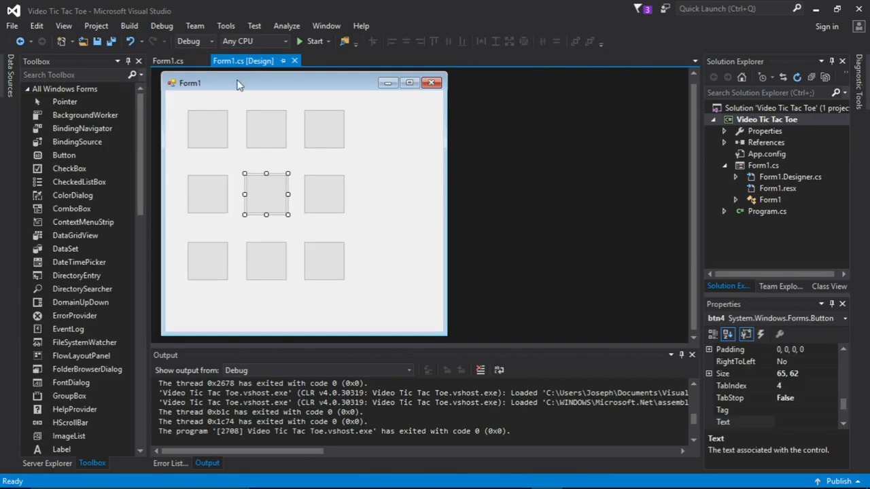
{"action": "double_click", "coordinate": [267, 193]}
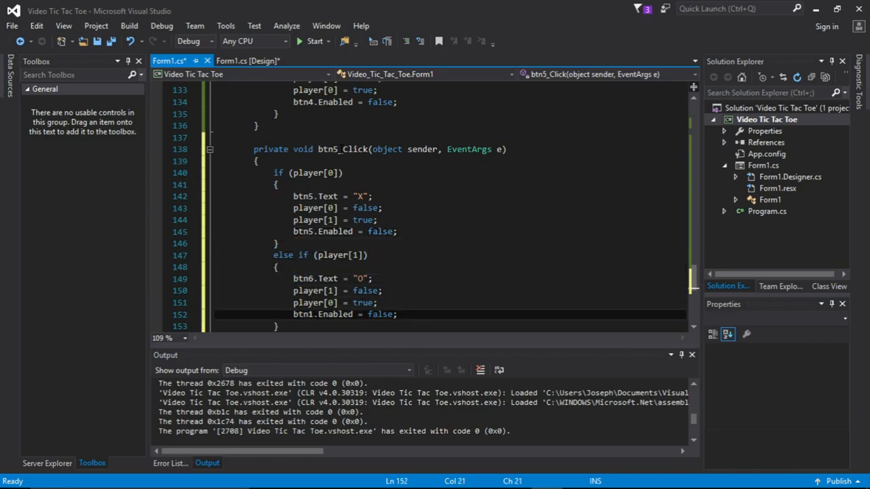
{"action": "key", "text": "Backspace"}
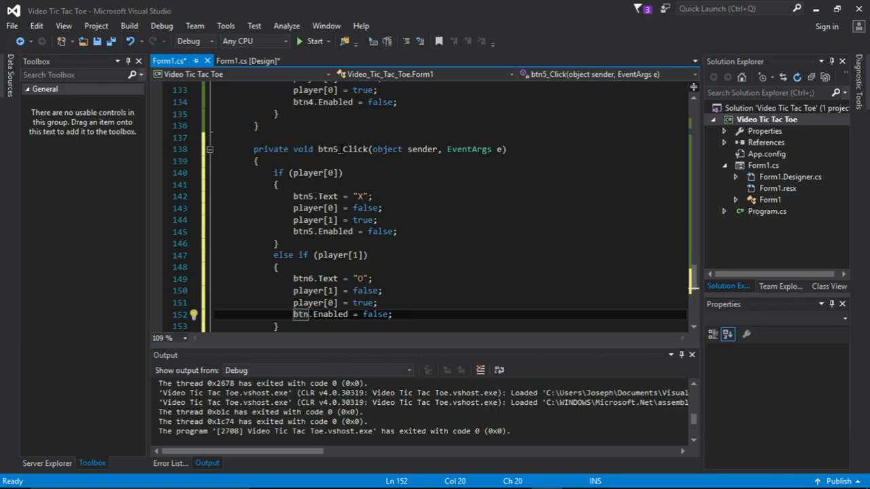
{"action": "type", "text": "6"}
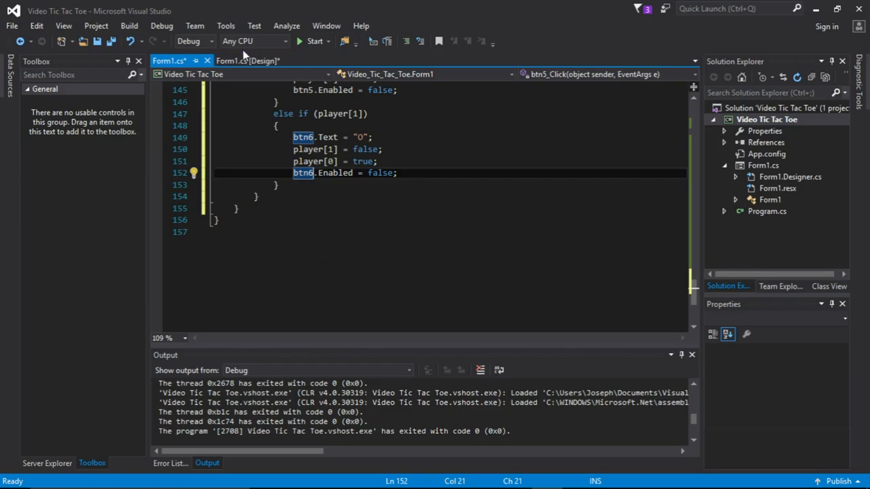
Create btn6_Click with the same if(player[0]) X/O logic referencing btn6
{"action": "left_click", "coordinate": [247, 60]}
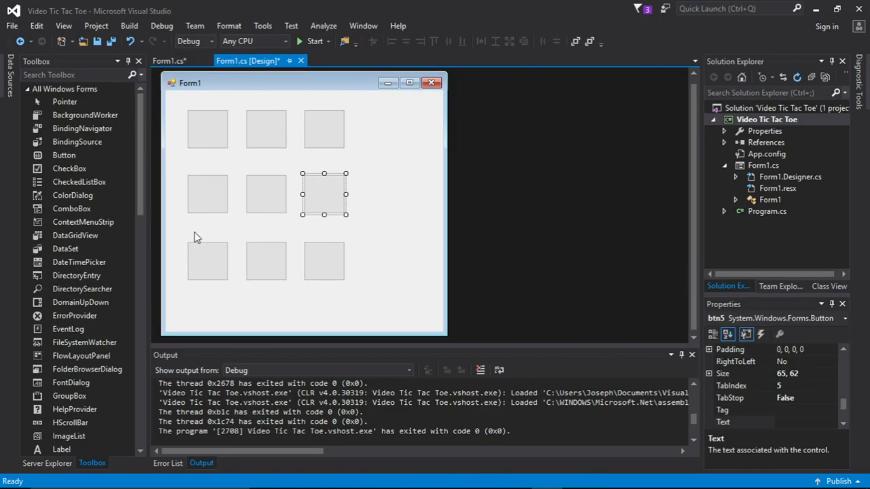
{"action": "double_click", "coordinate": [323, 193]}
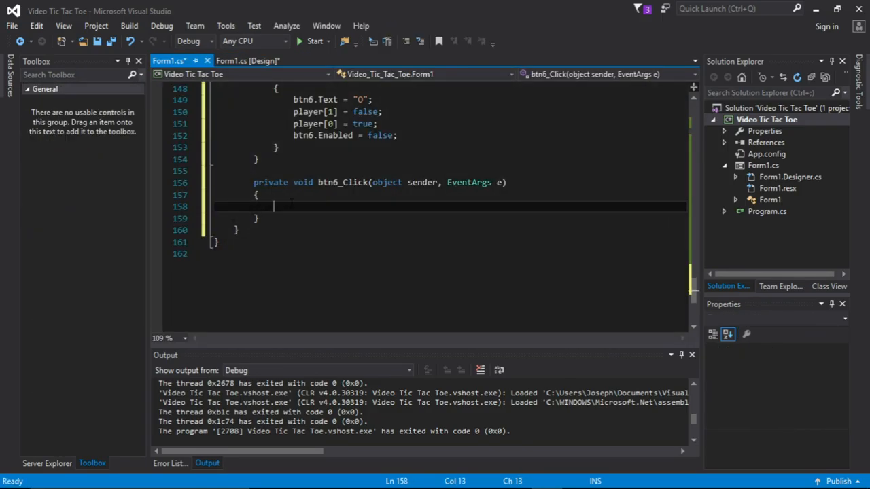
{"action": "type", "text": "if (player[0])"}
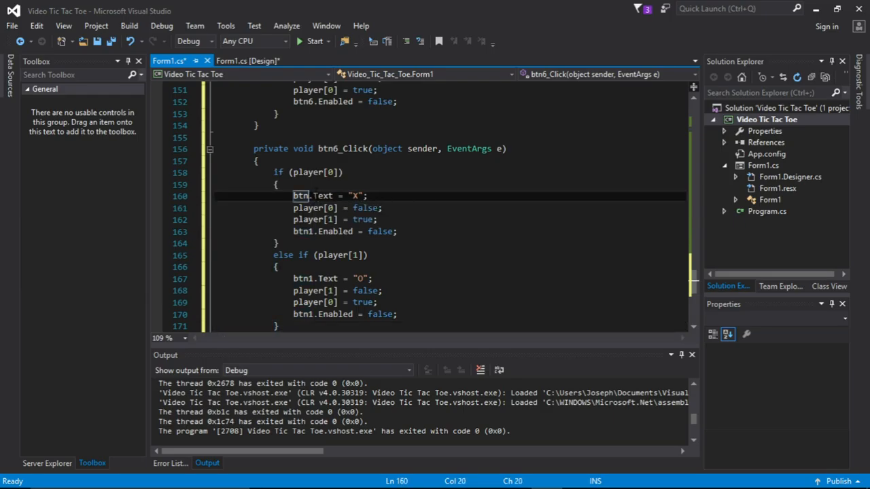
{"action": "type", "text": "6"}
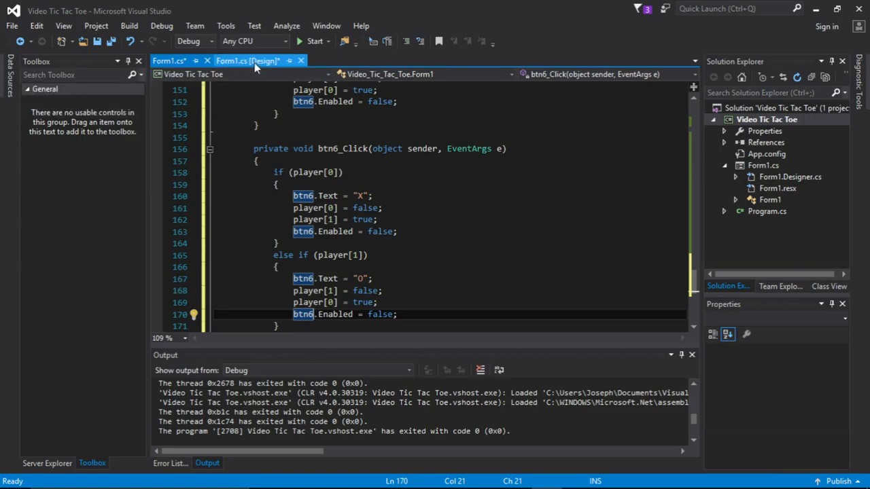
Create btn7_Click and btn8_Click with the X/O logic, renaming references to btn7 and btn8
{"action": "left_click", "coordinate": [253, 60]}
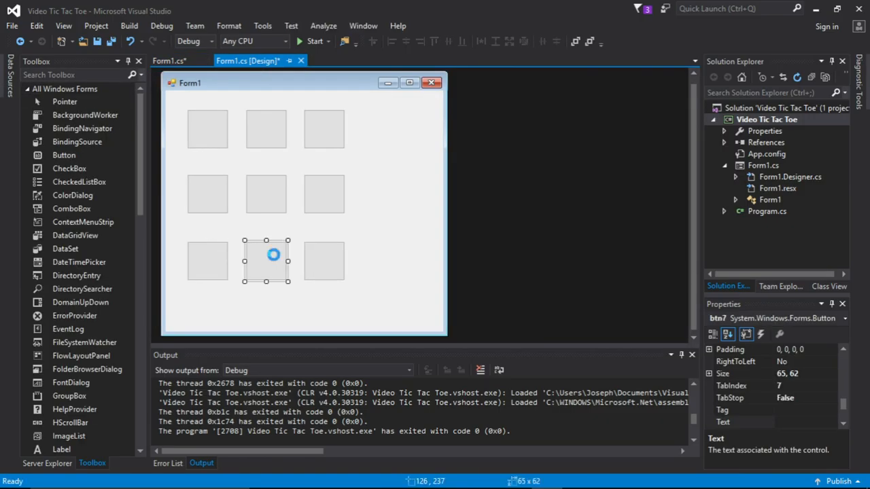
{"action": "double_click", "coordinate": [267, 261]}
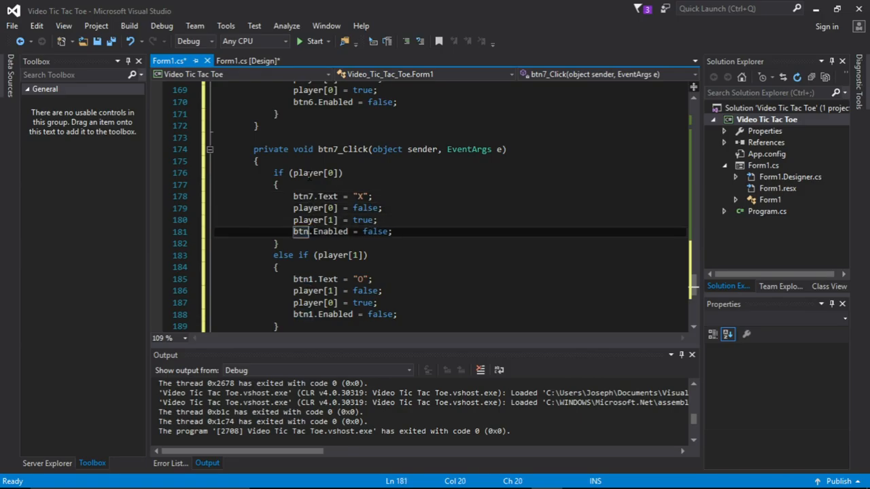
{"action": "type", "text": "7"}
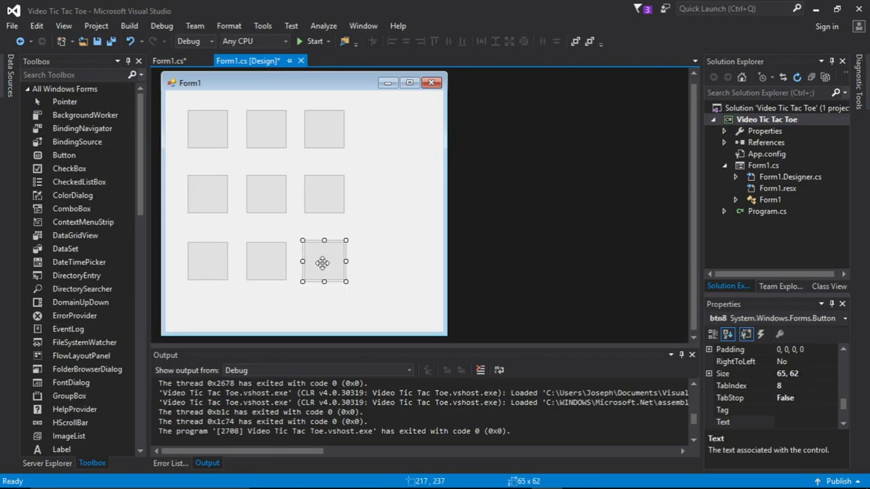
{"action": "double_click", "coordinate": [323, 261]}
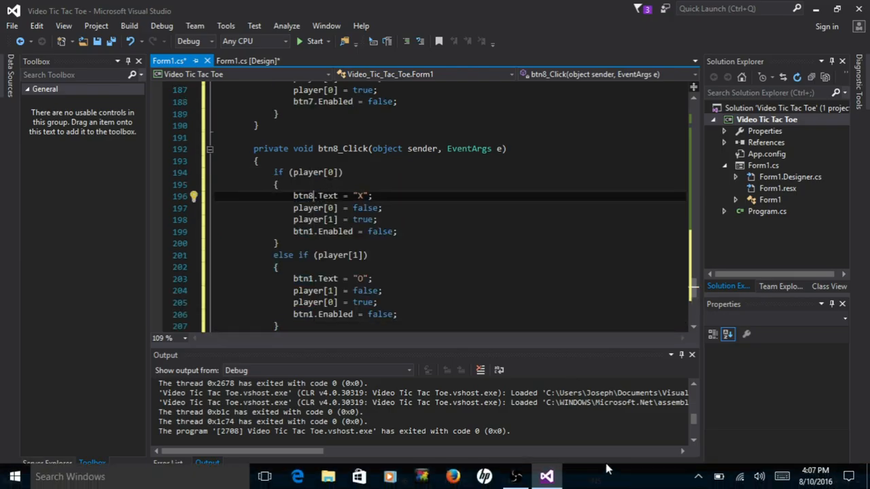
{"action": "double_click", "coordinate": [303, 196]}
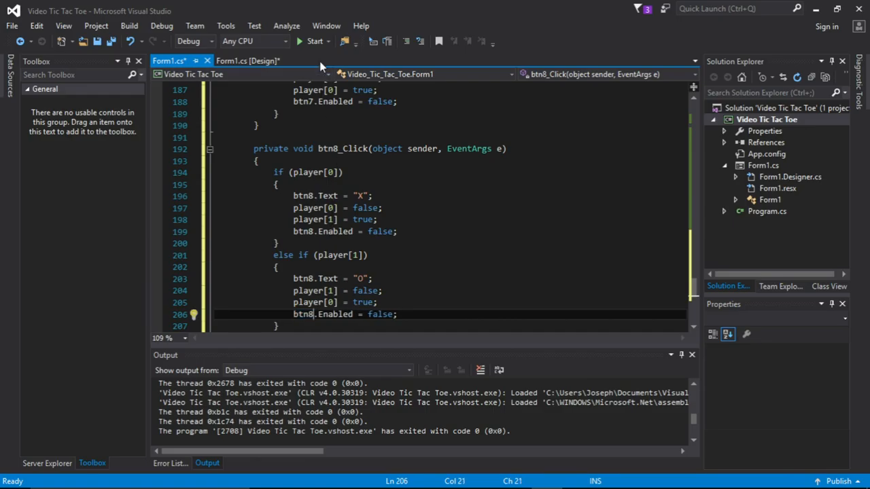
Run the game and play a few X and O moves down the grid, then close it
{"action": "left_click", "coordinate": [307, 41]}
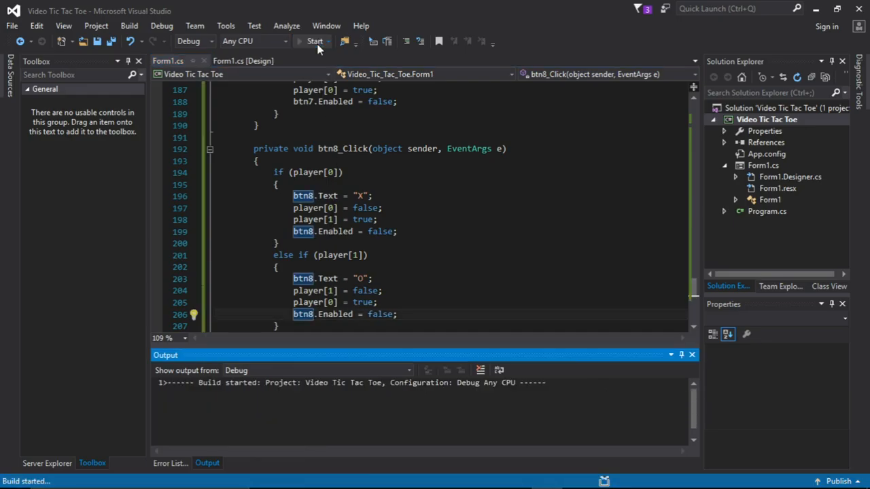
{"action": "left_click", "coordinate": [304, 41]}
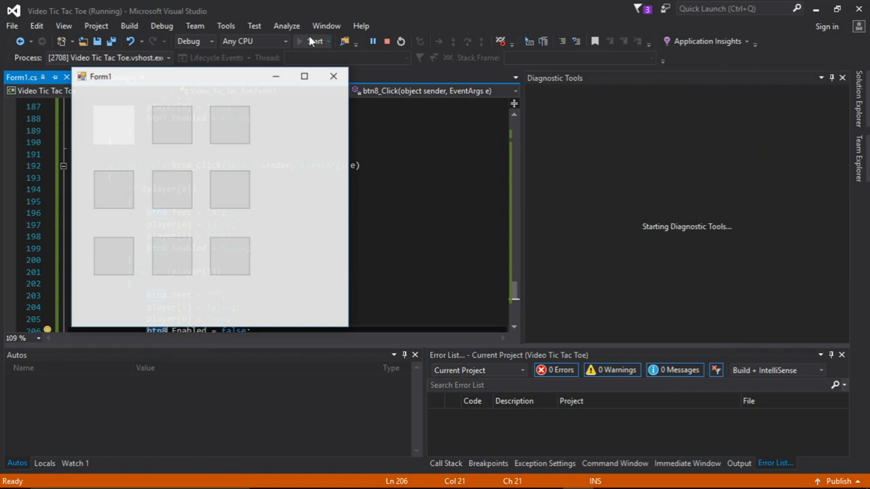
{"action": "left_click", "coordinate": [114, 125]}
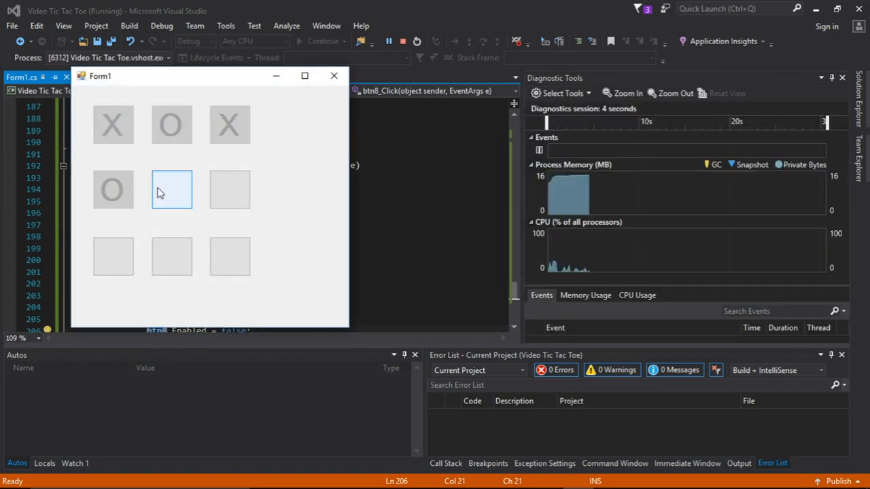
{"action": "left_click", "coordinate": [172, 190]}
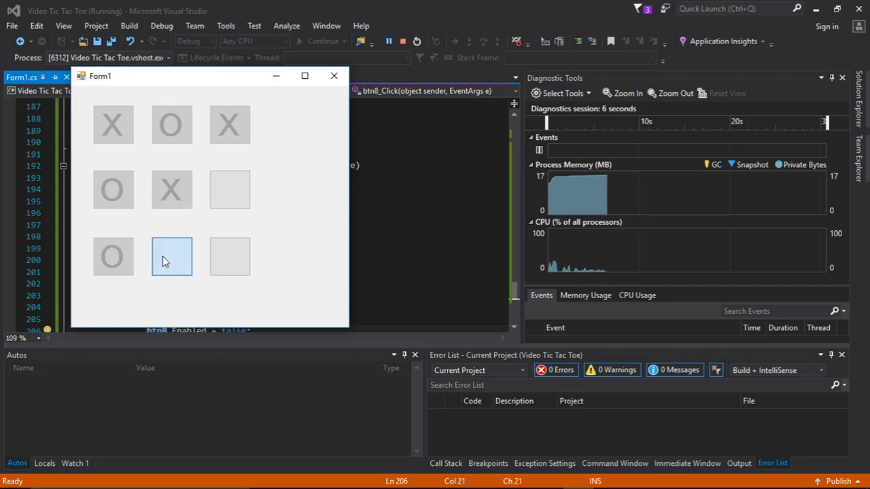
{"action": "left_click", "coordinate": [172, 255]}
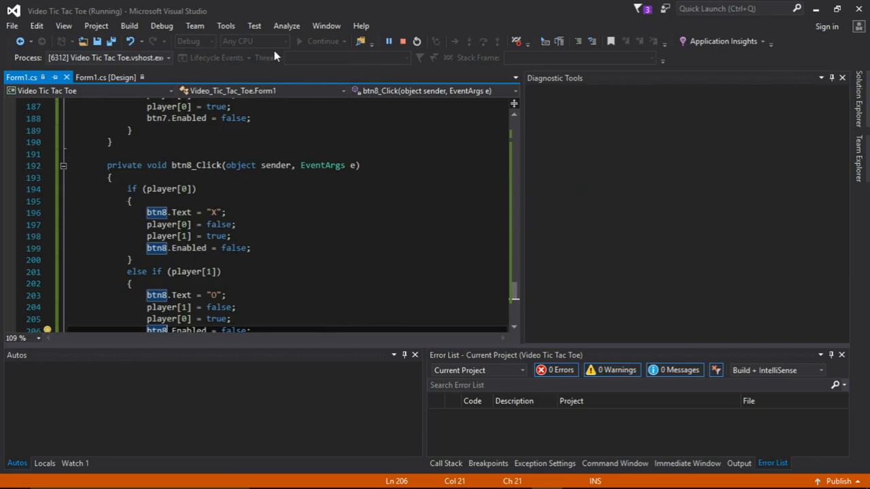
Rerun the game several times, marking the middle-right and bottom squares, then close the window
{"action": "left_click", "coordinate": [387, 41]}
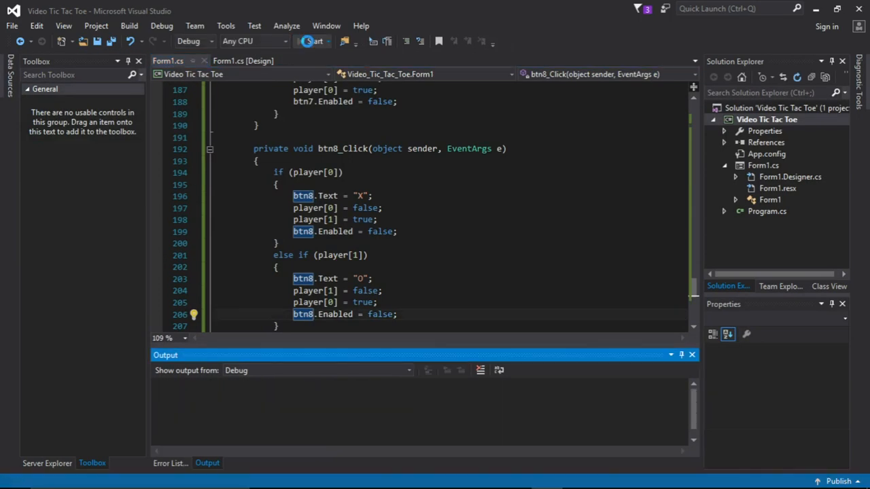
{"action": "left_click", "coordinate": [314, 41]}
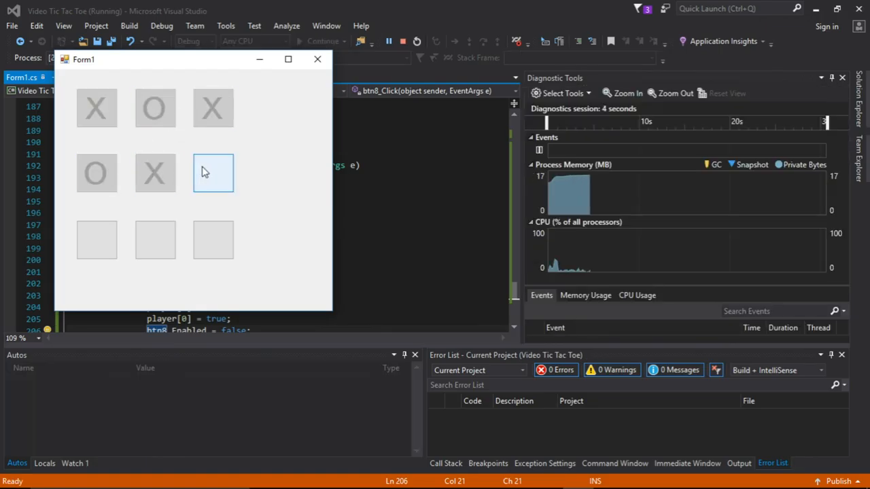
{"action": "left_click", "coordinate": [97, 239]}
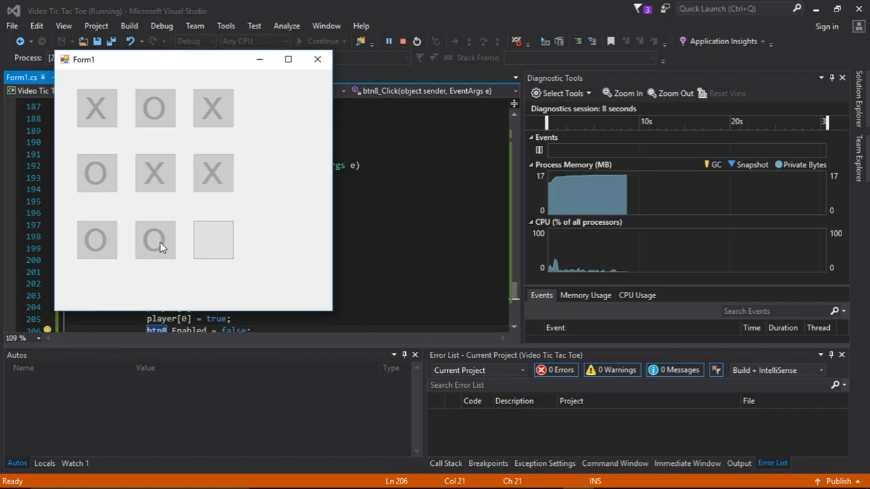
{"action": "left_click", "coordinate": [212, 240]}
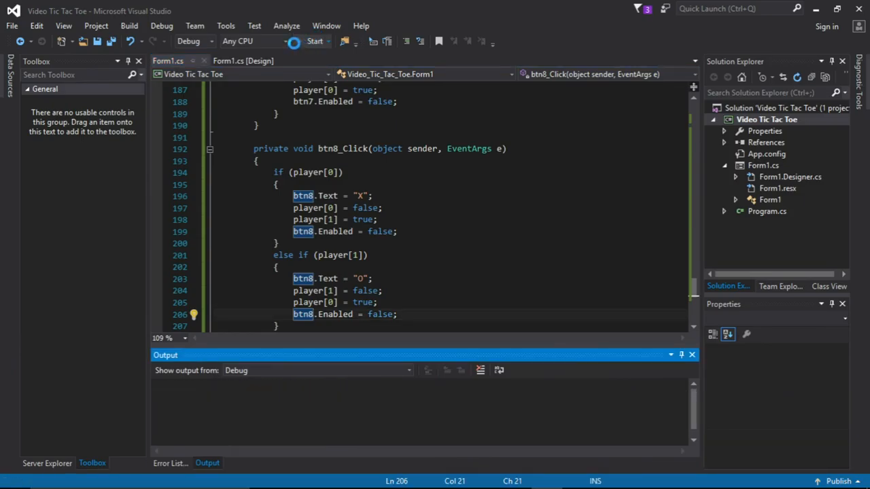
{"action": "left_click", "coordinate": [312, 41]}
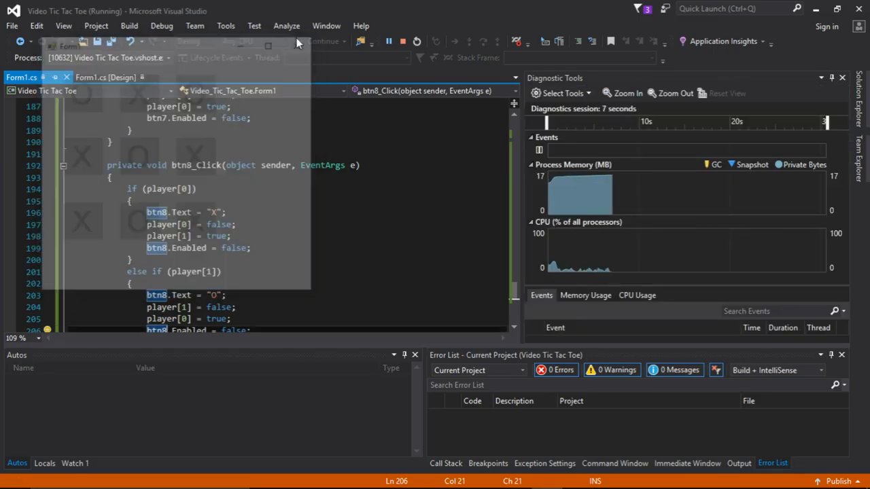
{"action": "left_click", "coordinate": [400, 41]}
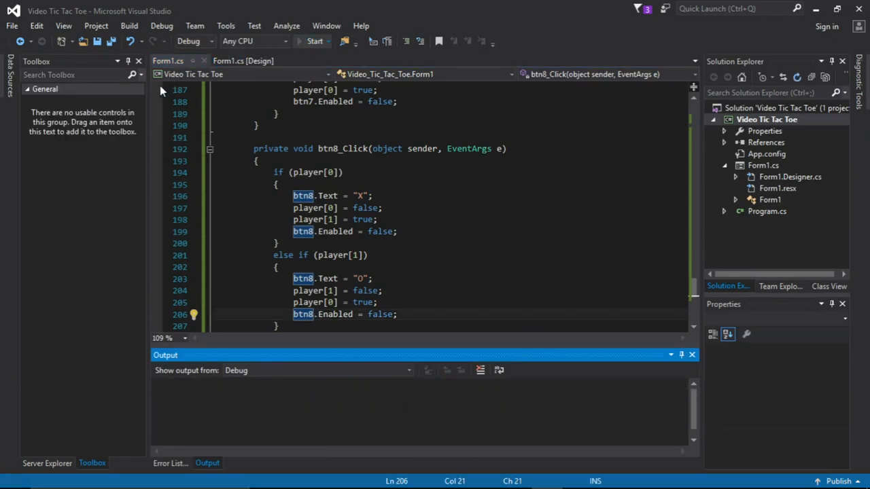
{"action": "left_click", "coordinate": [309, 41]}
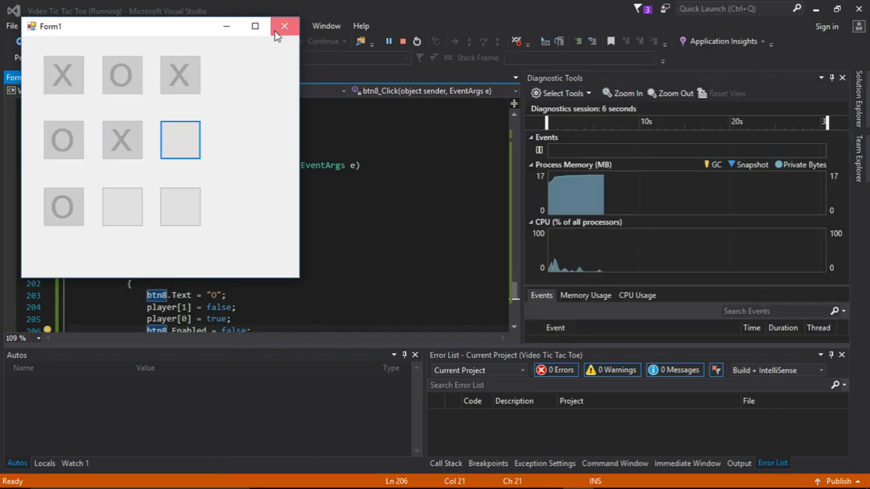
{"action": "left_click", "coordinate": [283, 24]}
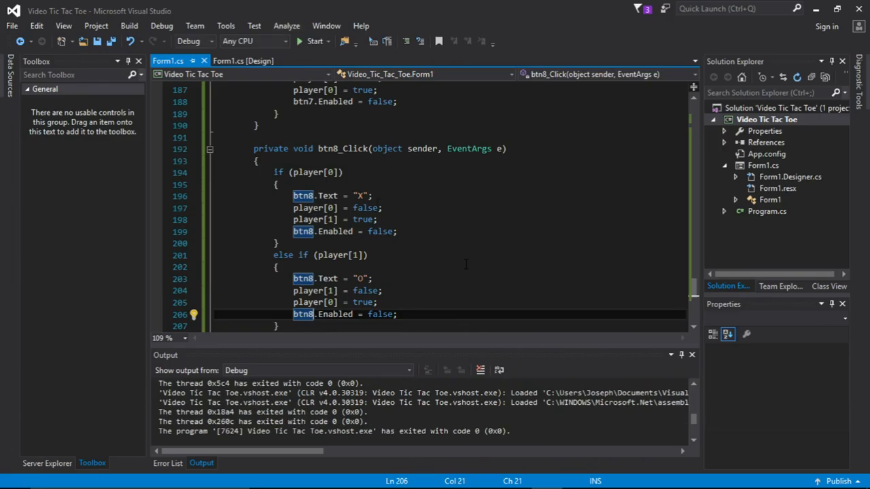
Change btn5_Click's O branch from btn6.Text and btn6.Enabled to btn5
{"action": "scroll", "scroll_direction": "up", "scroll_amount": 3}
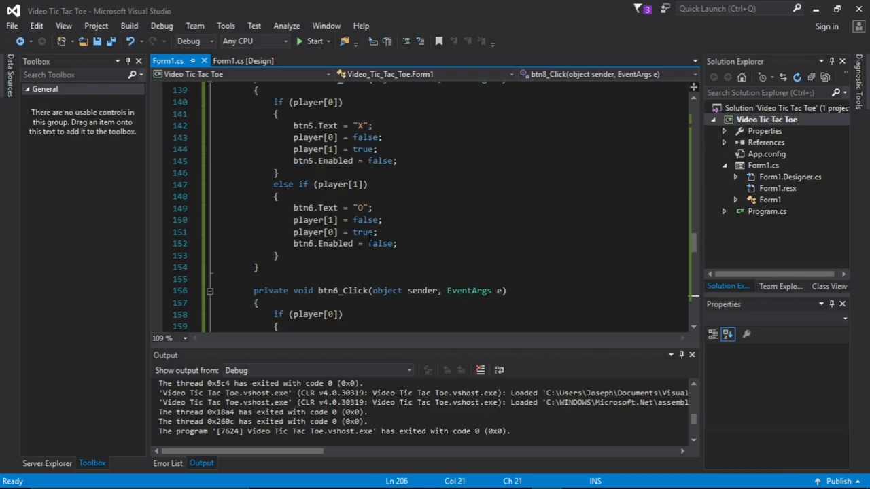
{"action": "scroll", "scroll_direction": "down", "scroll_amount": 3}
{"action": "type", "text": "5"}
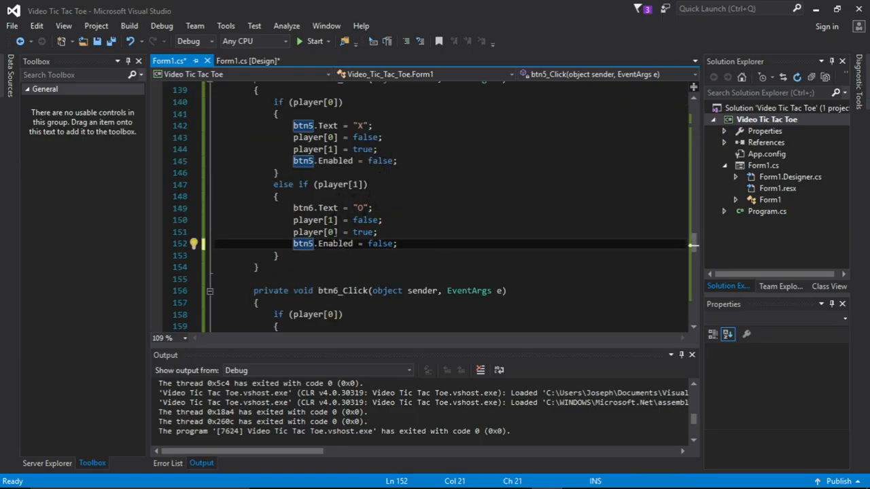
{"action": "mouse_move", "coordinate": [335, 243]}
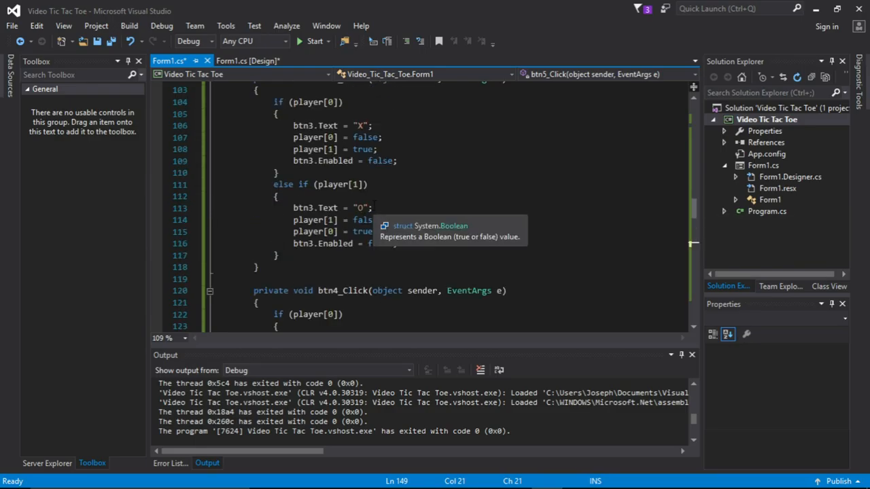
{"action": "scroll", "scroll_direction": "down", "scroll_amount": 3}
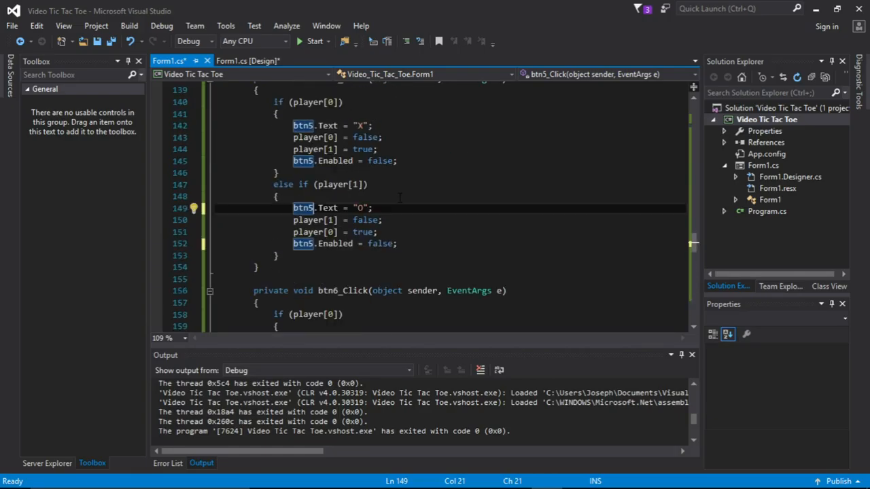
{"action": "mouse_move", "coordinate": [644, 263]}
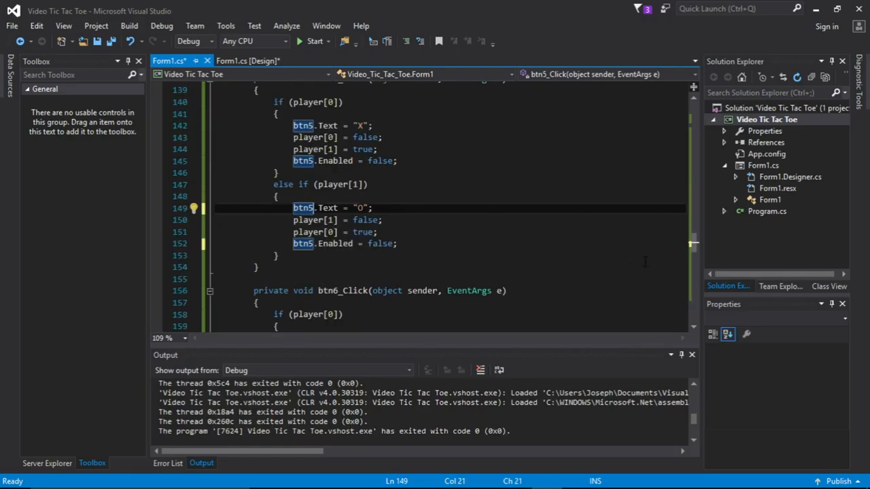
{"action": "scroll", "scroll_direction": "down", "scroll_amount": 3}
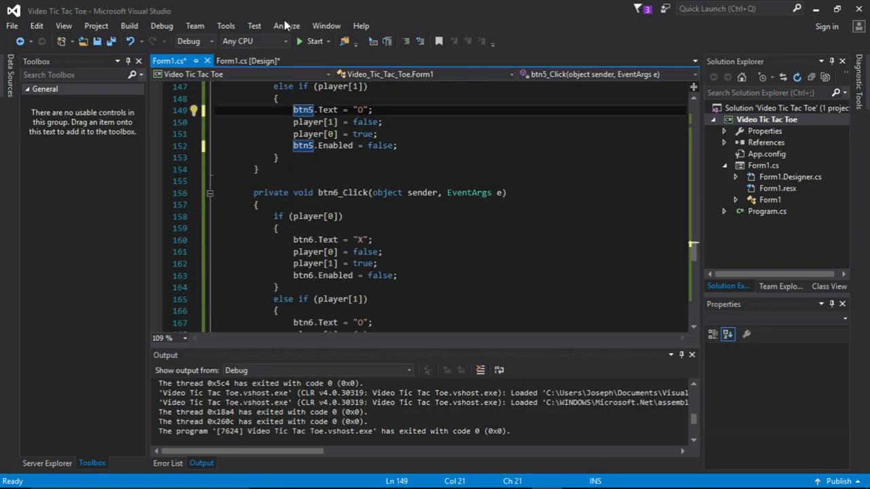
Start the game, mark squares including the corrected one, and close the Form1 window
{"action": "left_click", "coordinate": [313, 41]}
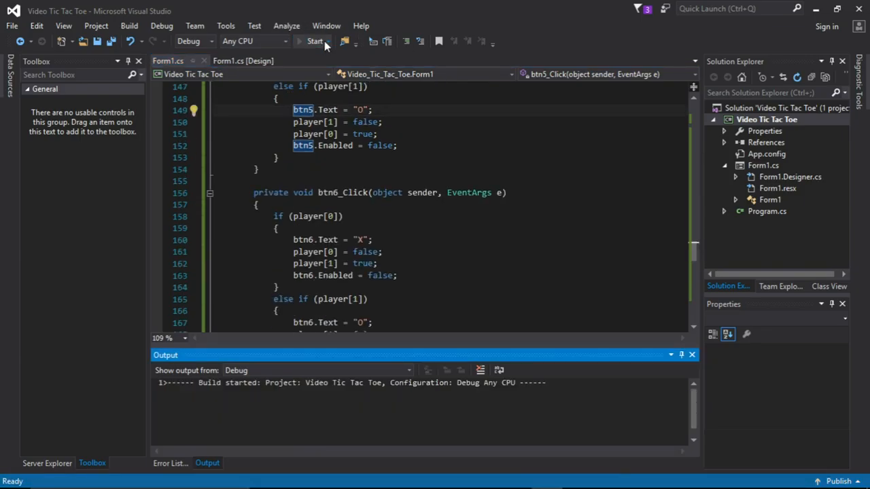
{"action": "left_click", "coordinate": [310, 41]}
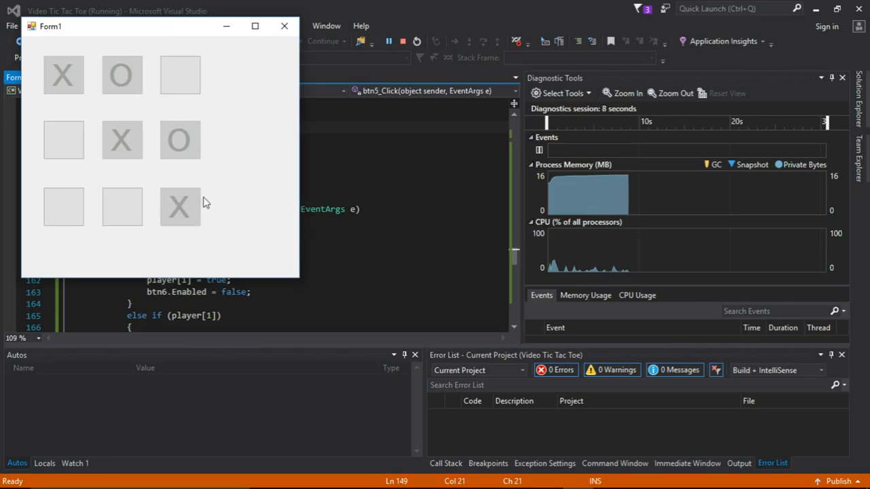
{"action": "left_click", "coordinate": [180, 75]}
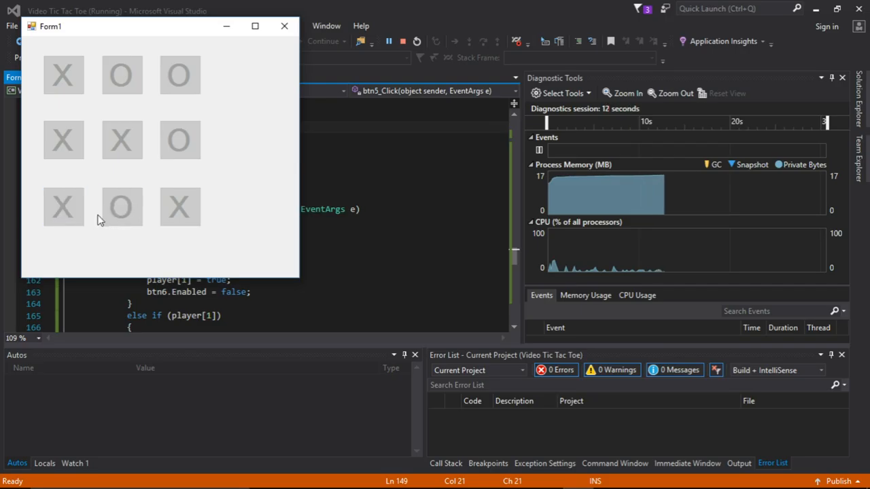
{"action": "left_click", "coordinate": [283, 25]}
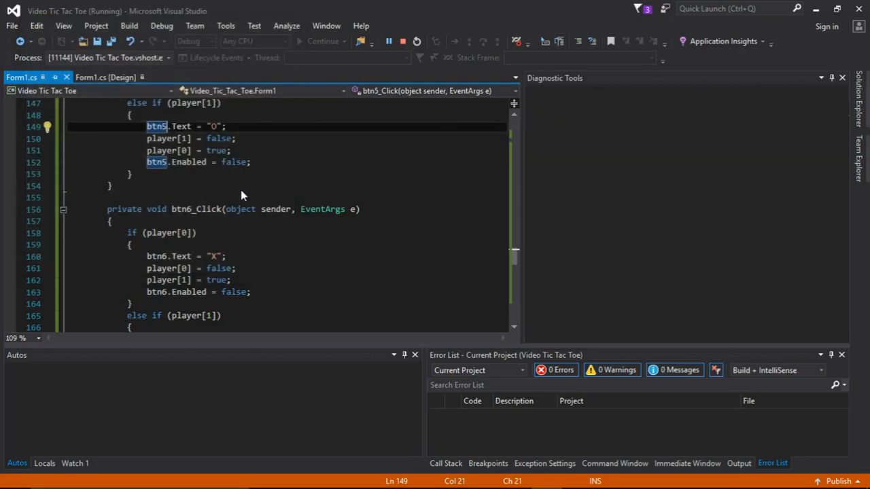
{"action": "left_click", "coordinate": [386, 41]}
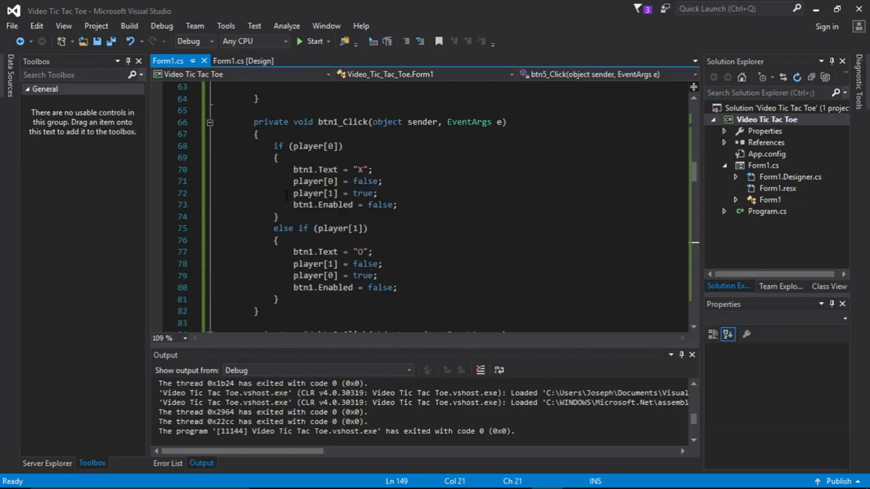
{"action": "scroll", "scroll_direction": "down", "scroll_amount": 3}
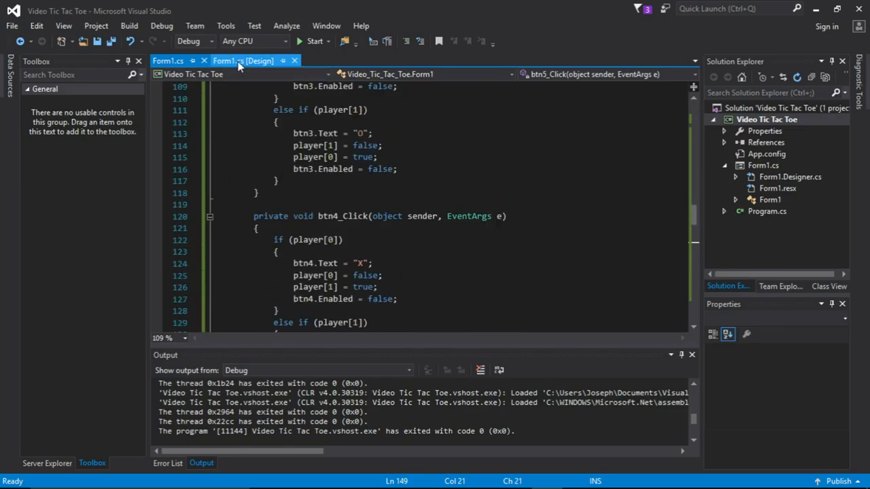
{"action": "left_click", "coordinate": [242, 60]}
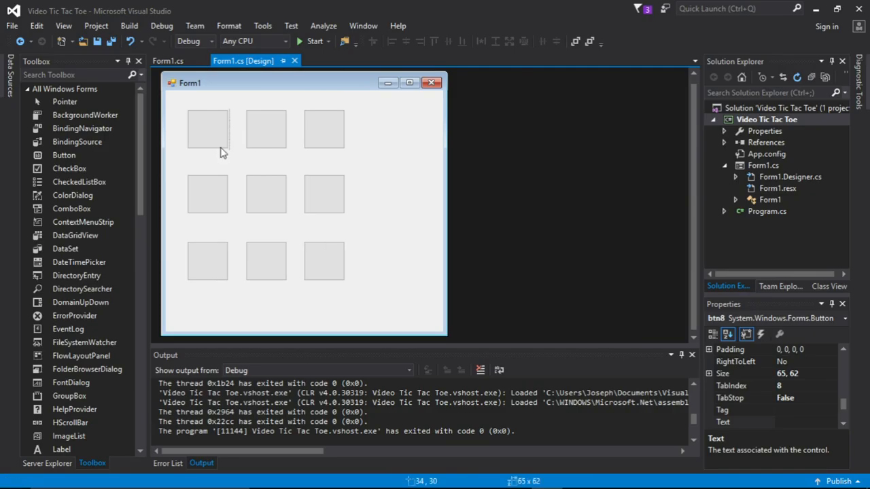
{"action": "left_click", "coordinate": [207, 128]}
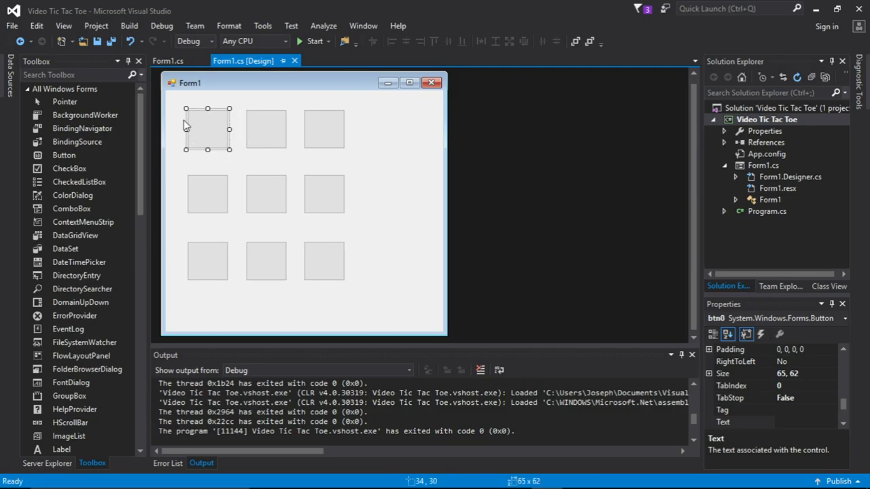
{"action": "mouse_move", "coordinate": [266, 127]}
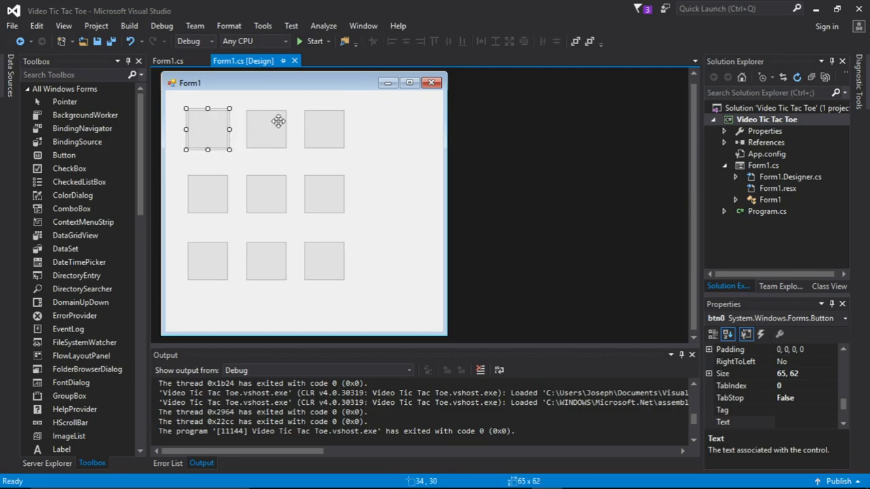
{"action": "mouse_move", "coordinate": [275, 253]}
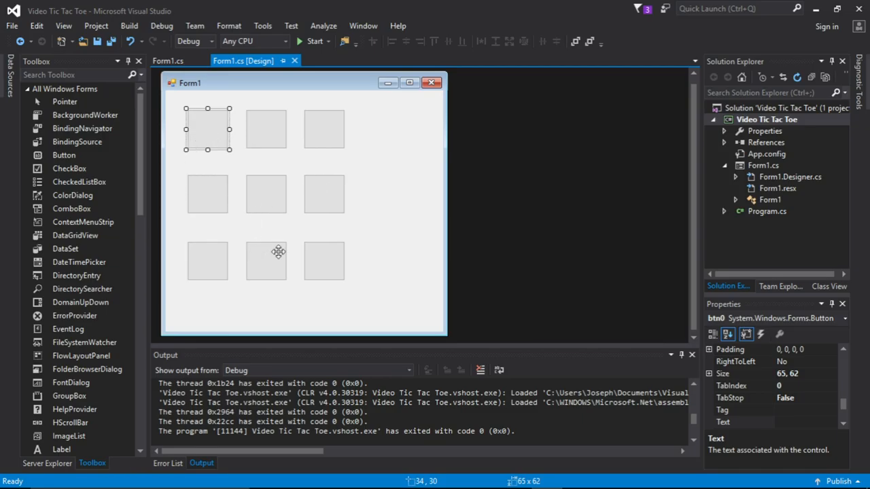
{"action": "mouse_move", "coordinate": [306, 228]}
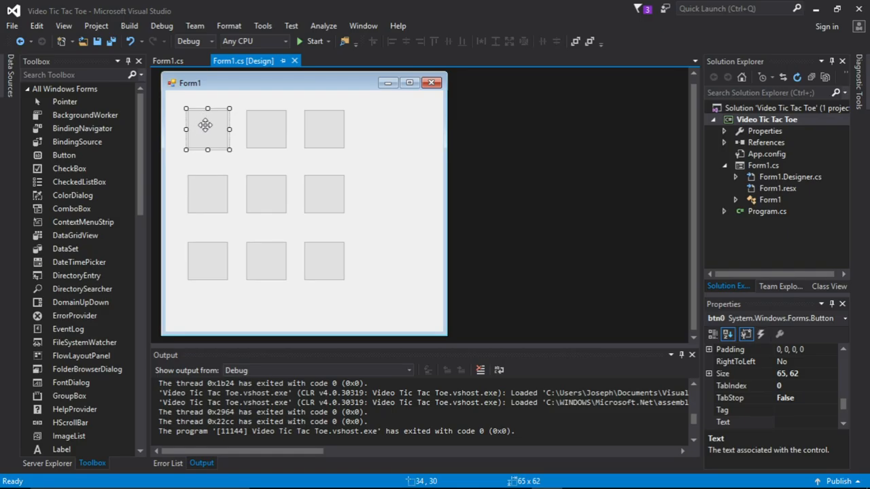
{"action": "mouse_move", "coordinate": [254, 135]}
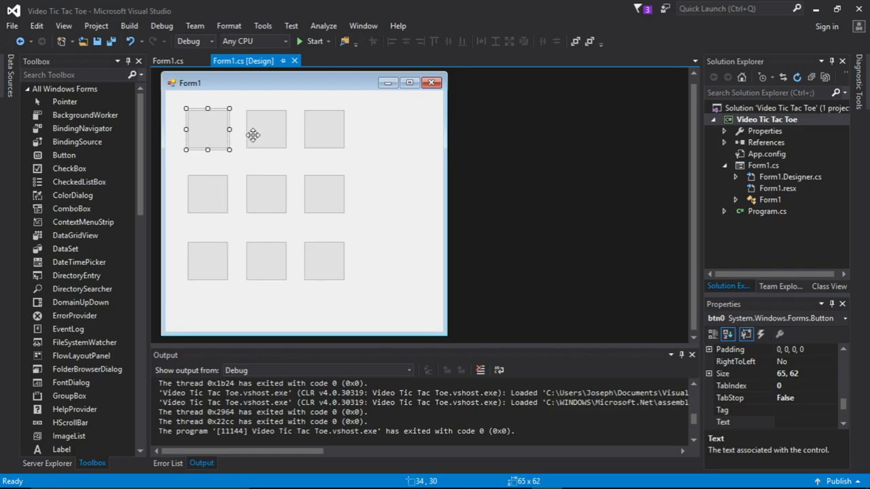
{"action": "left_click", "coordinate": [324, 129]}
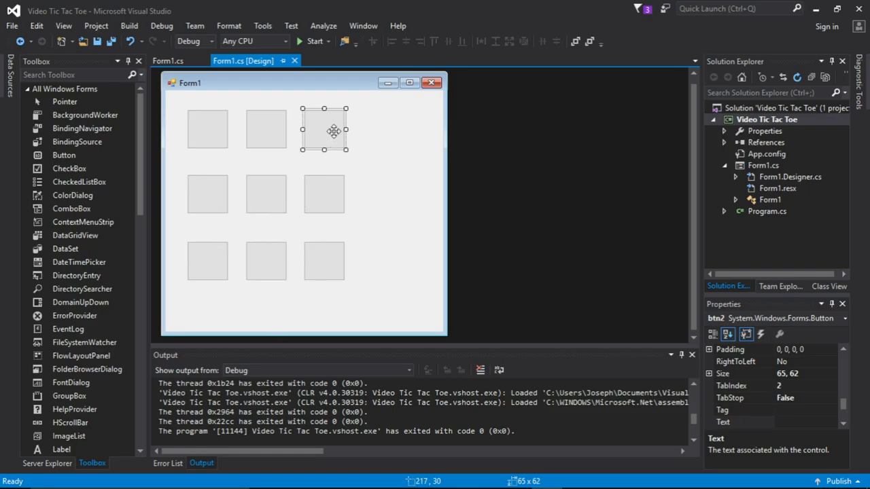
{"action": "mouse_move", "coordinate": [334, 313]}
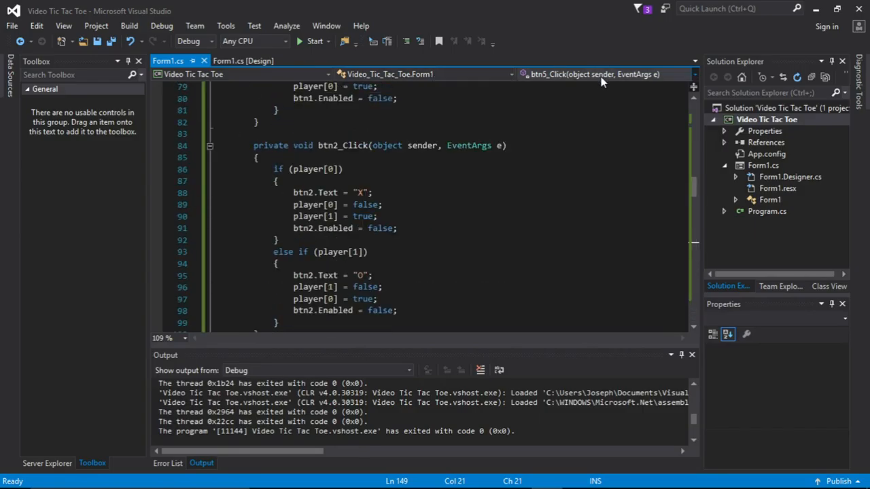
Write the summary comment 'Decides the winner.' above GameWinner, dropping the 'who won' wording
{"action": "left_click", "coordinate": [687, 74]}
{"action": "type", "text": "///"}
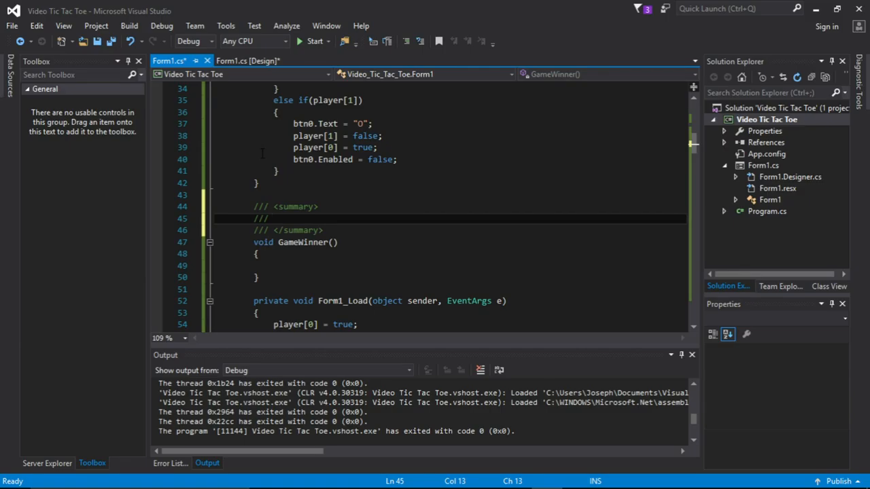
{"action": "type", "text": "Decides who"}
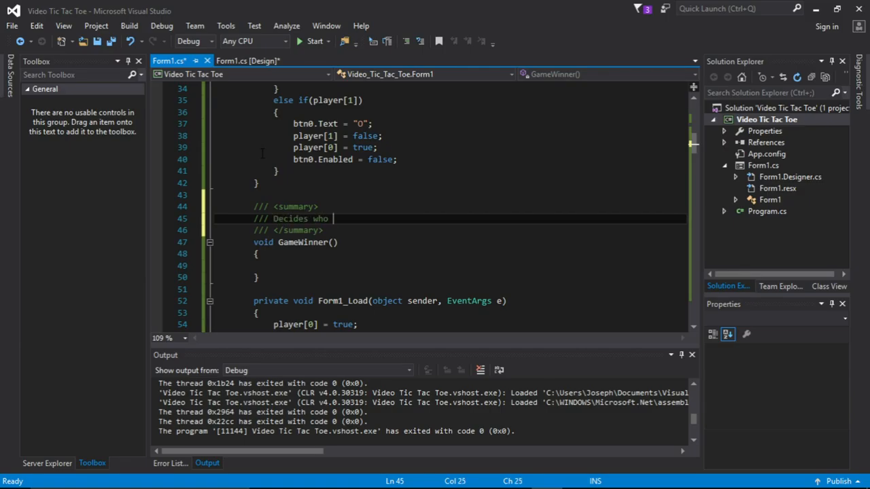
{"action": "type", "text": "won"}
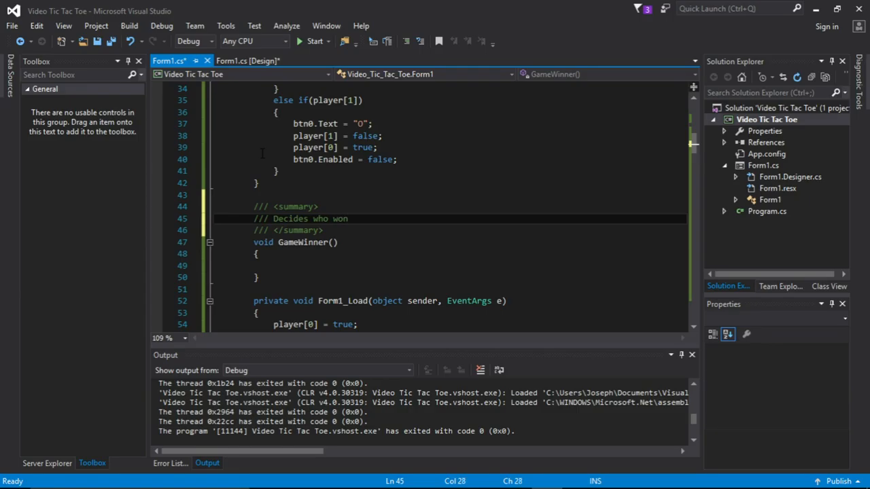
{"action": "key", "text": "BackSpace"}
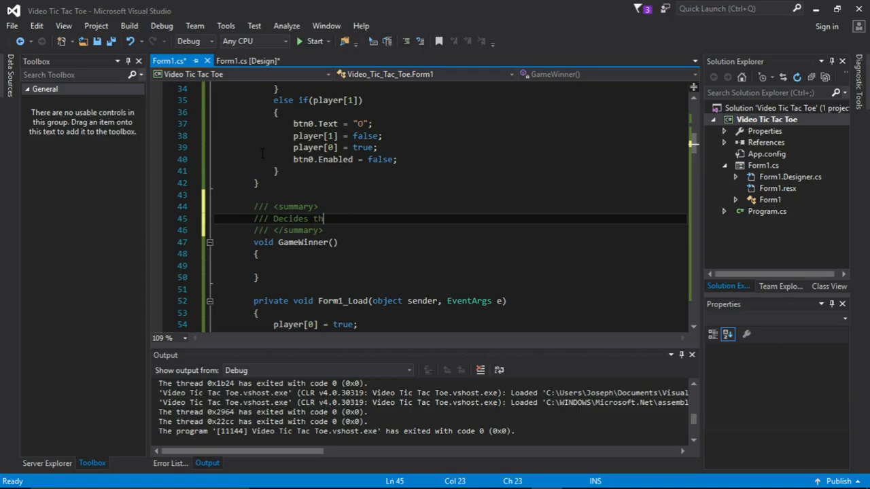
{"action": "type", "text": "e winner."}
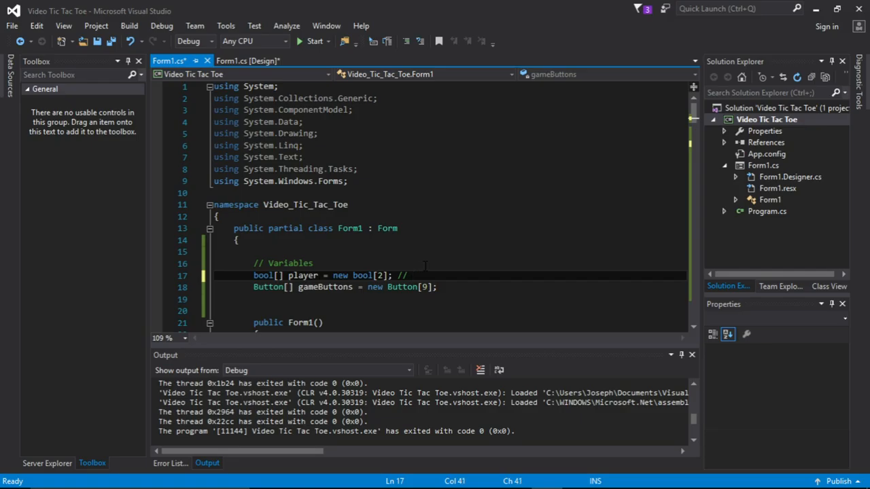
Comment the player field as the player array and gameButtons as a Button array
{"action": "type", "text": "The player of the ga"}
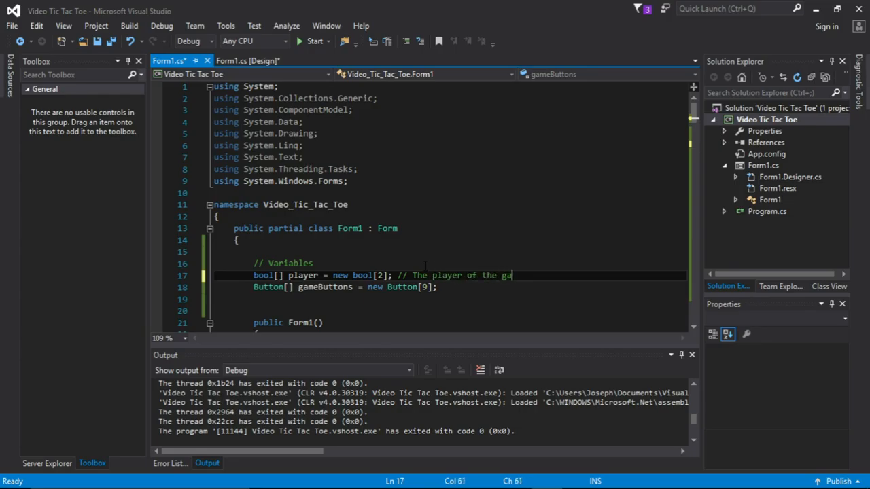
{"action": "type", "text": "mes"}
{"action": "left_click", "coordinate": [450, 286]}
{"action": "type", "text": " //"}
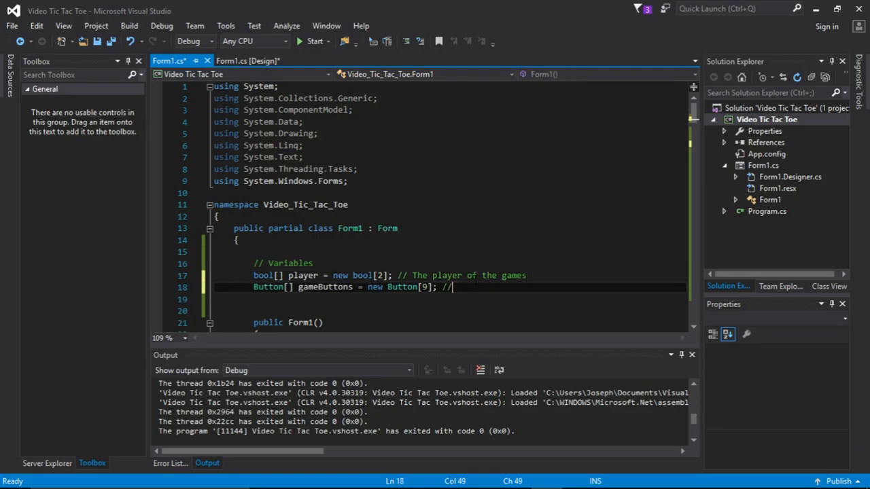
{"action": "type", "text": "a B"}
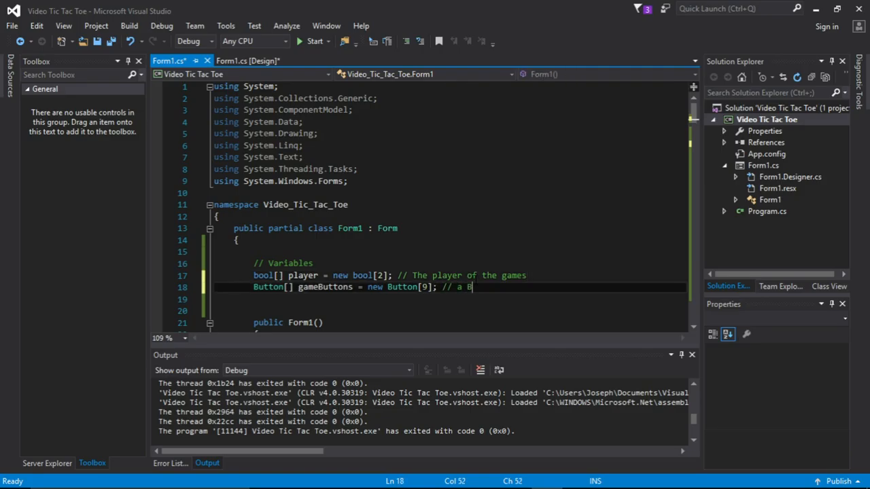
{"action": "type", "text": "utton array that gets all the buttons for the"}
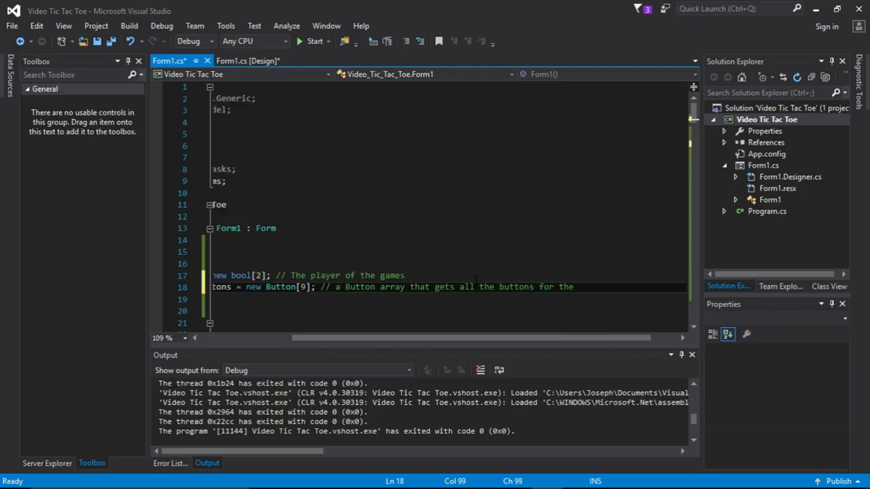
{"action": "type", "text": "d"}
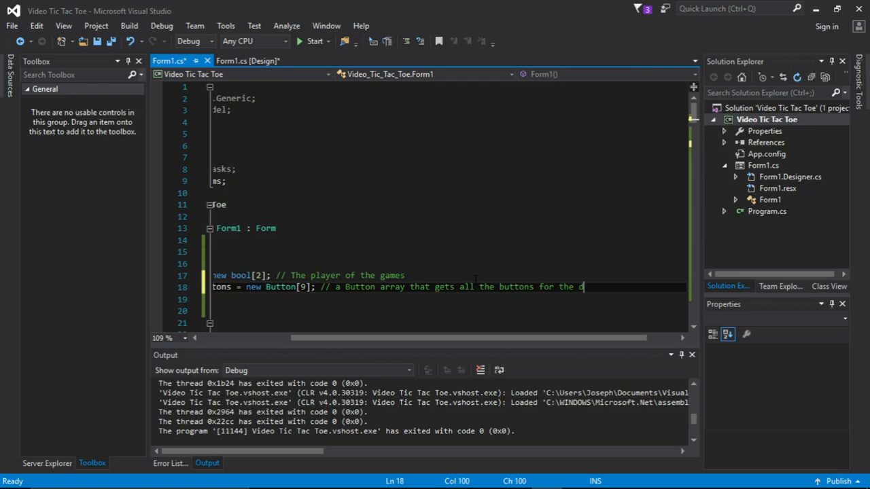
{"action": "type", "text": "ra"}
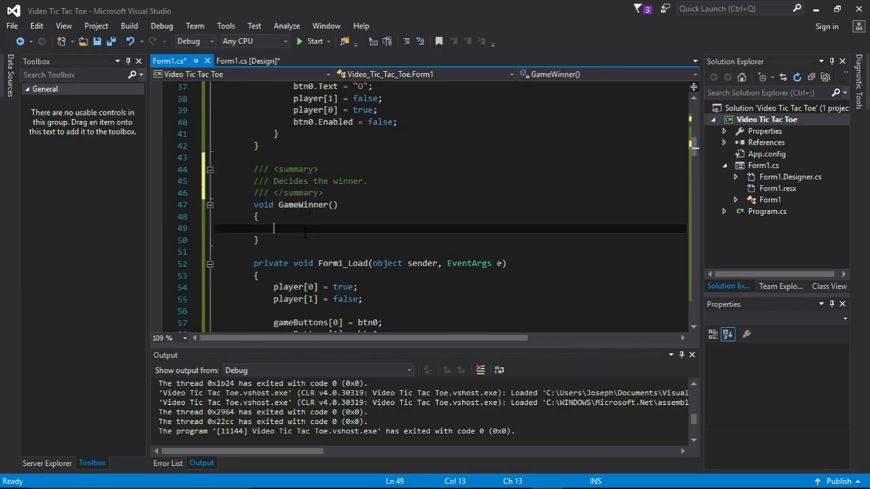
{"action": "mouse_move", "coordinate": [321, 250]}
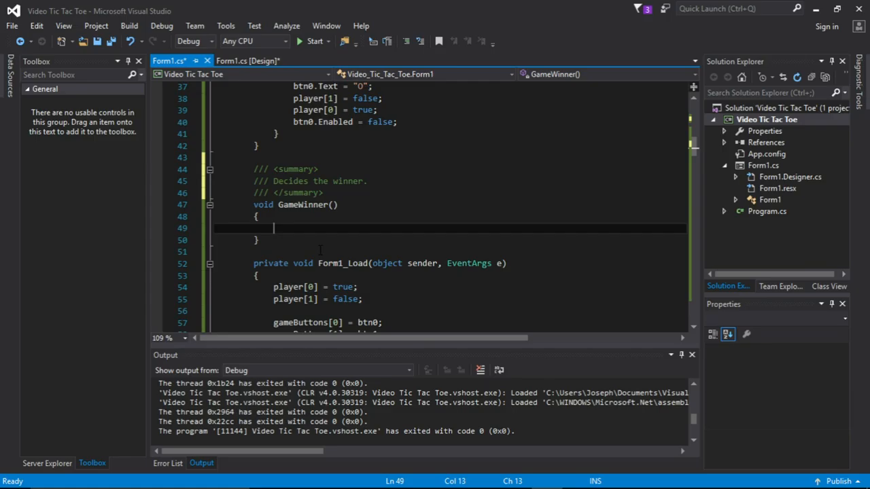
{"action": "mouse_move", "coordinate": [428, 5]}
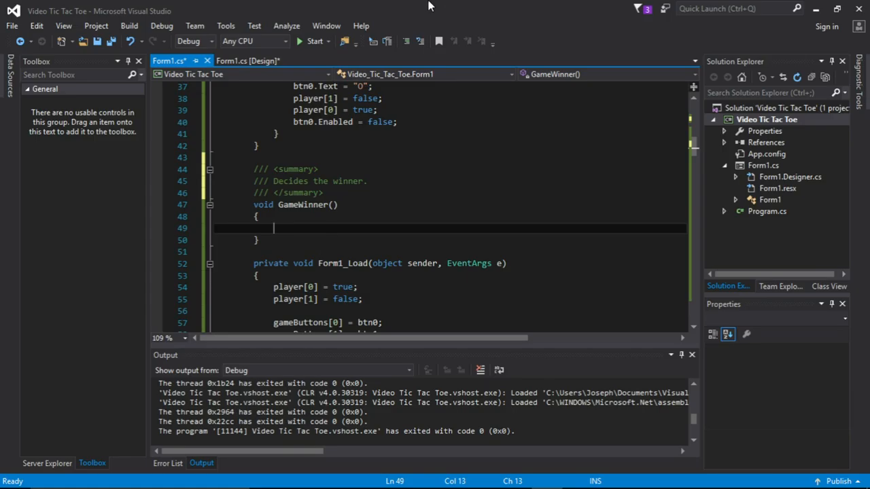
Read the bottom-right, top-left and top-middle button names in the designer, then return to code
{"action": "left_click", "coordinate": [248, 60]}
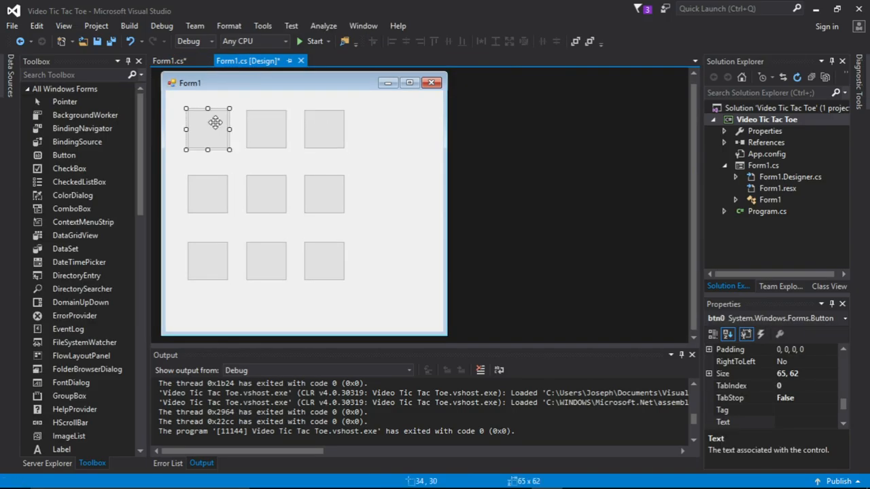
{"action": "left_click", "coordinate": [324, 261]}
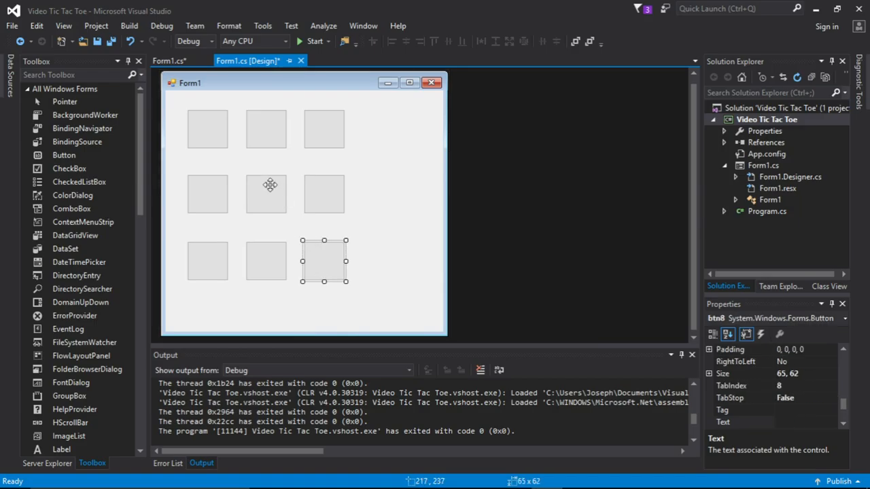
{"action": "mouse_move", "coordinate": [296, 196]}
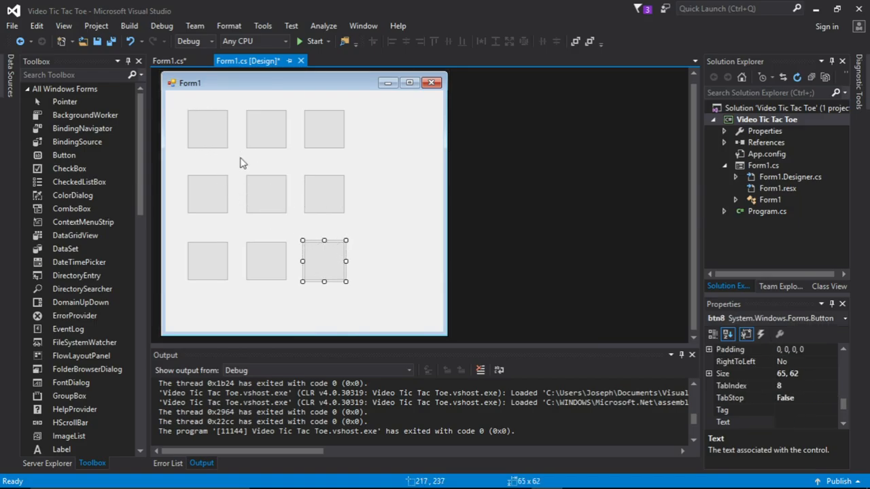
{"action": "left_click", "coordinate": [206, 127]}
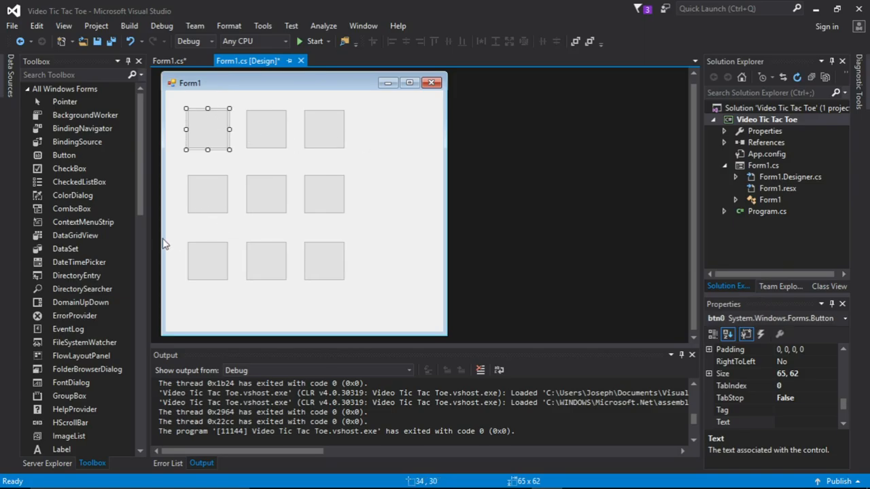
{"action": "left_click", "coordinate": [265, 128]}
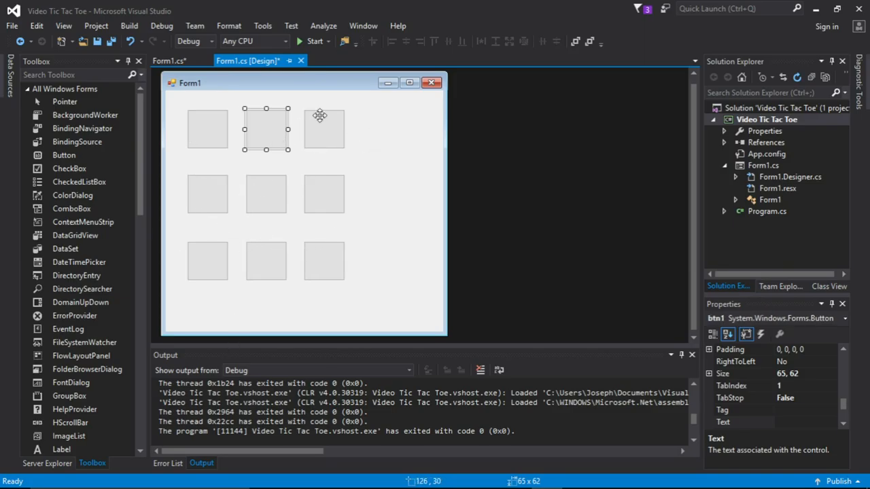
{"action": "left_click", "coordinate": [168, 60]}
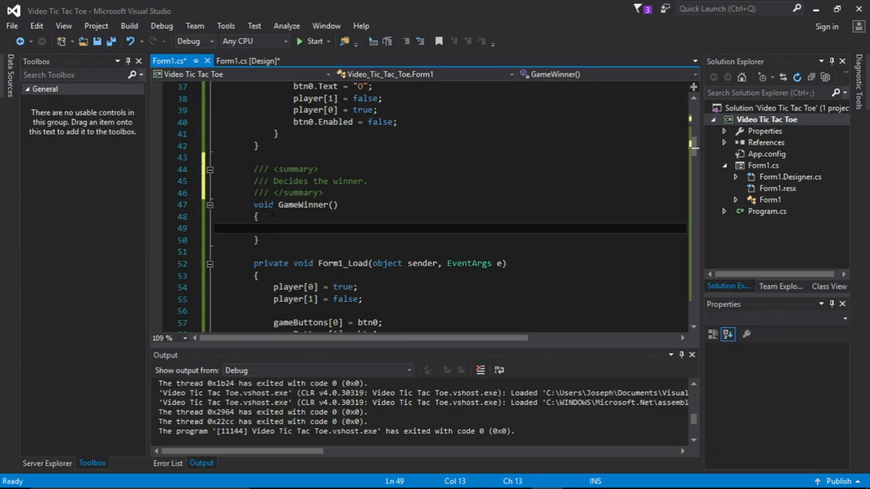
Write the if-condition checking btn0.Text == "X" && btn1.Text == "X"
{"action": "type", "text": "if()"}
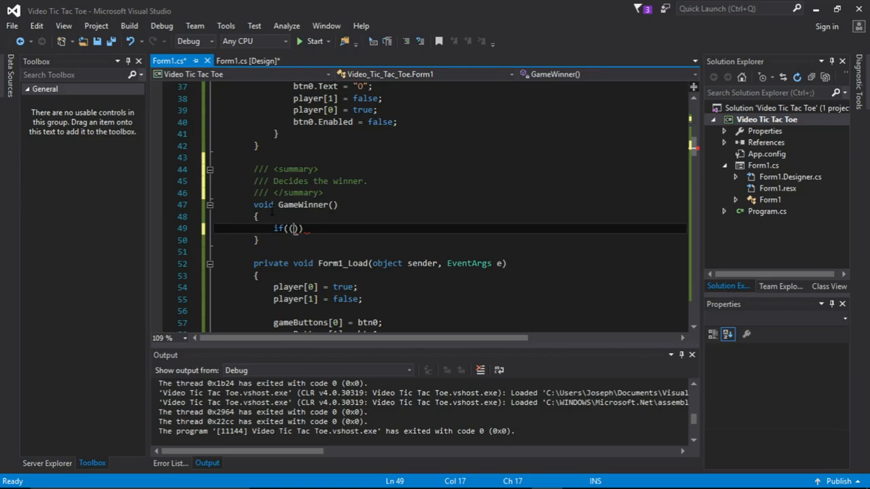
{"action": "type", "text": "btn0"}
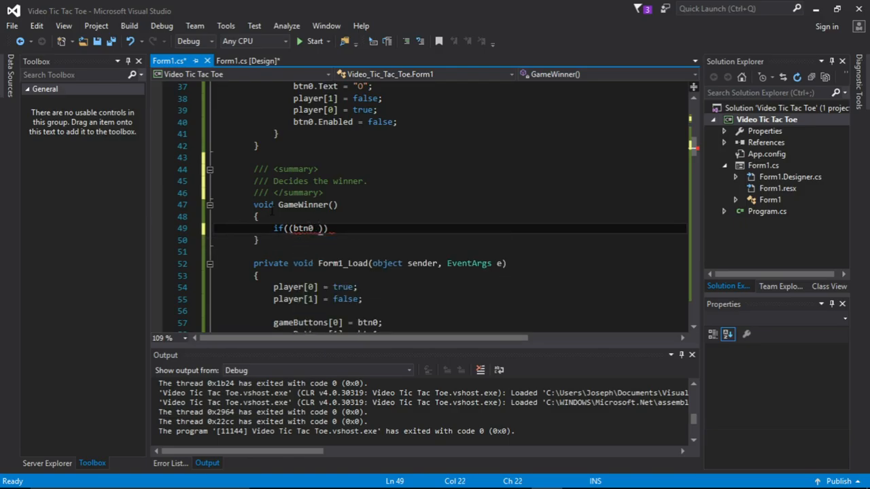
{"action": "type", "text": "== \"\""}
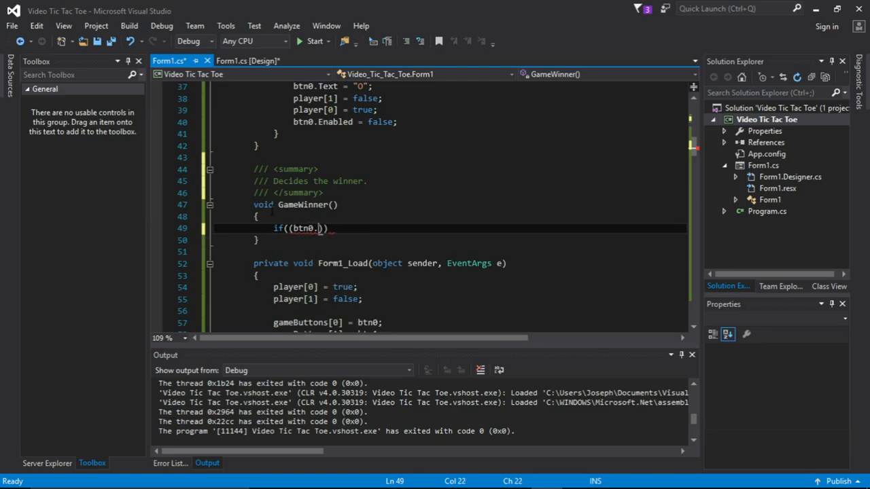
{"action": "type", "text": "Text =="}
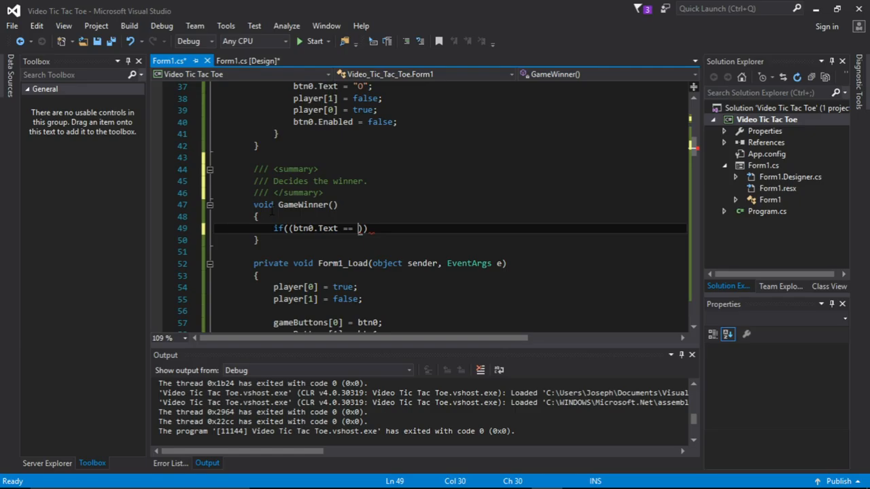
{"action": "type", "text": "\"X\""}
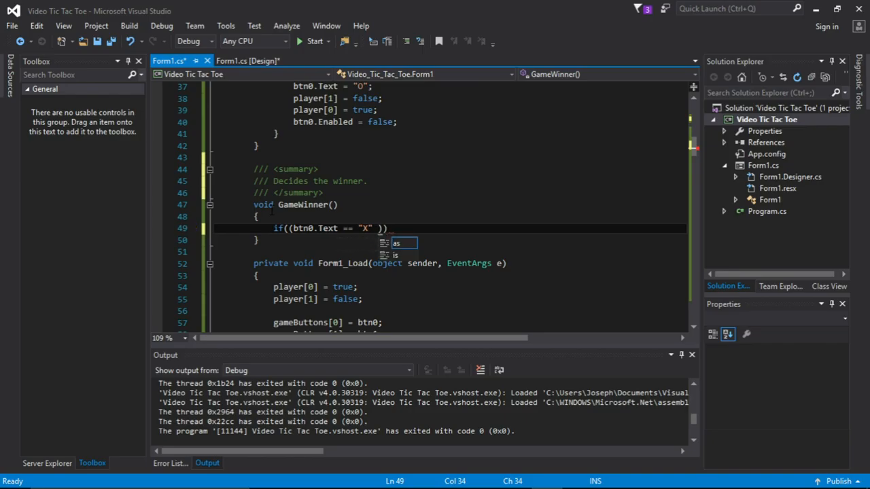
{"action": "type", "text": "&& b"}
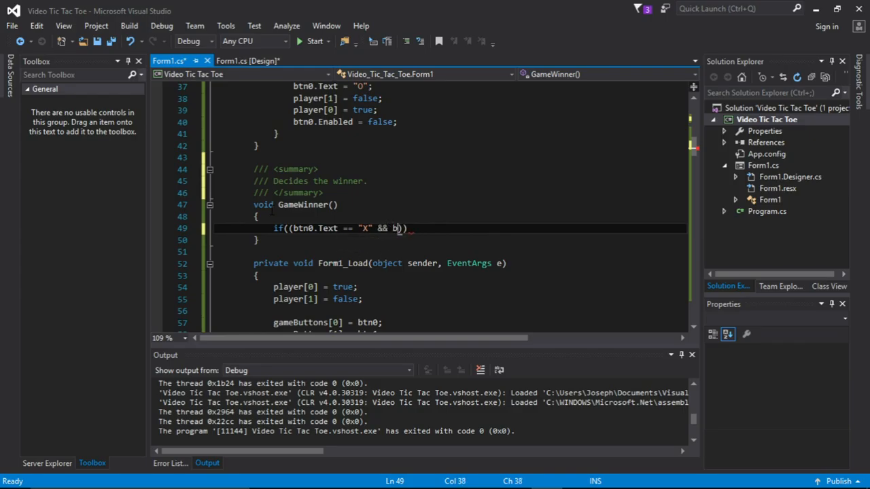
{"action": "type", "text": "tn"}
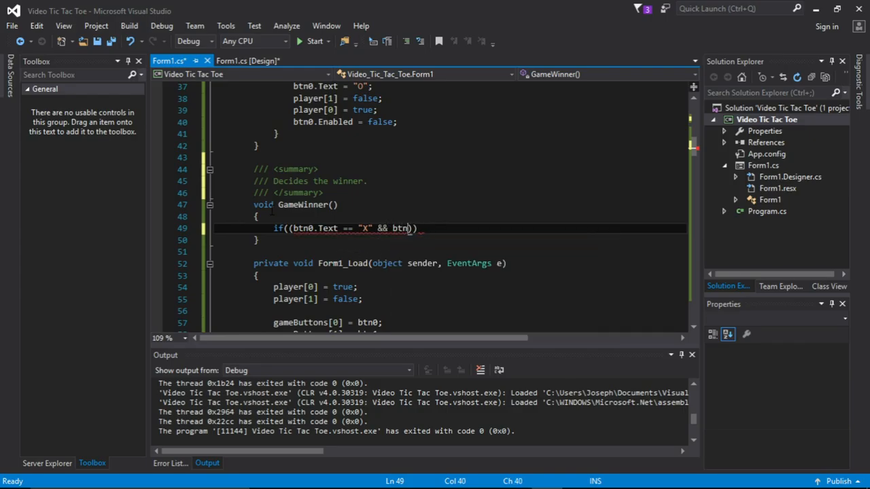
{"action": "type", "text": "1"}
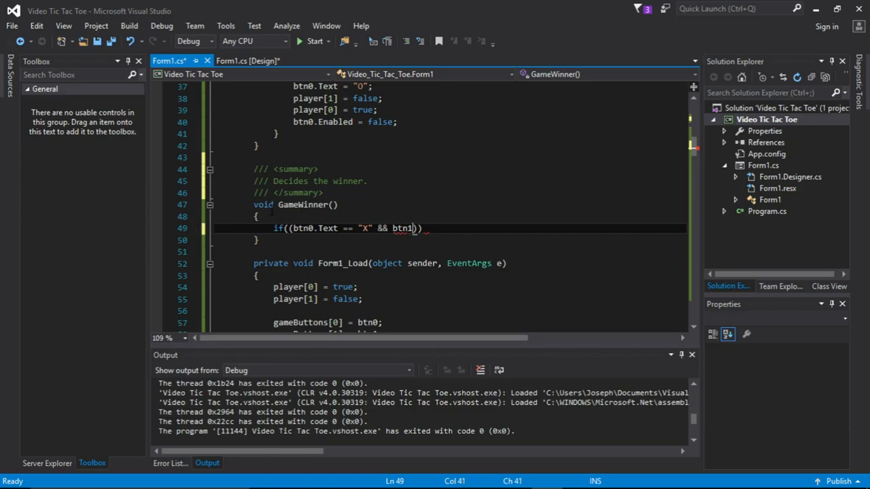
{"action": "type", "text": ".t"}
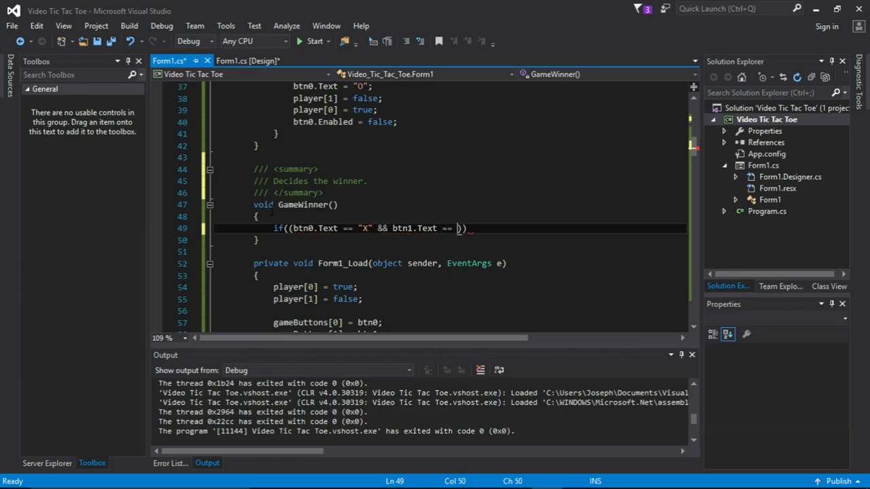
{"action": "type", "text": "\"X\")"}
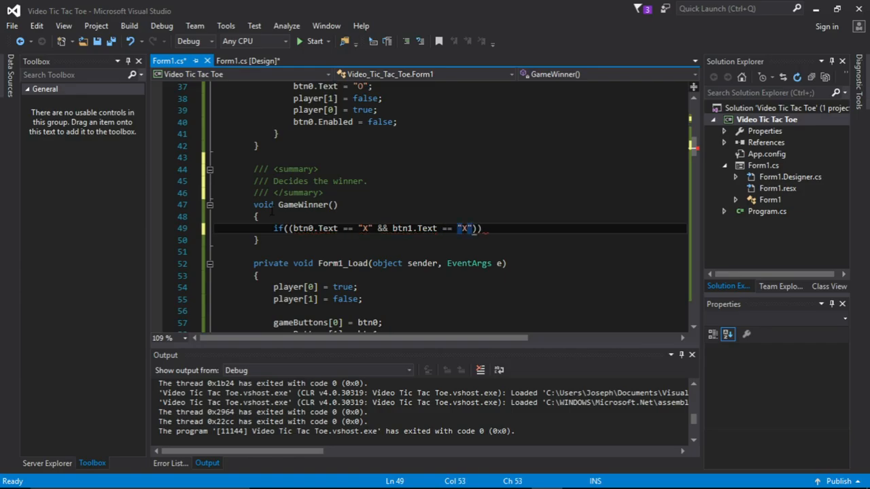
Append && btn2.Text == "X", correcting btn2 to use its Text property
{"action": "type", "text": "&&"}
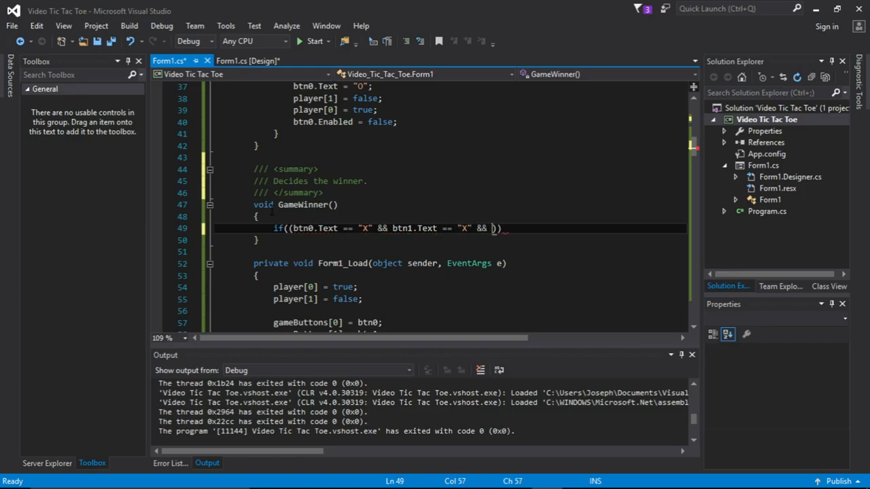
{"action": "type", "text": "Btn"}
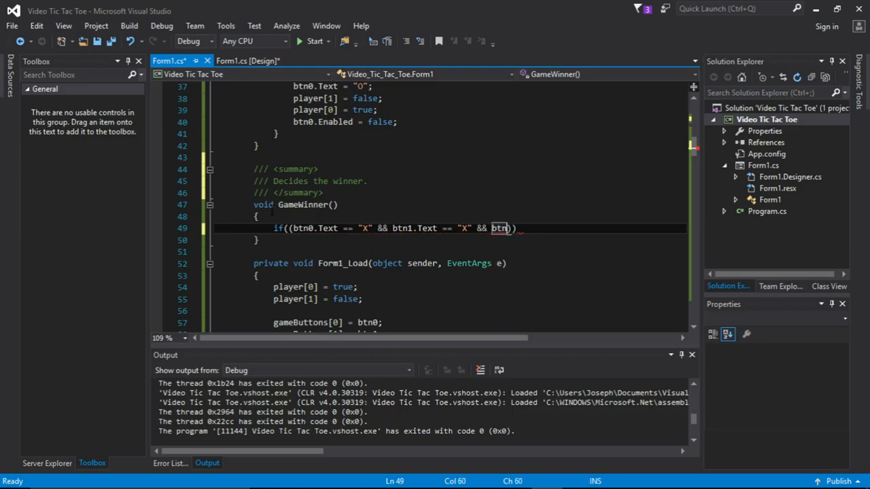
{"action": "type", "text": "2"}
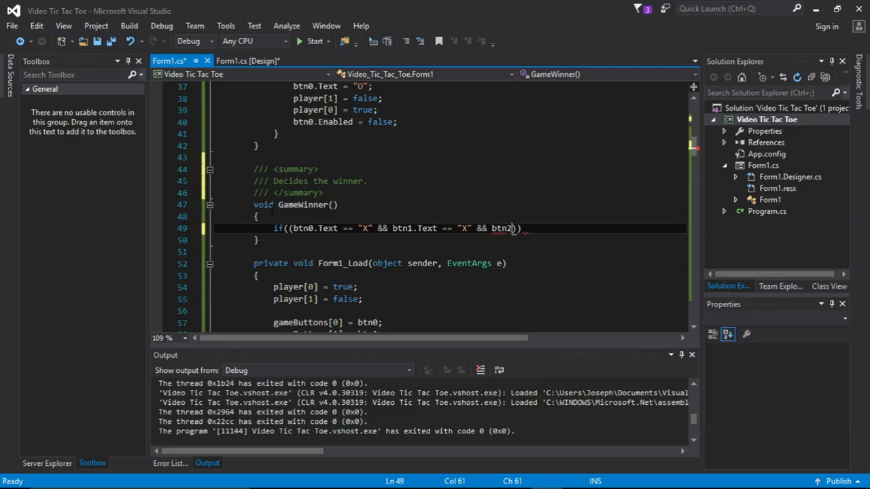
{"action": "type", "text": "== \""}
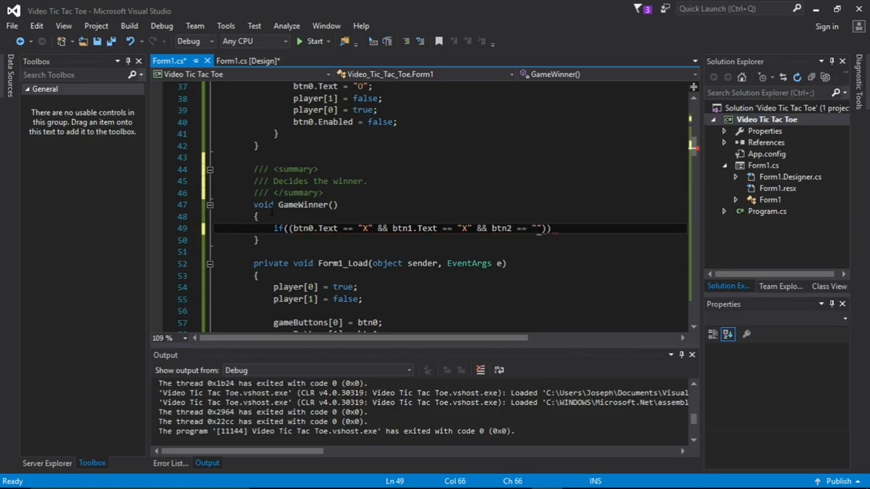
{"action": "type", "text": "X"}
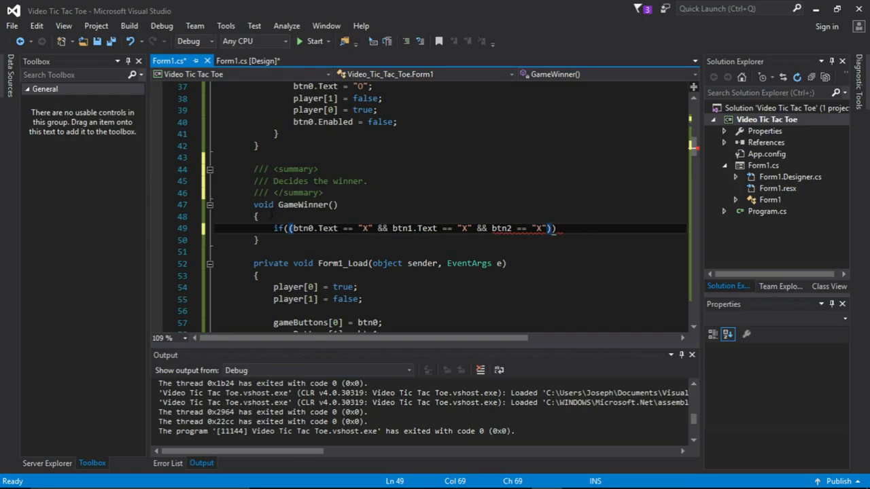
{"action": "double_click", "coordinate": [502, 228]}
{"action": "type", "text": ".Text"}
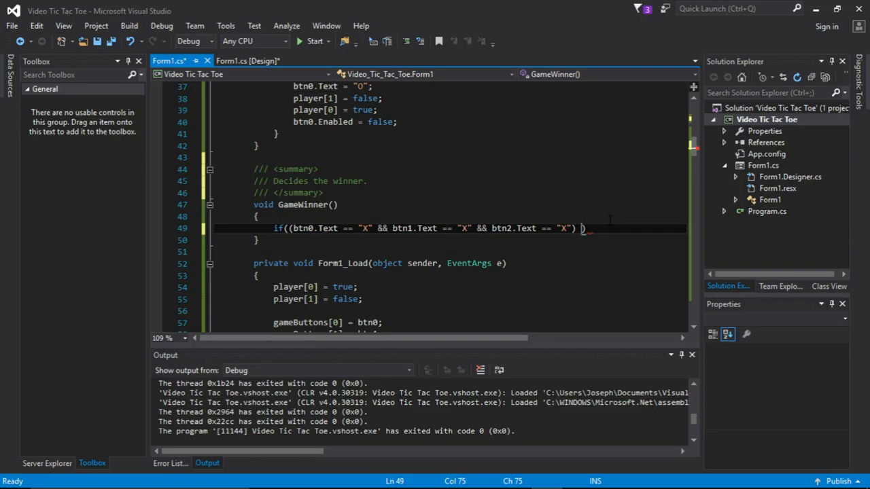
Add || (btn0.Text == "X" && btn4.Text == "X" && btn8.Text == "X") followed by ||
{"action": "type", "text": "||"}
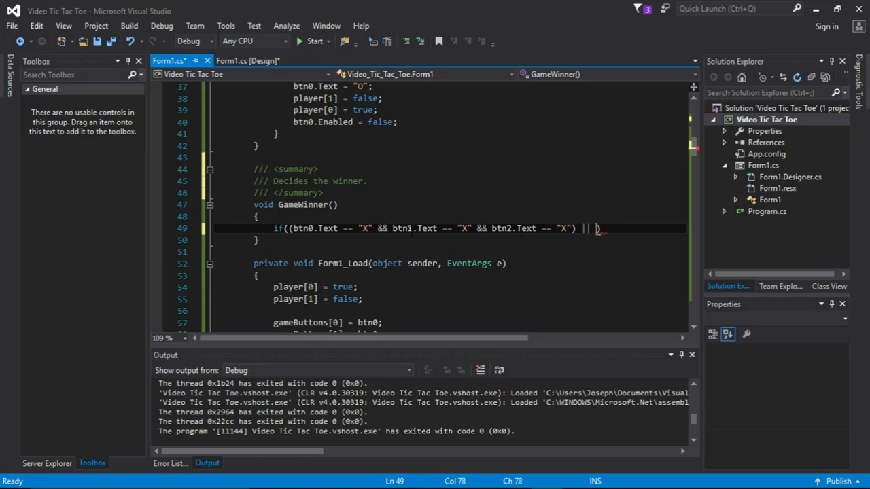
{"action": "type", "text": "("}
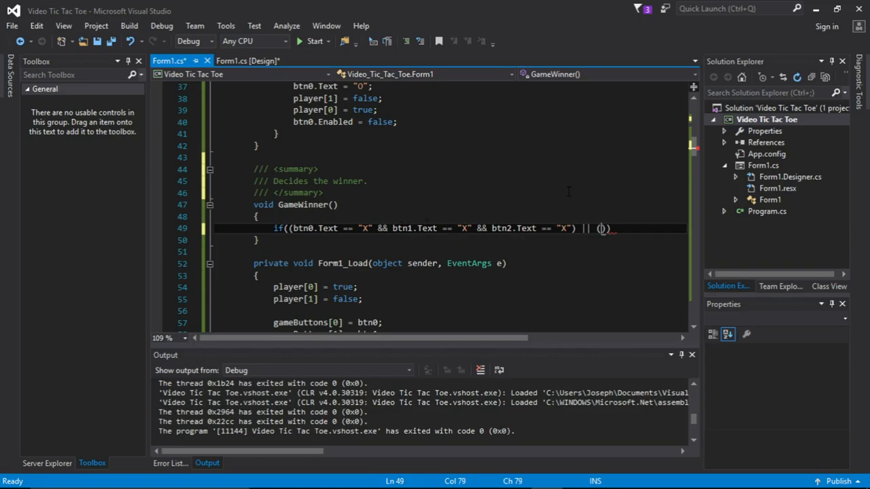
{"action": "type", "text": "bt"}
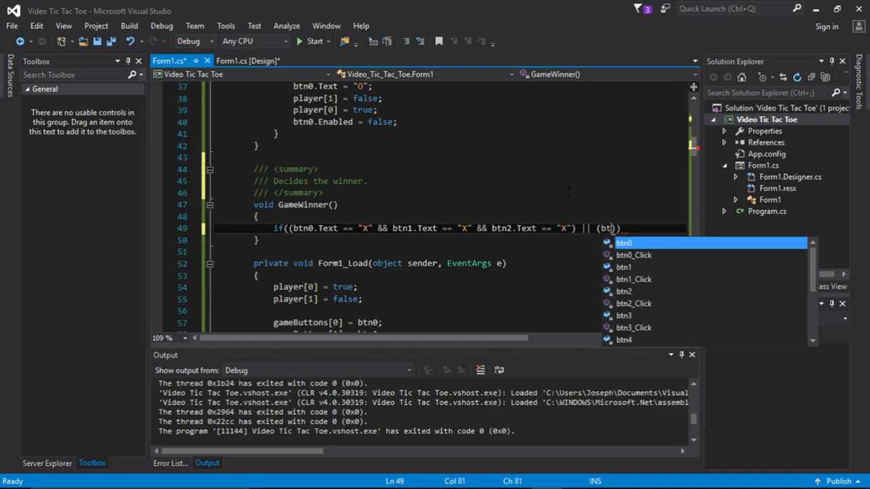
{"action": "type", "text": "n0"}
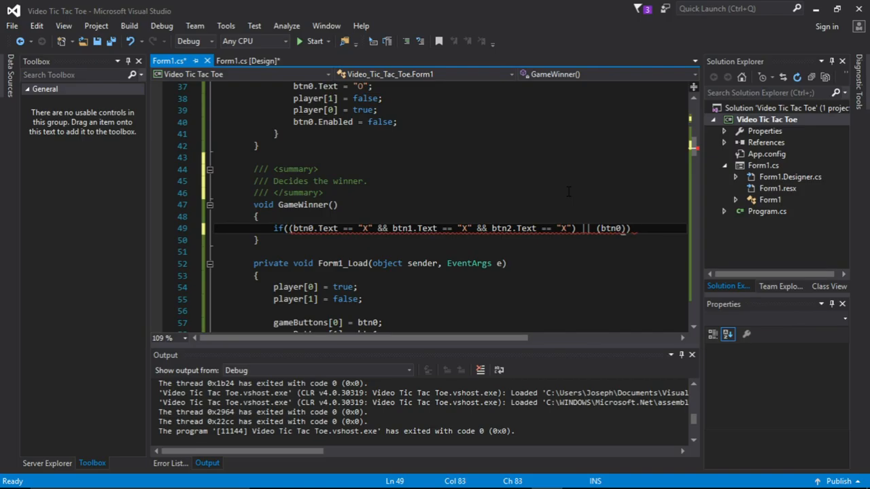
{"action": "type", "text": "tex"}
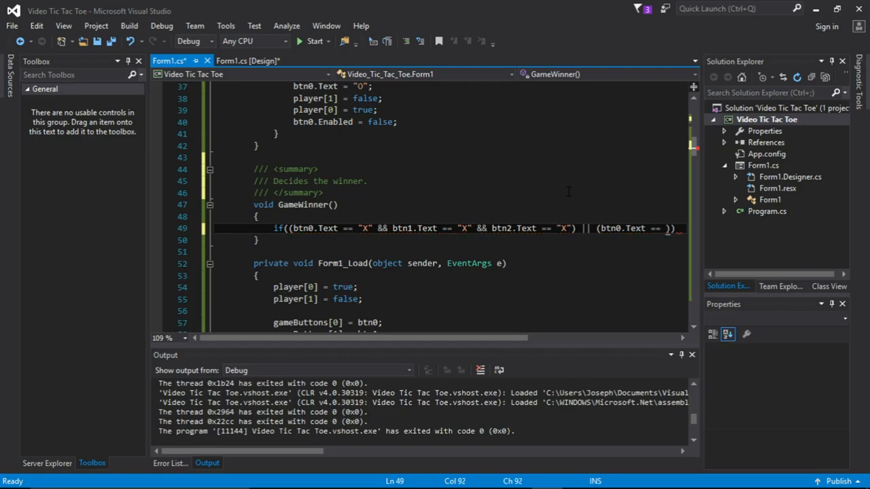
{"action": "type", "text": "X\""}
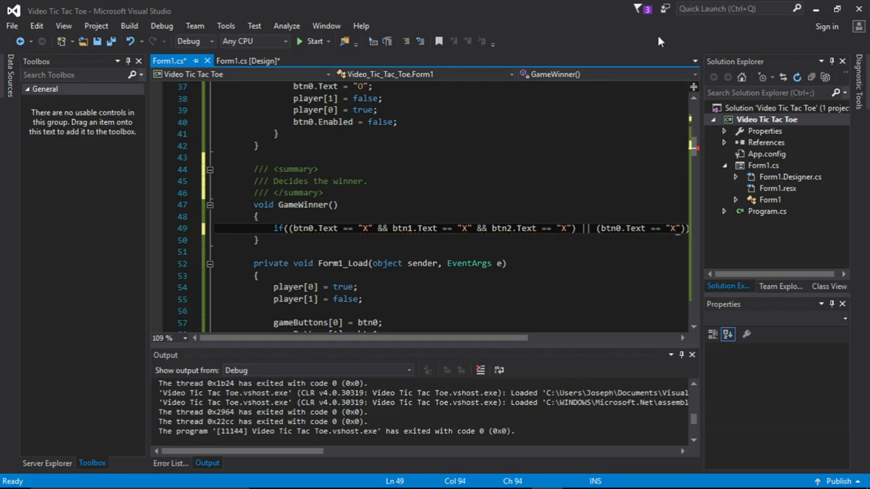
{"action": "double_click", "coordinate": [609, 228]}
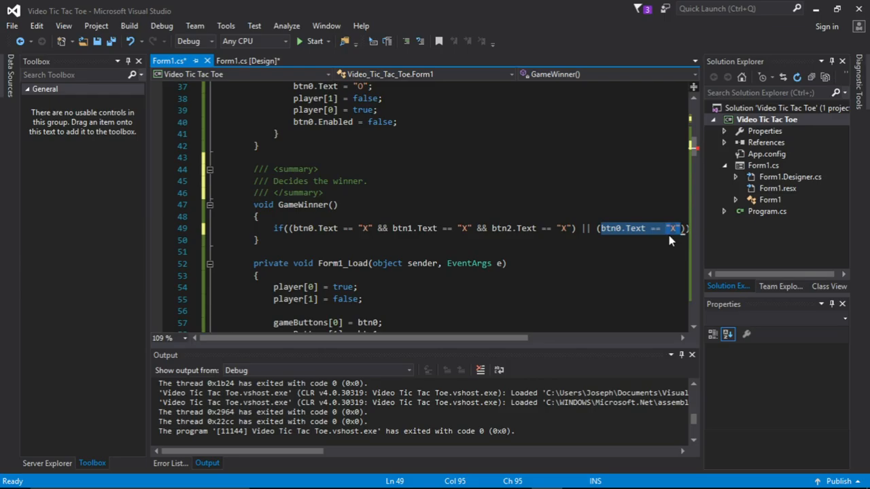
{"action": "mouse_move", "coordinate": [682, 228]}
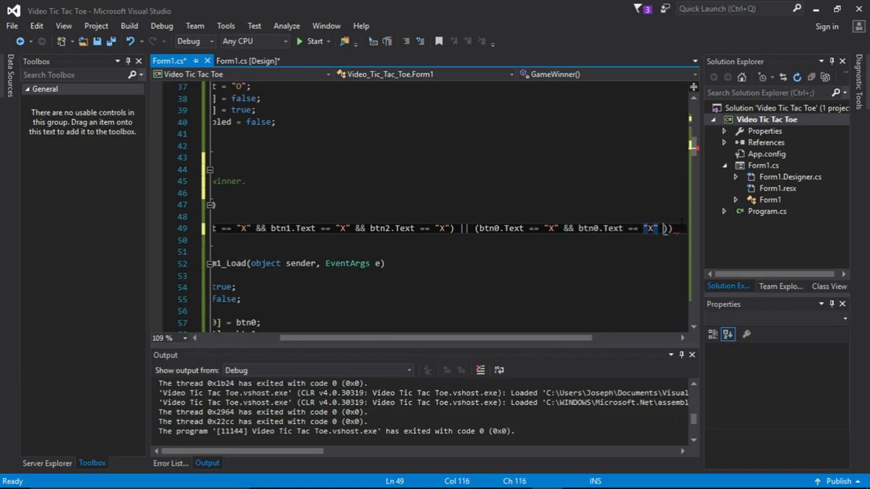
{"action": "type", "text": "&& btn8.Text == \"X"}
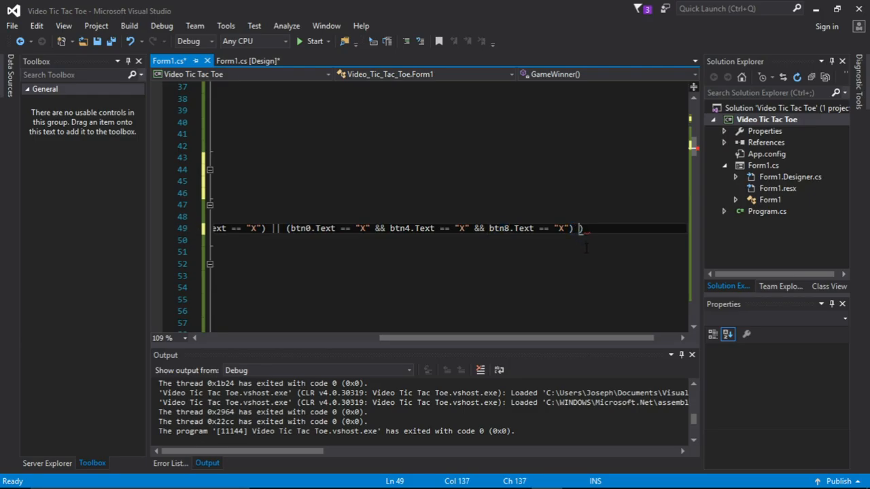
{"action": "type", "text": "||"}
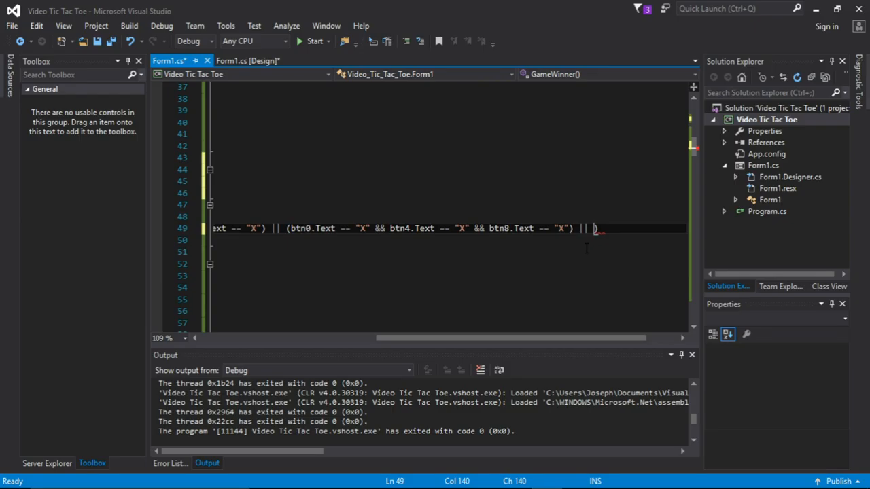
Begin the third group (btn1.Text == "X" and select that check to duplicate for btn4 and btn7
{"action": "type", "text": ")"}
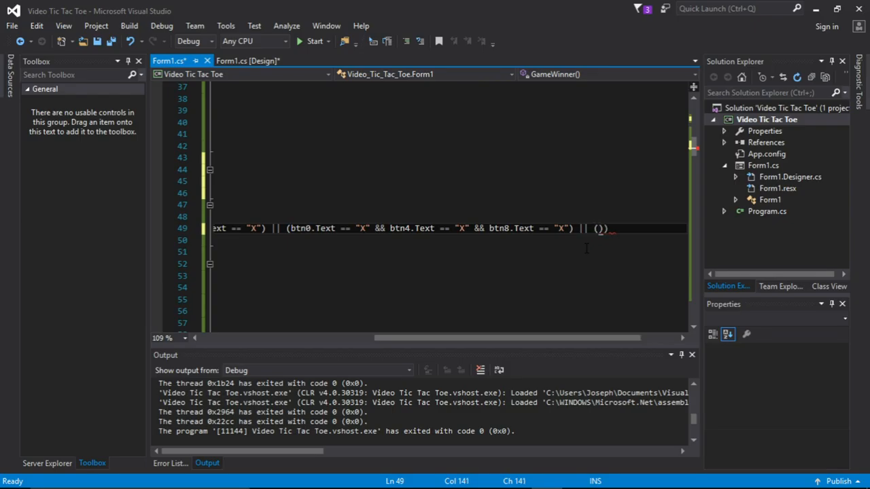
{"action": "type", "text": "btn1"}
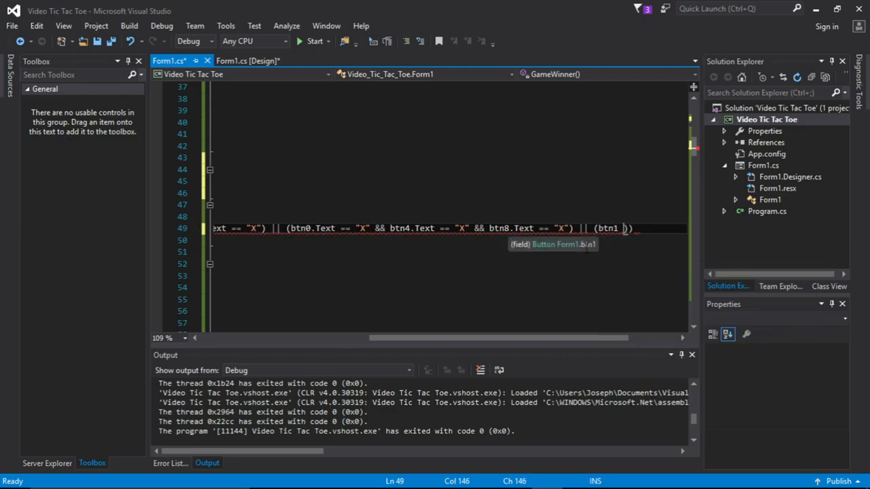
{"action": "type", "text": ".te"}
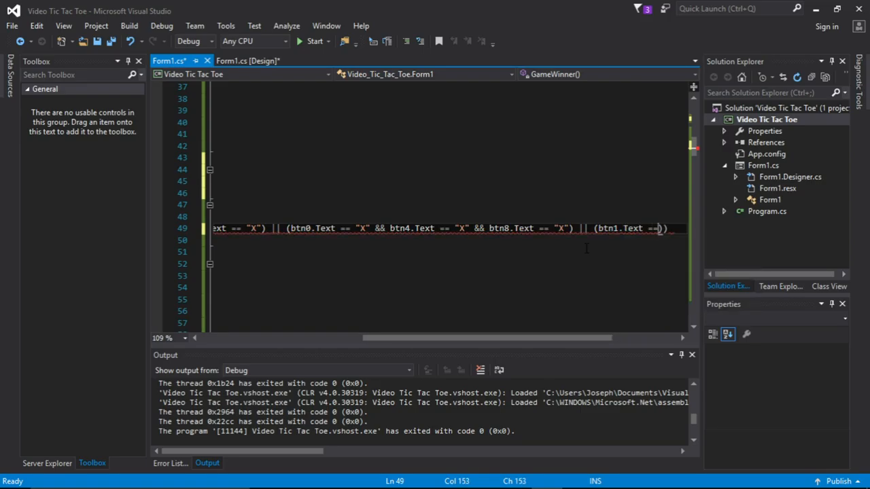
{"action": "type", "text": "\"\""}
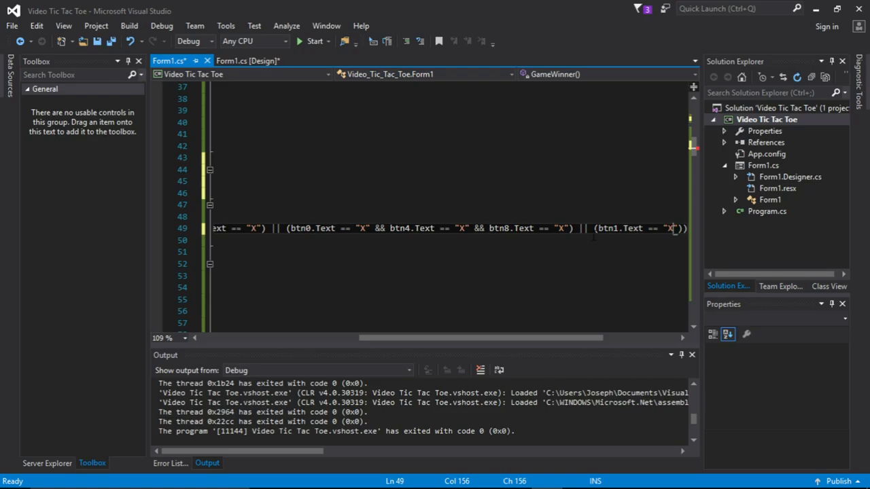
{"action": "left_click_drag", "start_coordinate": [595, 228], "coordinate": [673, 229]}
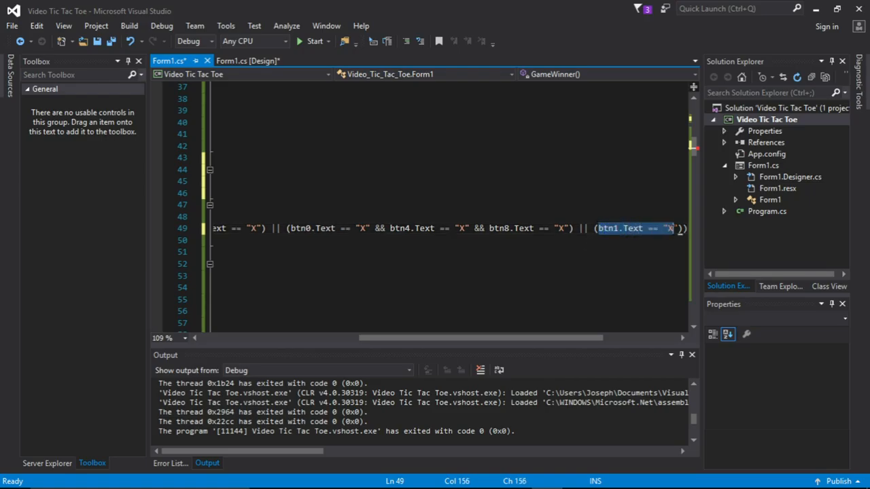
{"action": "mouse_move", "coordinate": [674, 234]}
{"action": "type", "text": "}"}
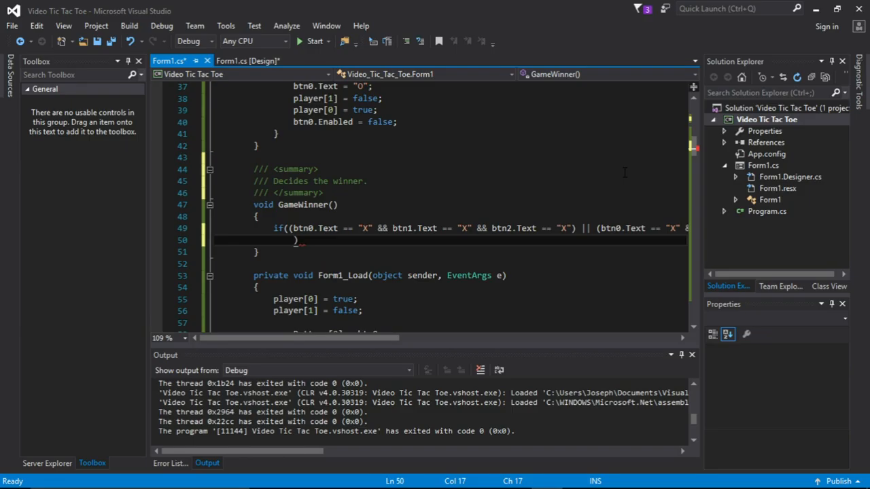
On the new line begin another group (btn2.Text == "X" && for the next X check
{"action": "type", "text": "()"}
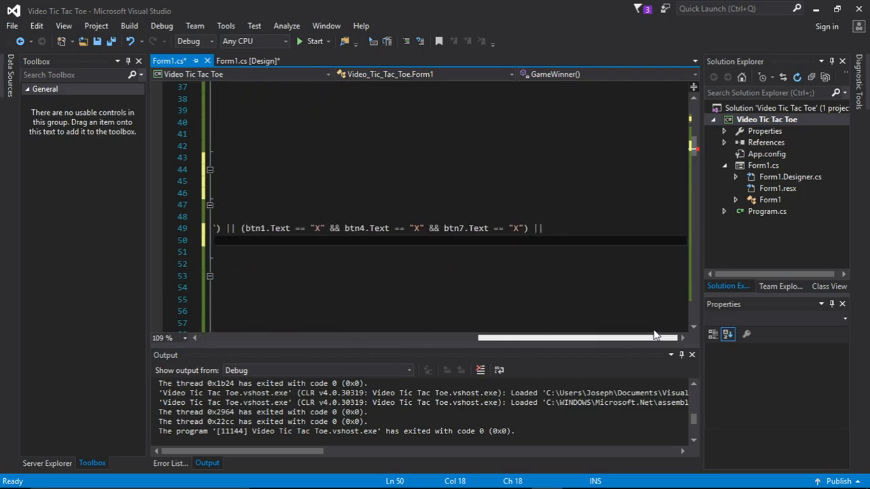
{"action": "scroll", "scroll_direction": "left", "scroll_amount": 3}
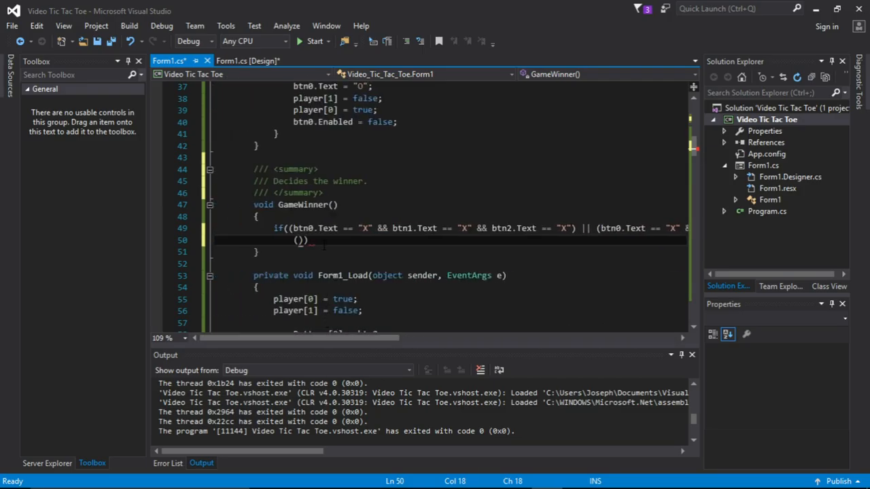
{"action": "type", "text": "btn2"}
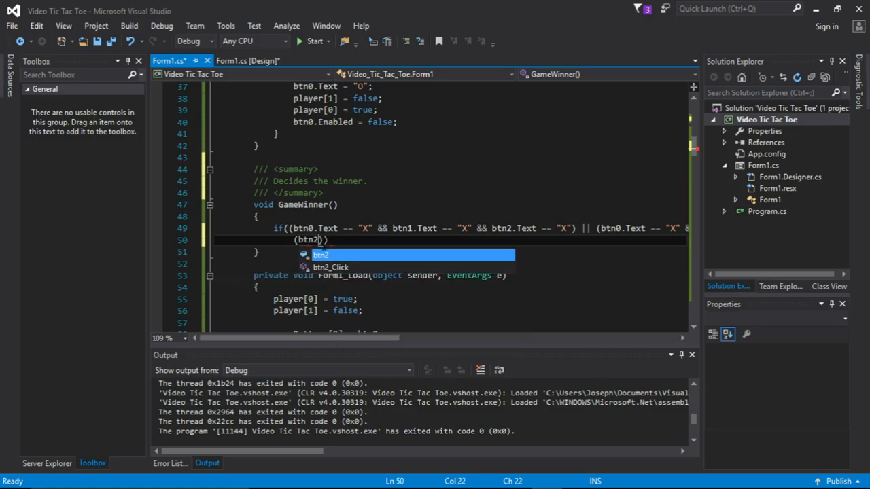
{"action": "type", "text": ".tex"}
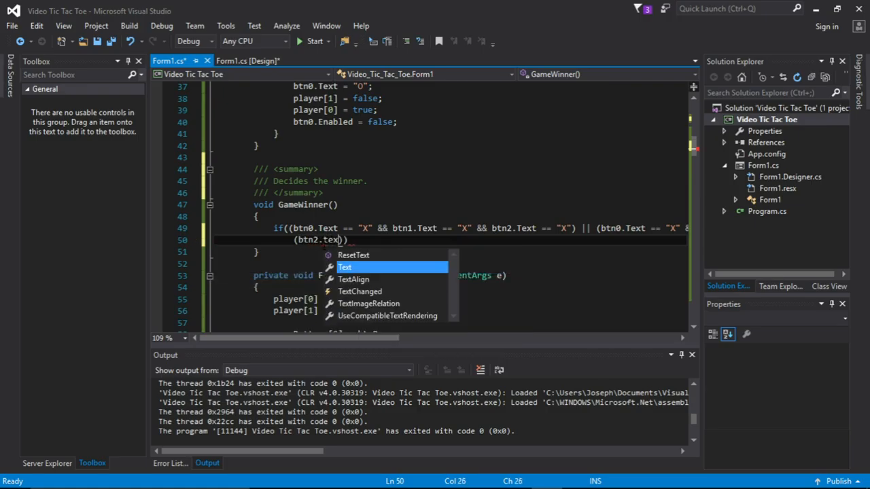
{"action": "type", "text": "t == \"X"}
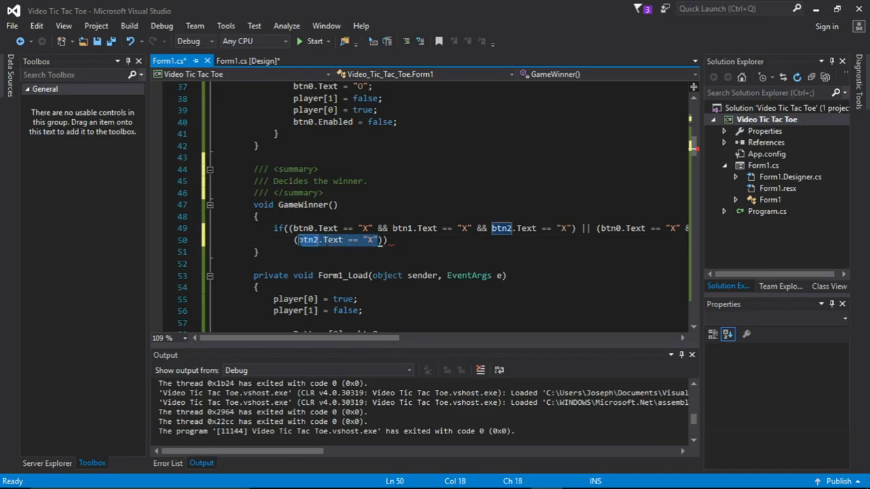
{"action": "mouse_move", "coordinate": [320, 239]}
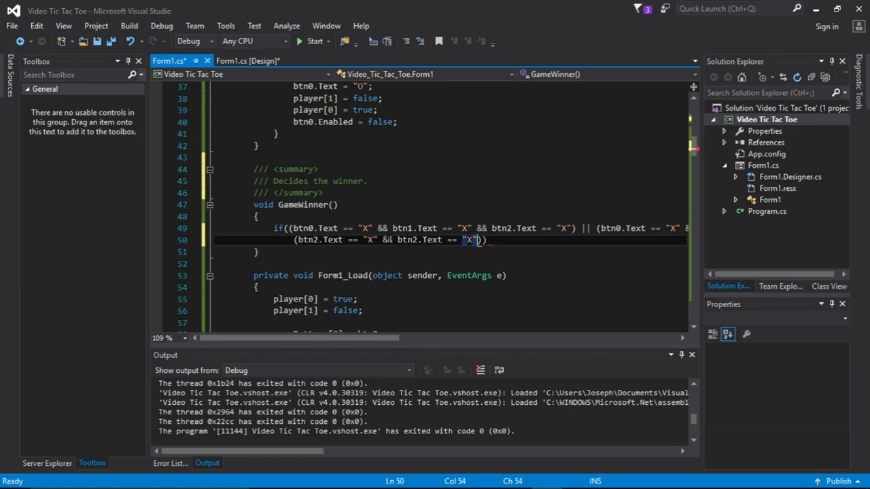
{"action": "type", "text": "&&"}
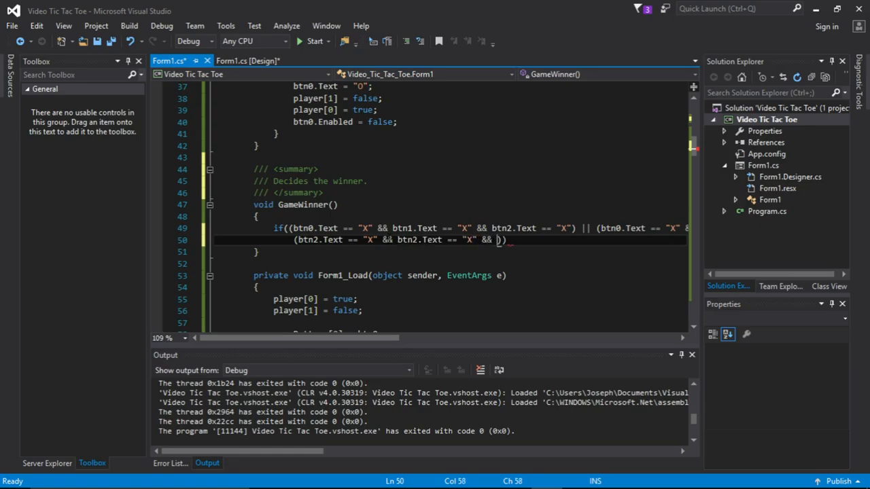